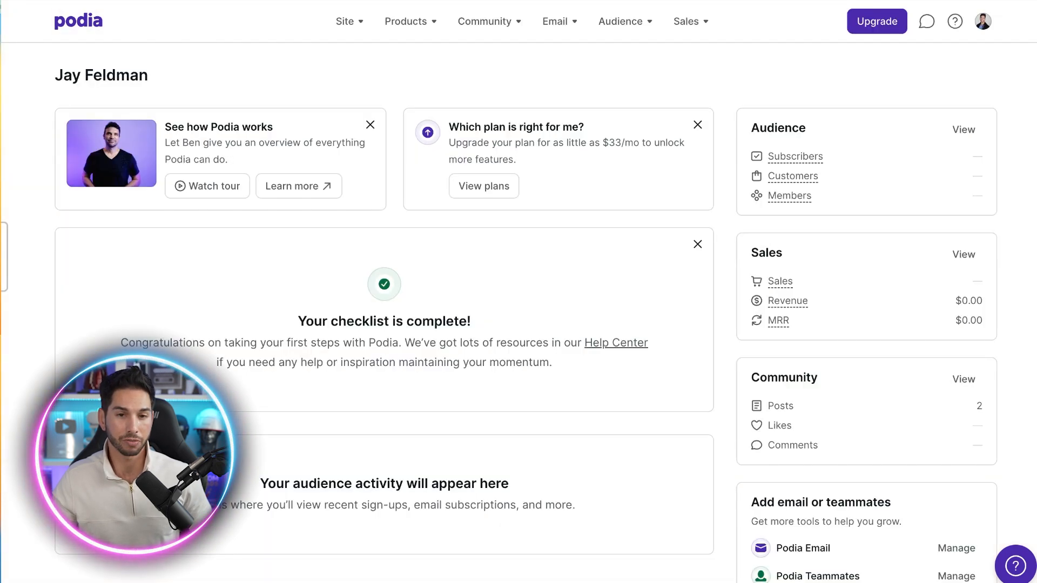
Step: Reveal the Site menu's View site and Edit site options from the dashboard
click(556, 21)
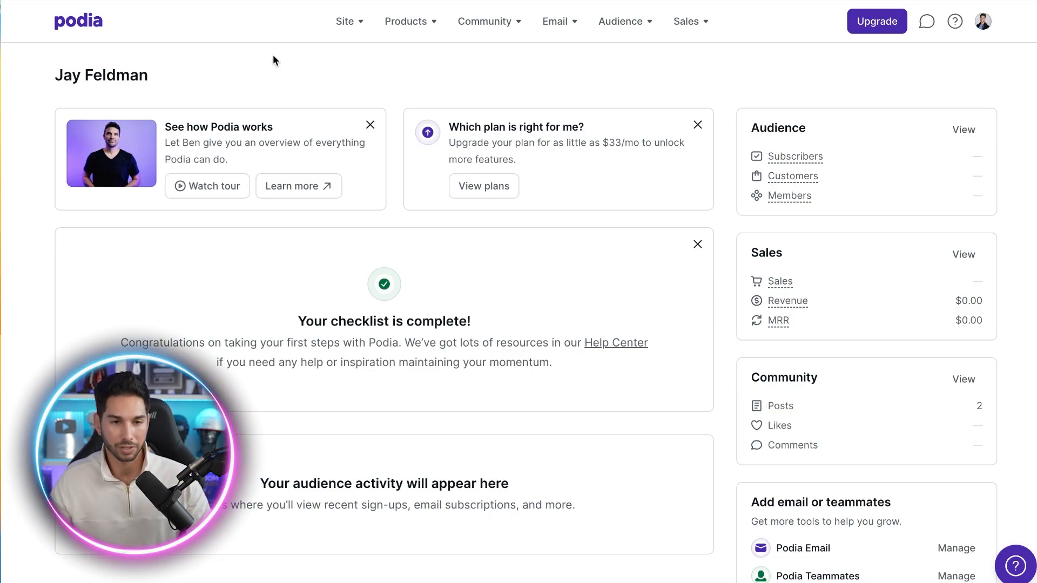
click(345, 21)
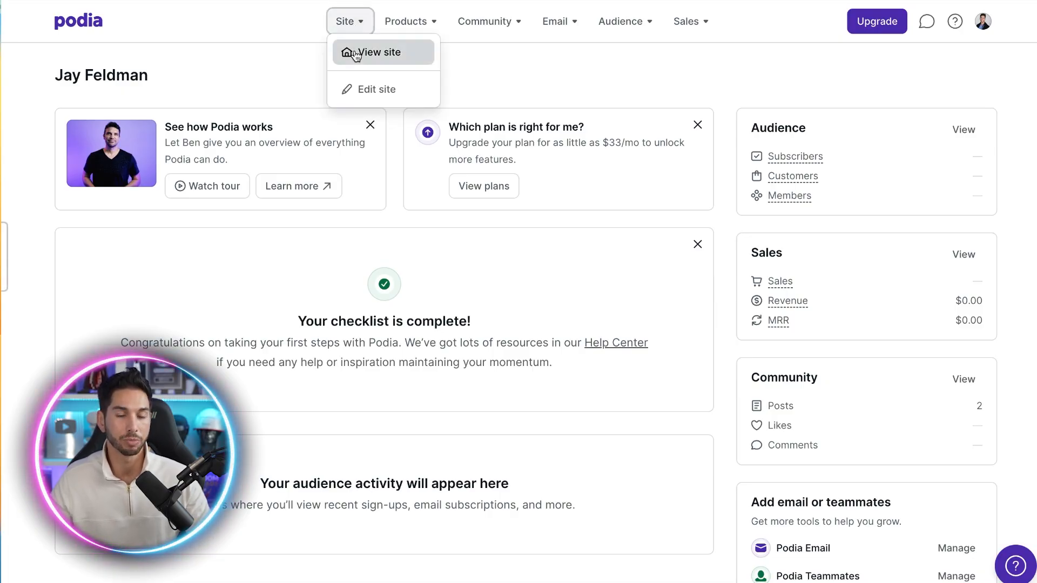
Step: View the live homepage and try its sign-up form's Name and Email fields
click(378, 52)
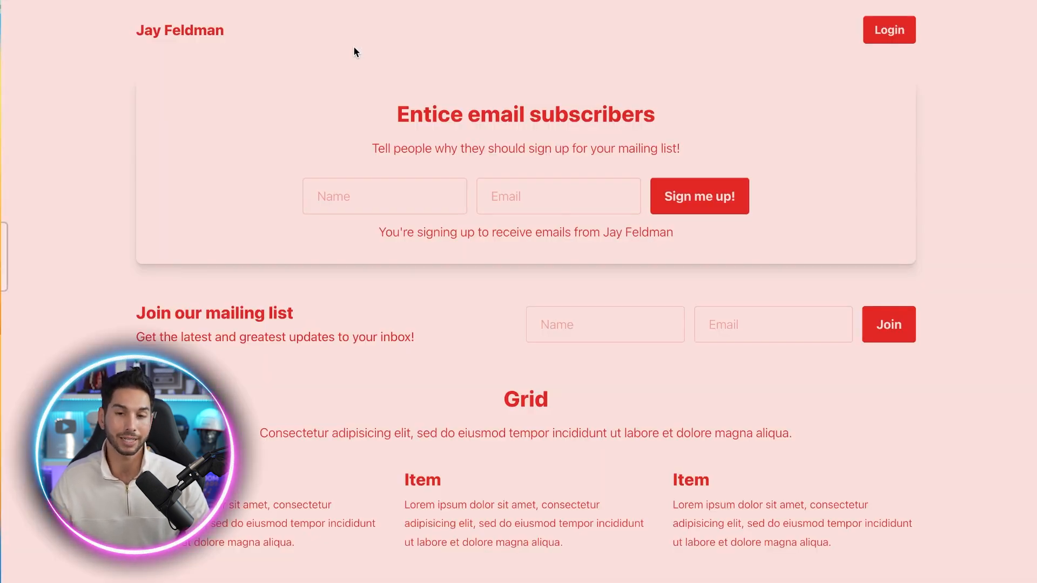
click(383, 196)
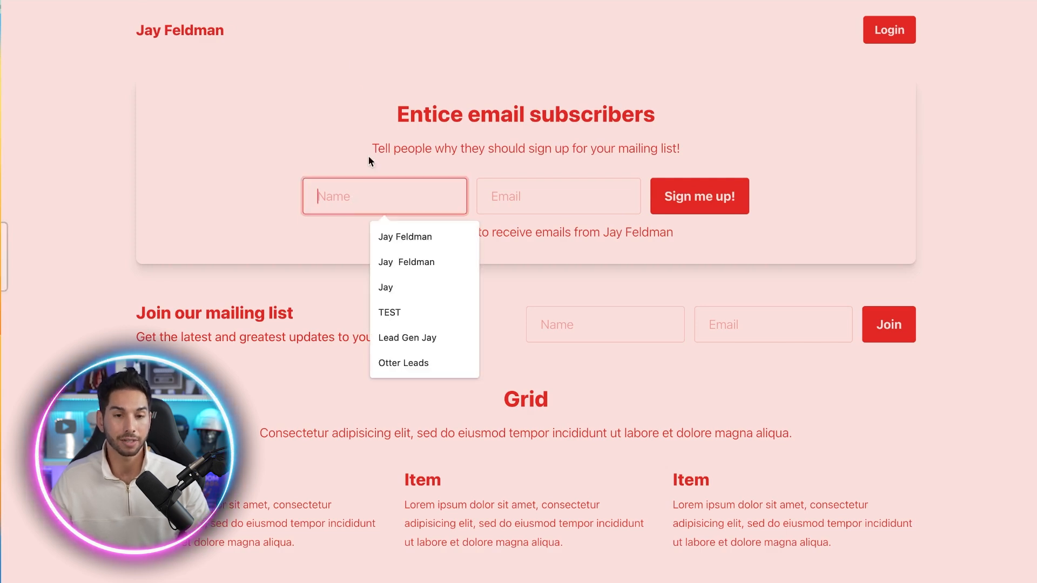
click(557, 196)
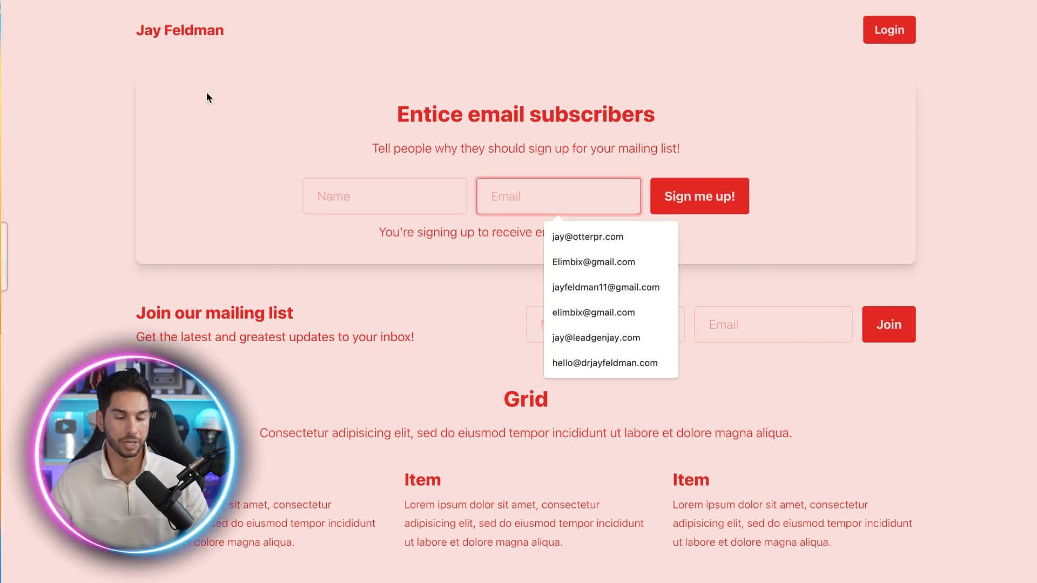
click(384, 195)
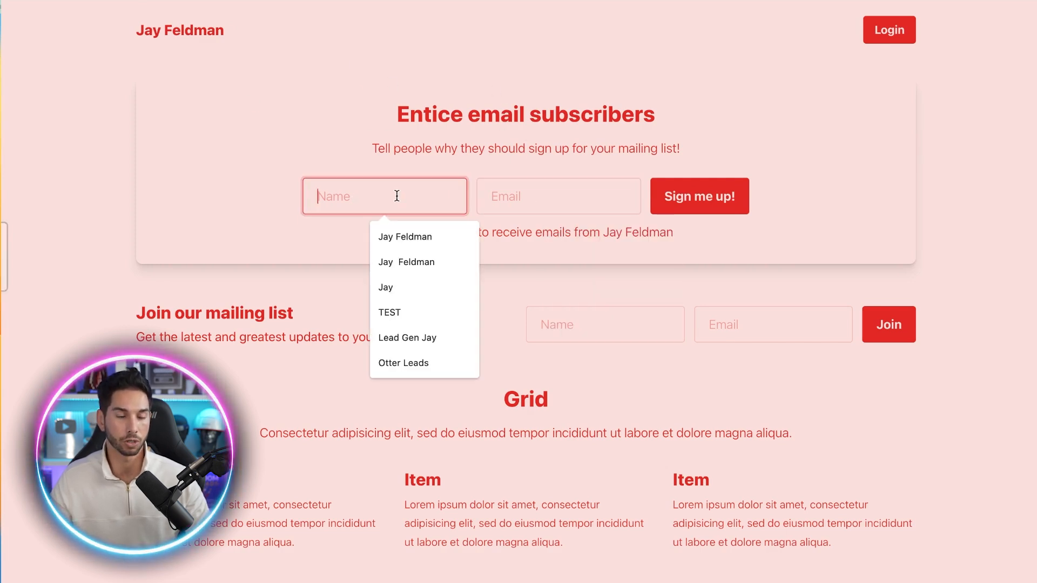
click(558, 195)
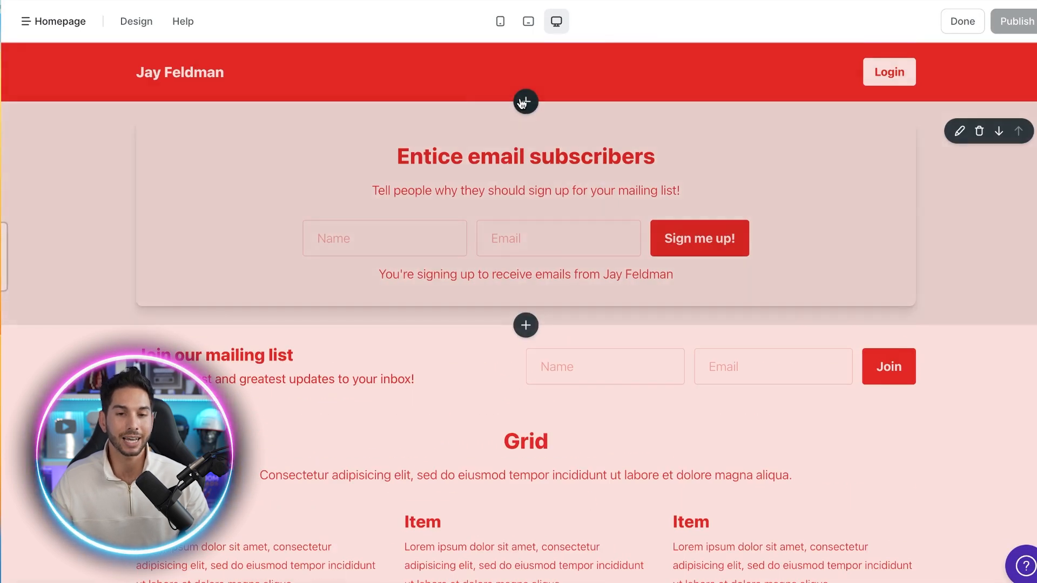
click(525, 101)
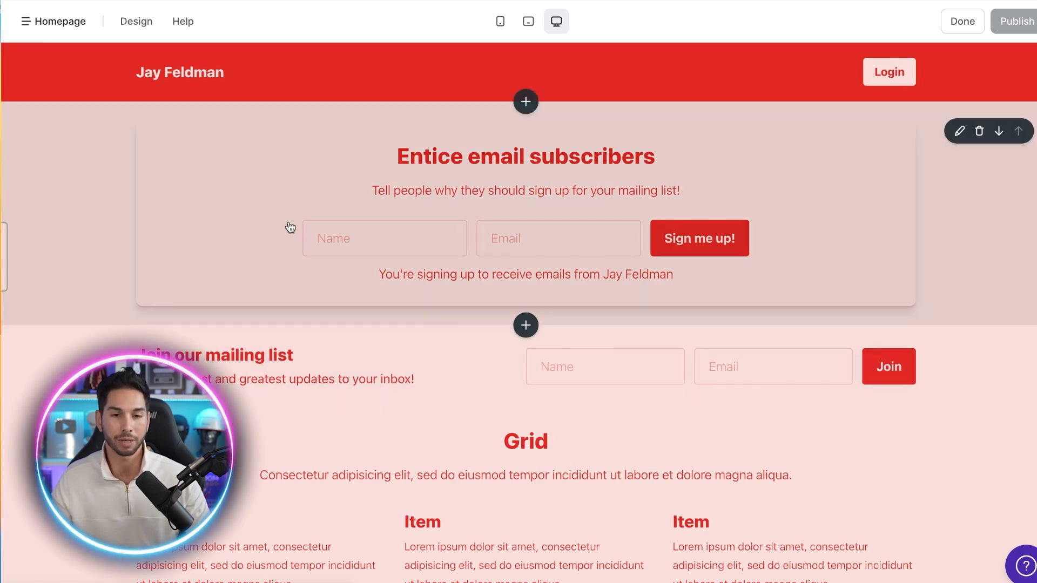
mouse_move(554, 191)
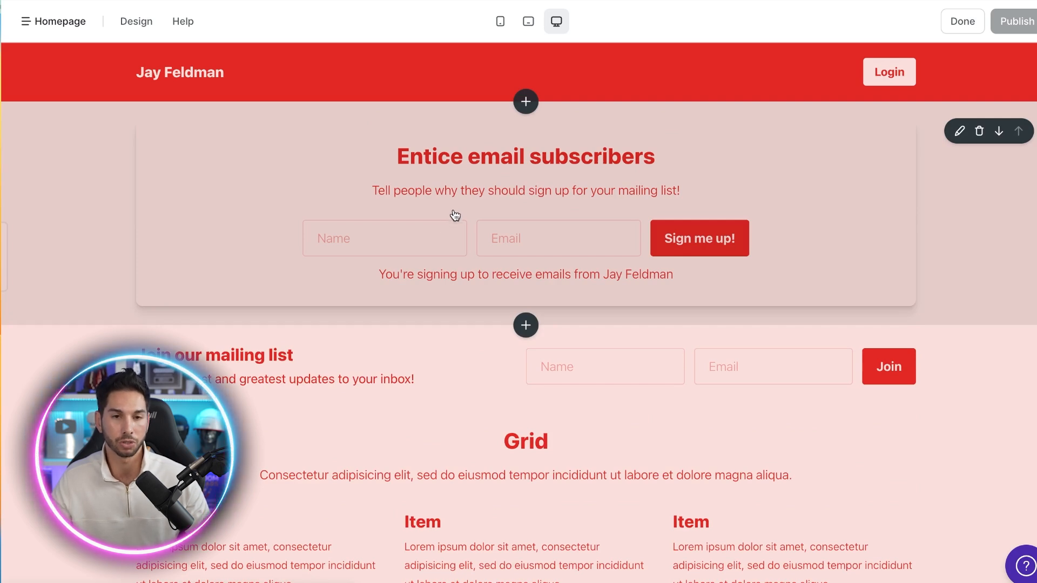
Step: Leave the site editor, then start a new product and discard it
click(961, 21)
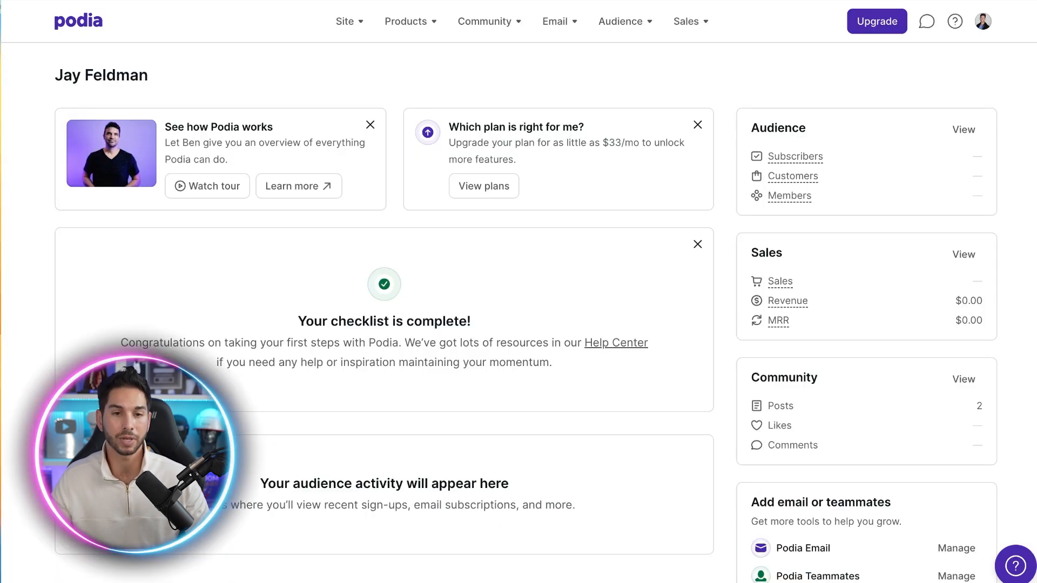
mouse_move(350, 84)
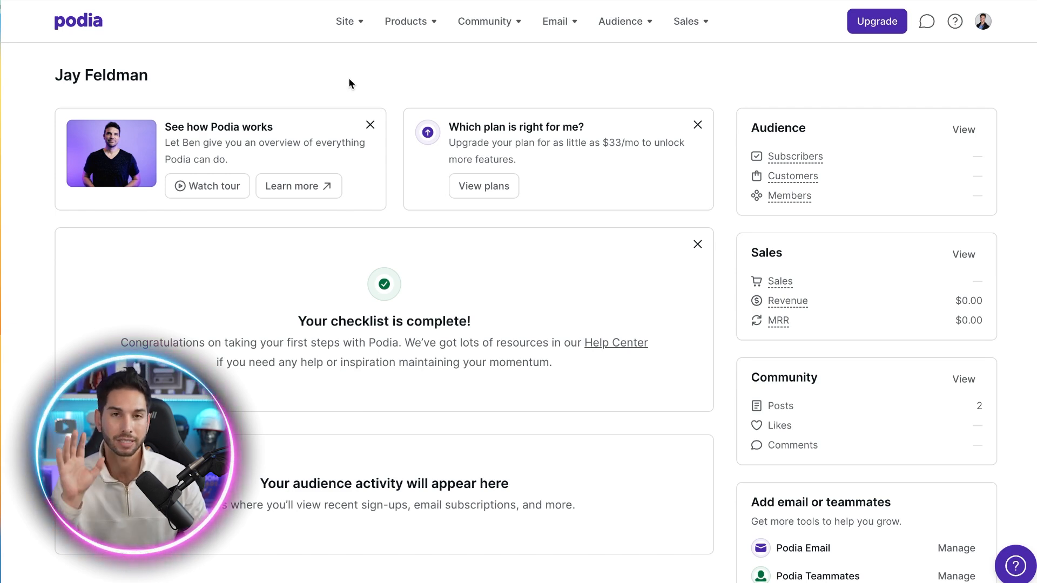
click(406, 21)
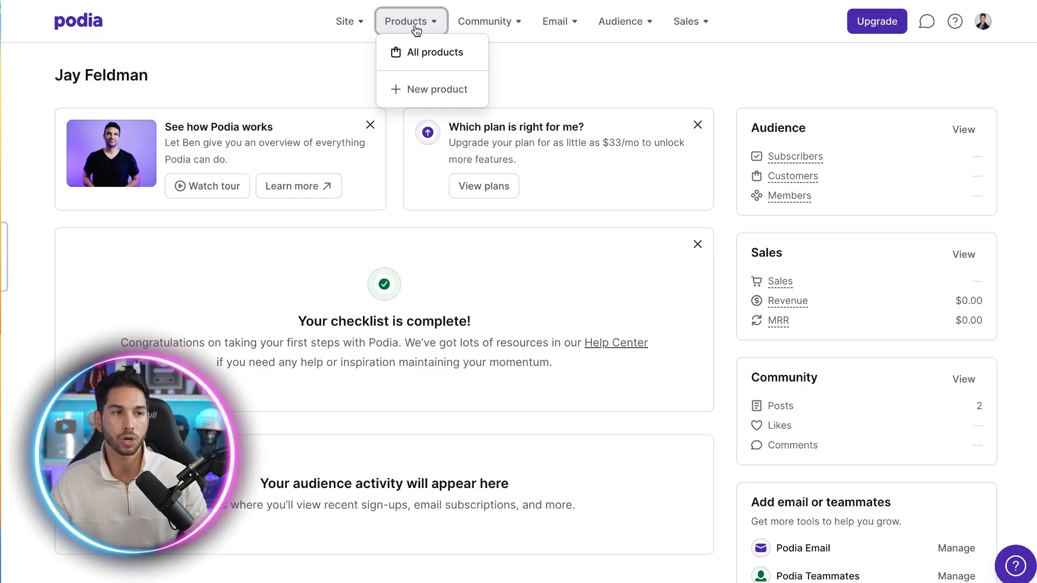
mouse_move(418, 81)
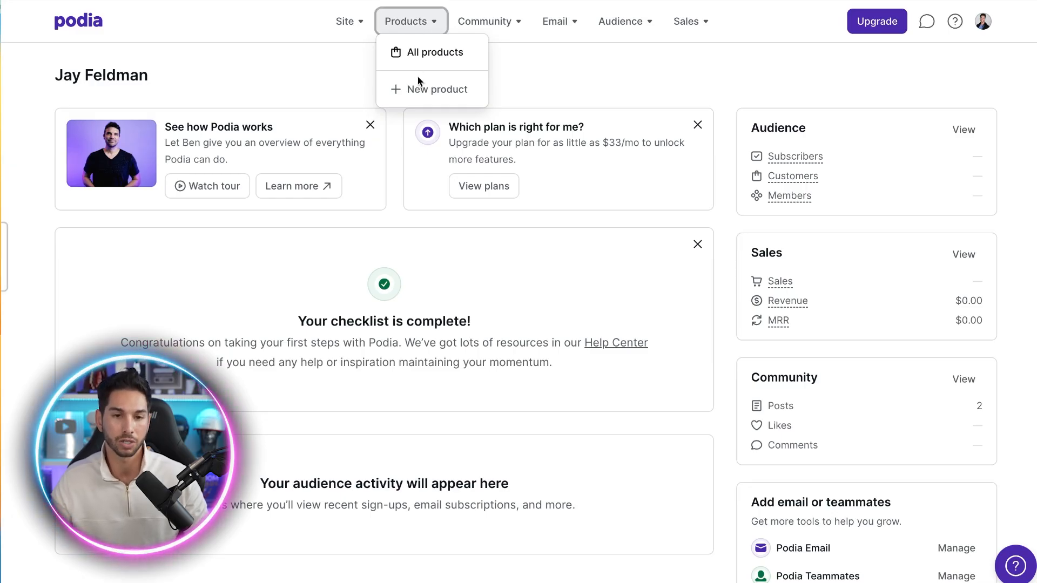
click(439, 89)
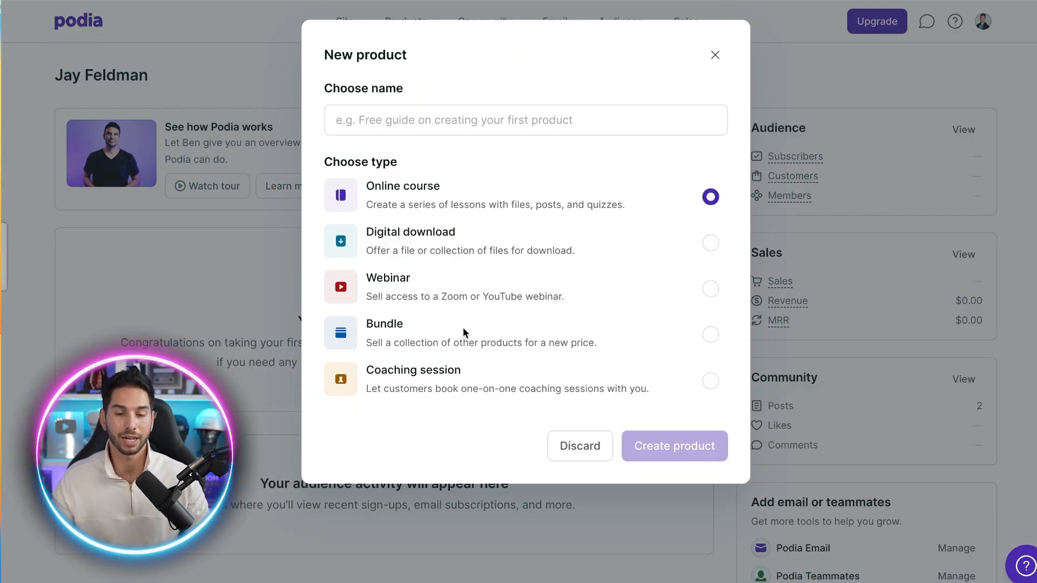
click(709, 243)
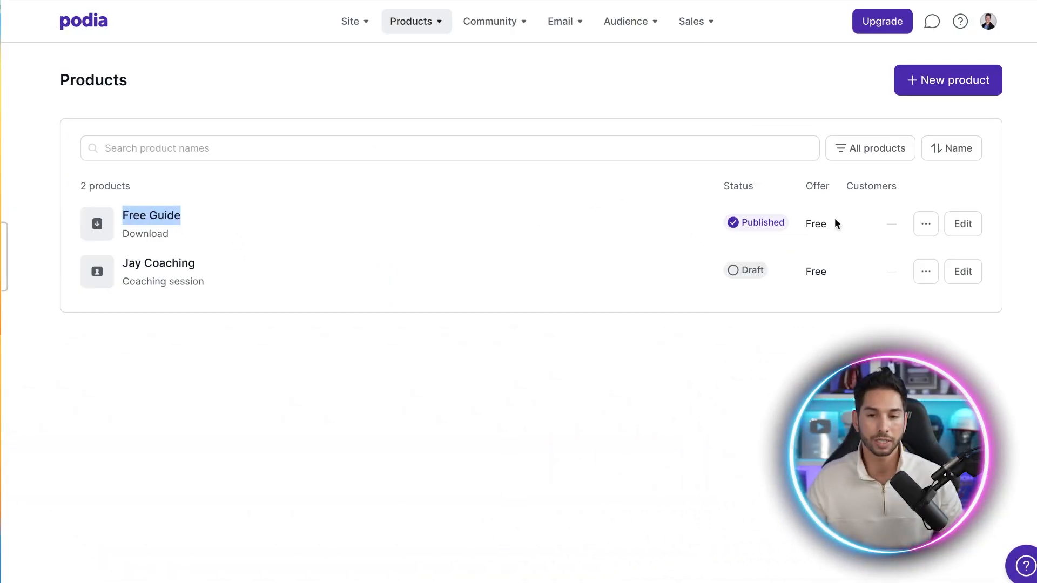
Step: Open the Free Guide download and scroll through its Details settings
click(151, 215)
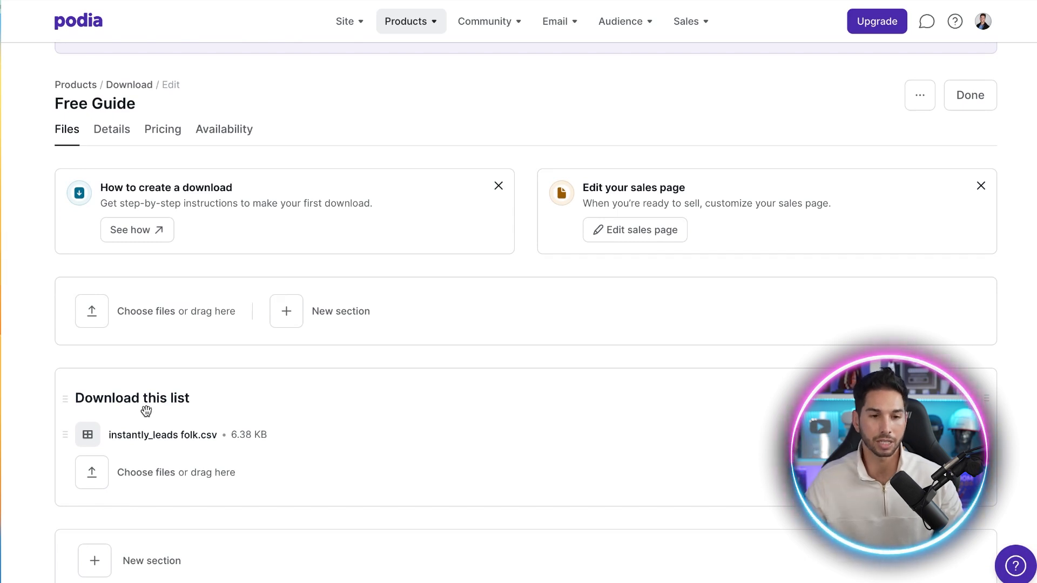
click(633, 230)
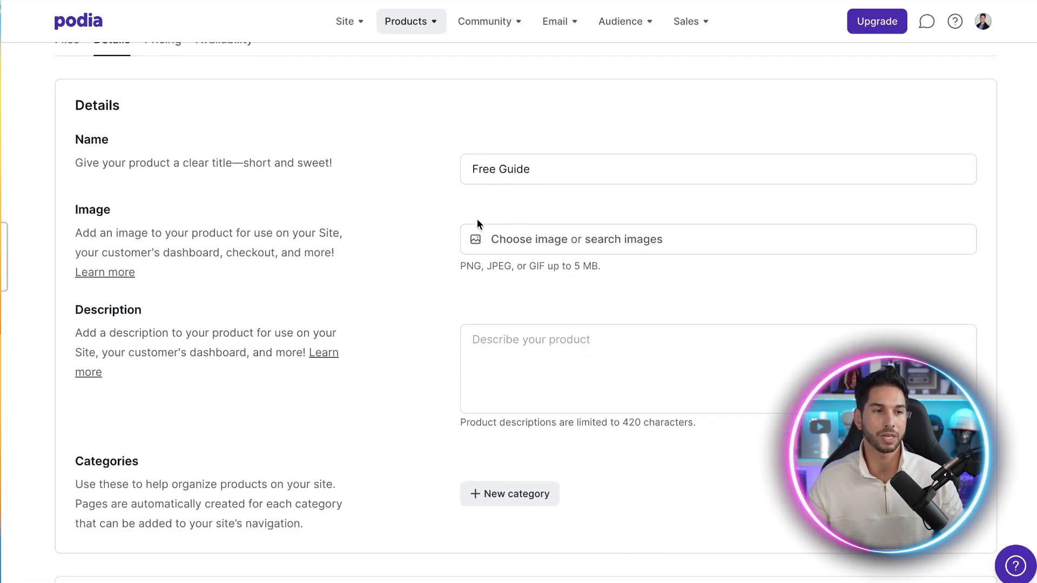
scroll(down, 3)
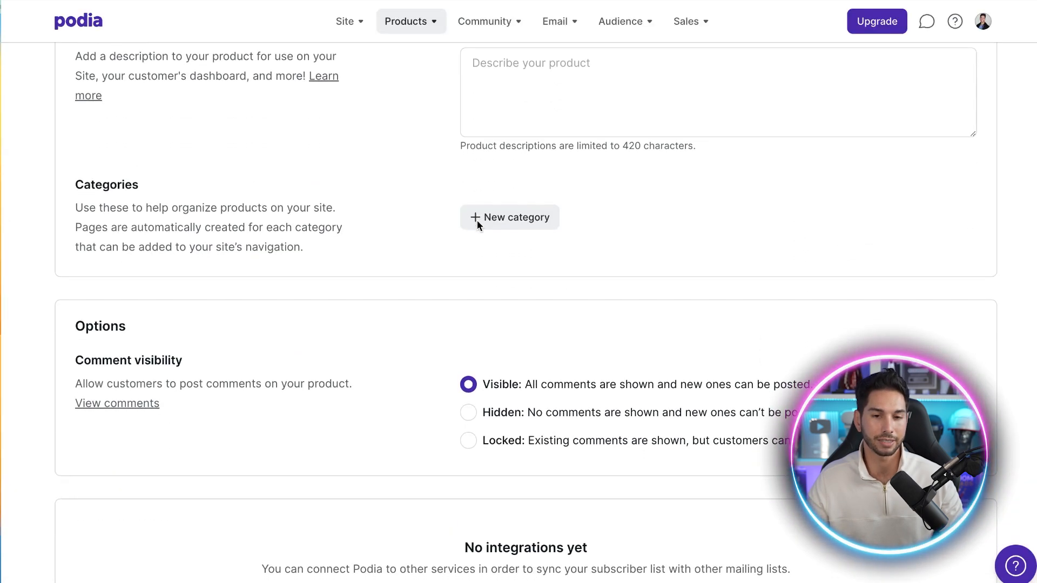
scroll(down, 3)
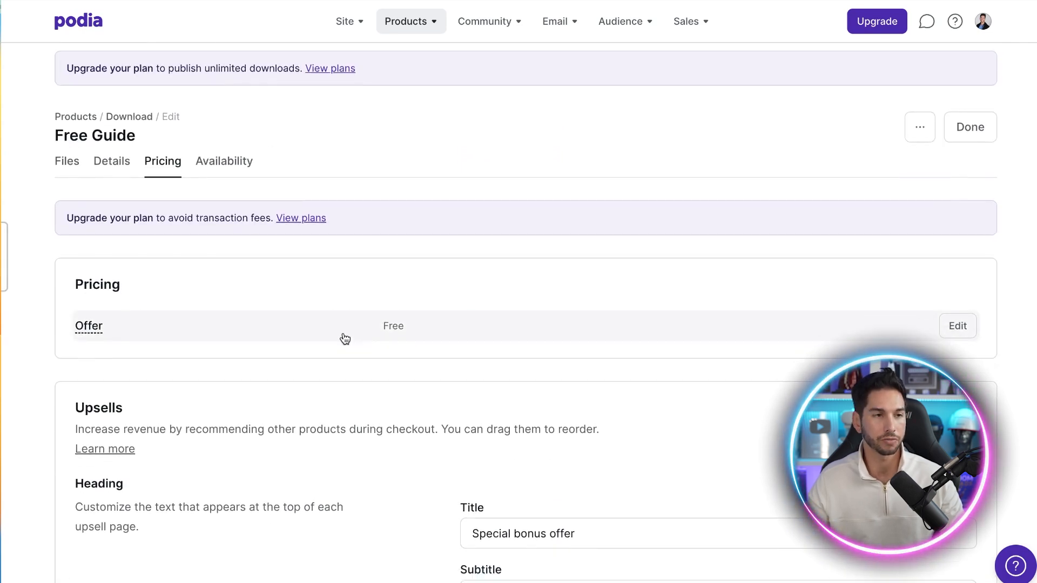
scroll(down, 3)
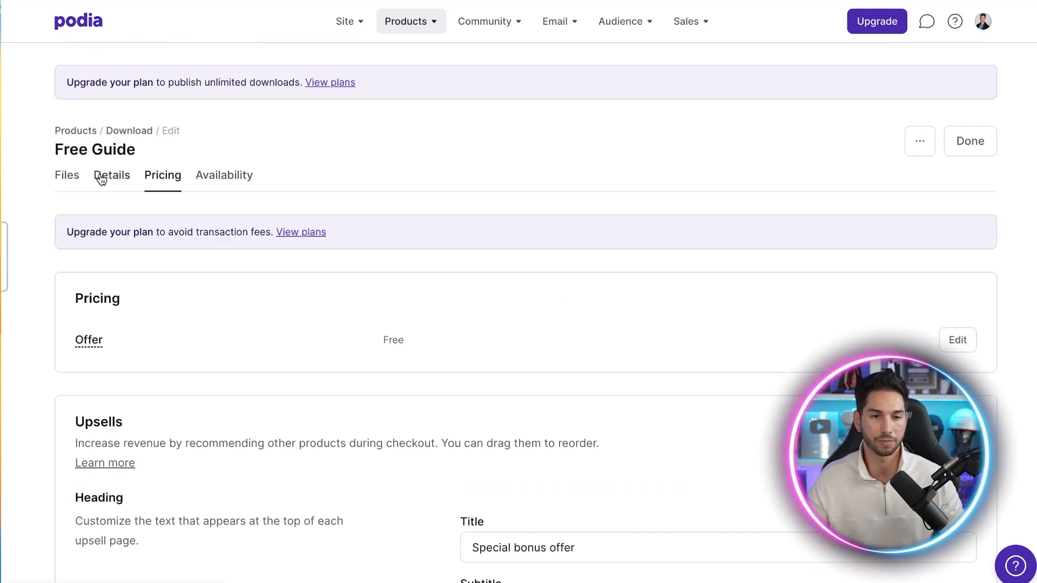
click(919, 141)
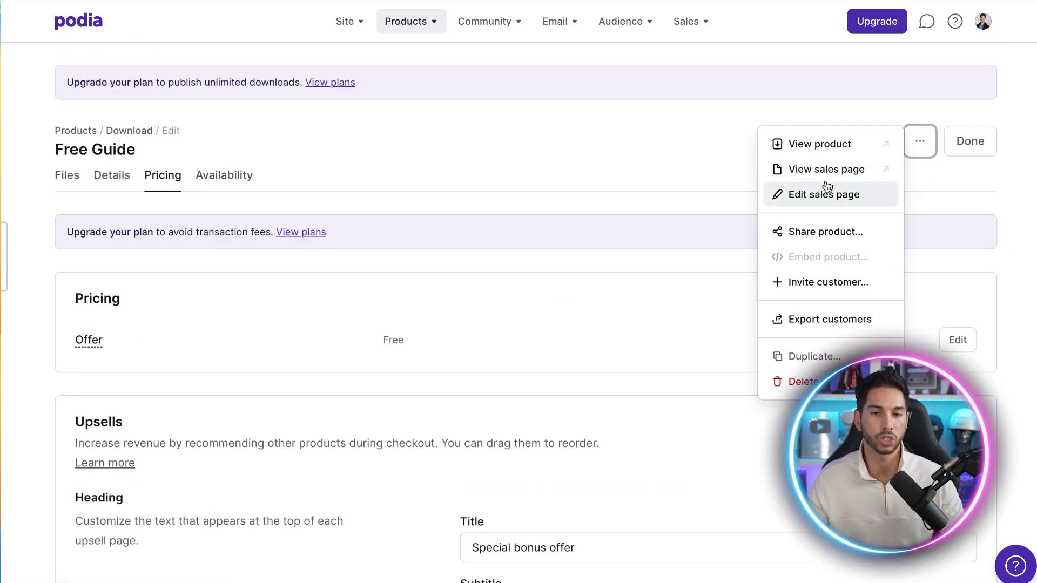
mouse_move(820, 226)
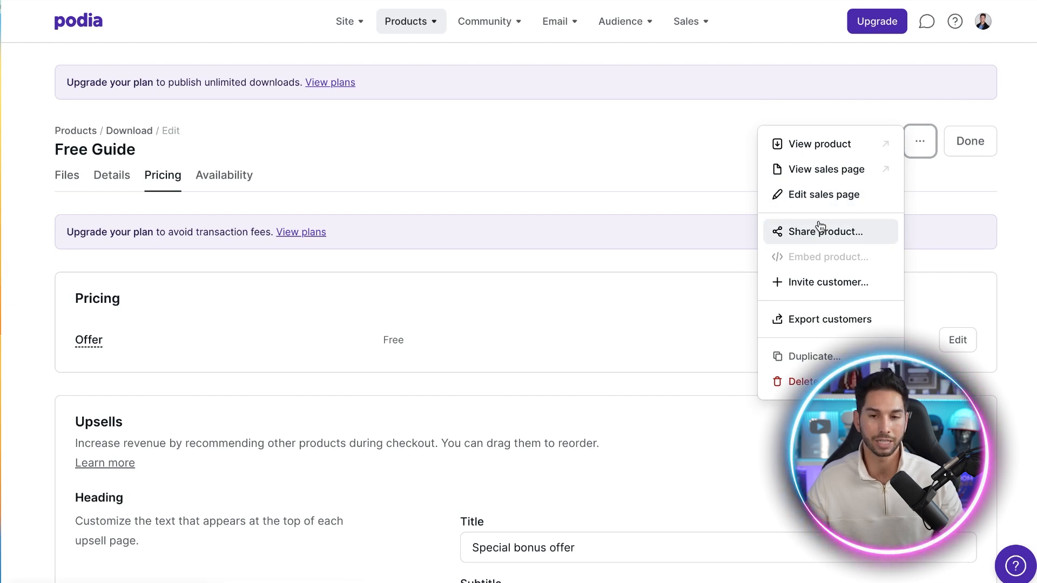
click(822, 232)
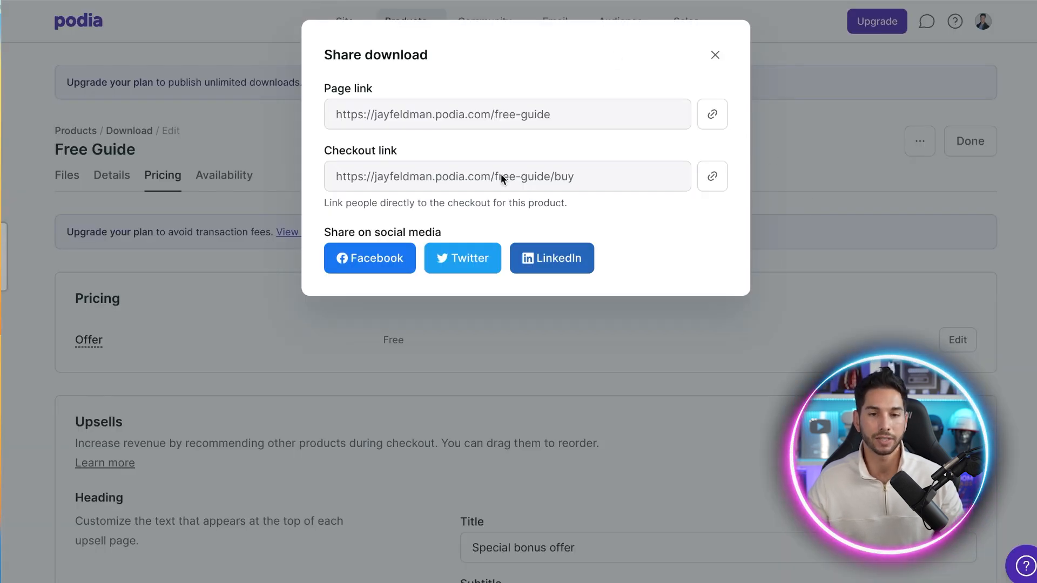
click(712, 177)
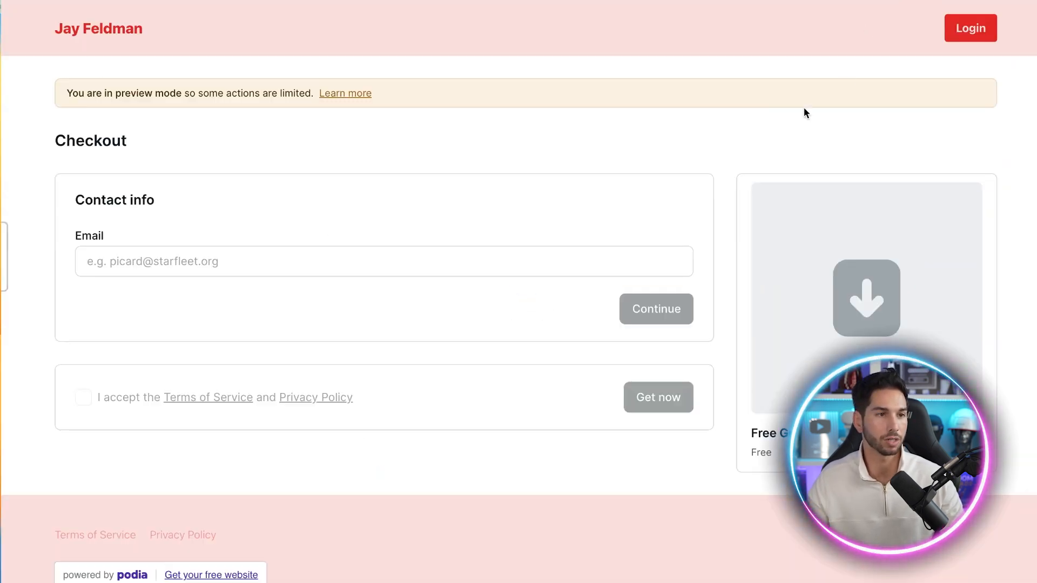
click(384, 260)
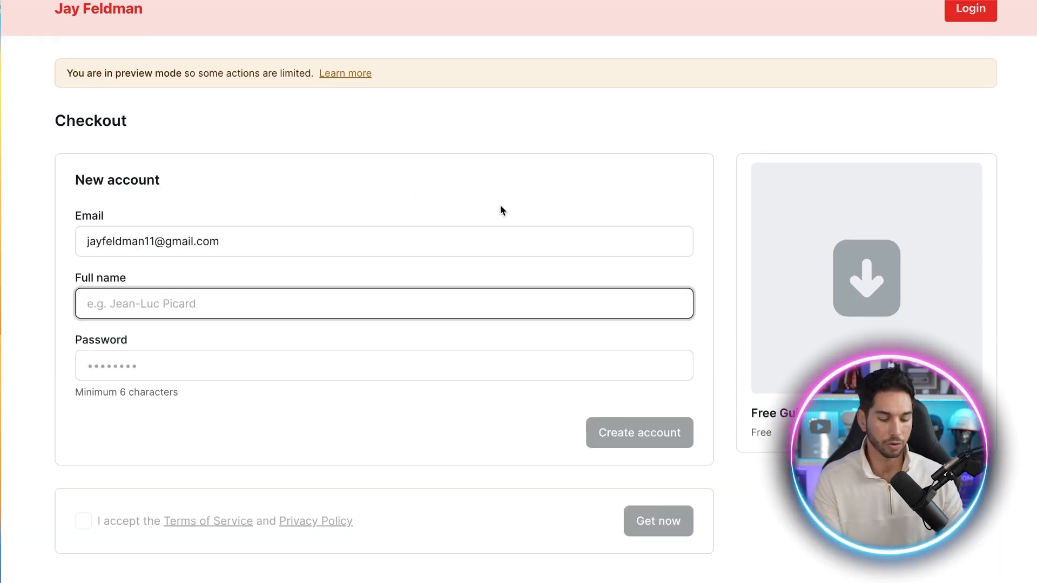
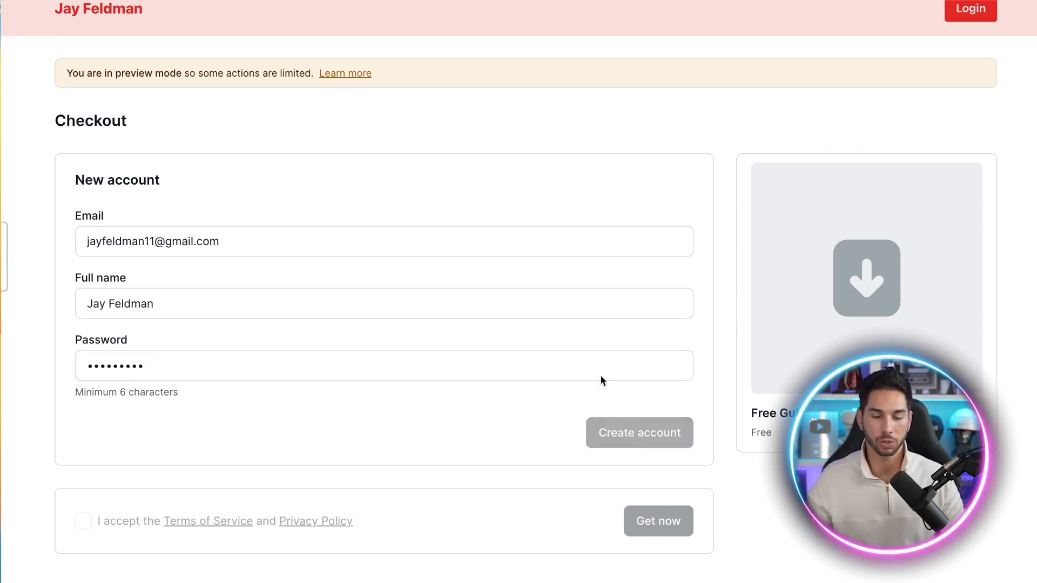
click(638, 432)
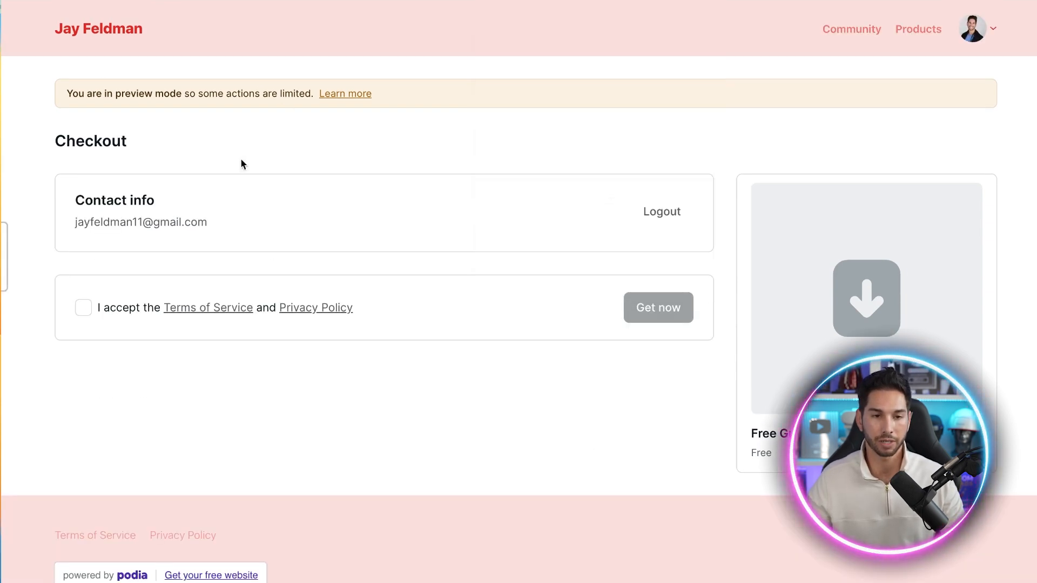
Step: Close the checkout preview and return to Free Guide's free offer and 'Special bonus offer' upsell
click(657, 307)
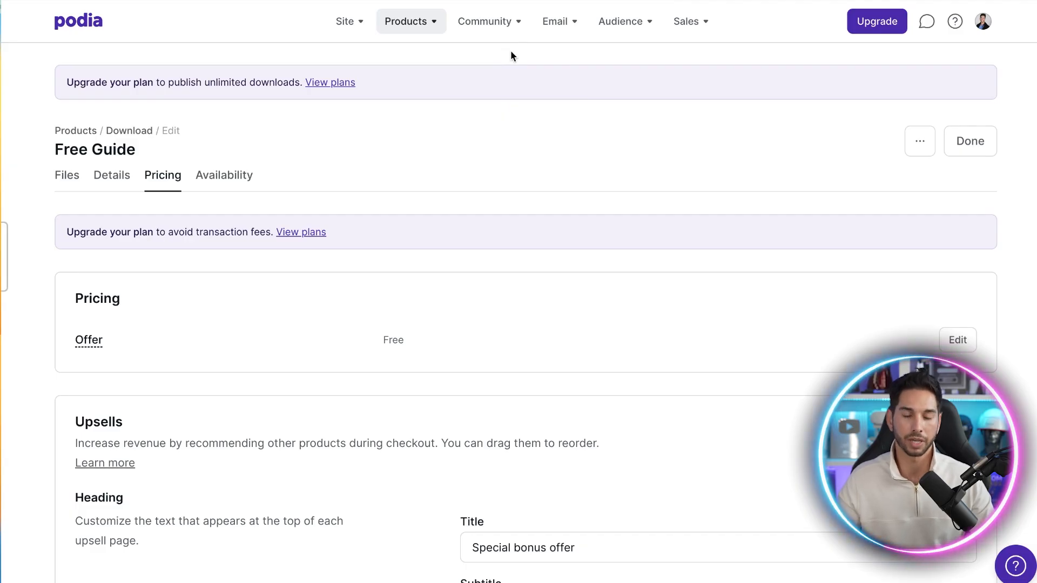
Step: Open the Audience list and view the new subscriber's Free Guide profile
click(621, 21)
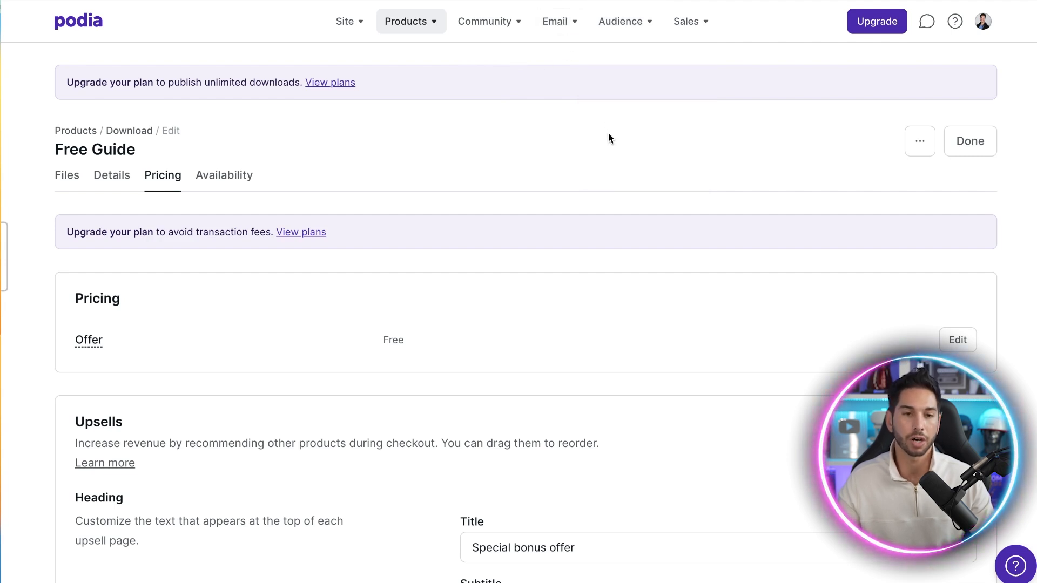
click(625, 21)
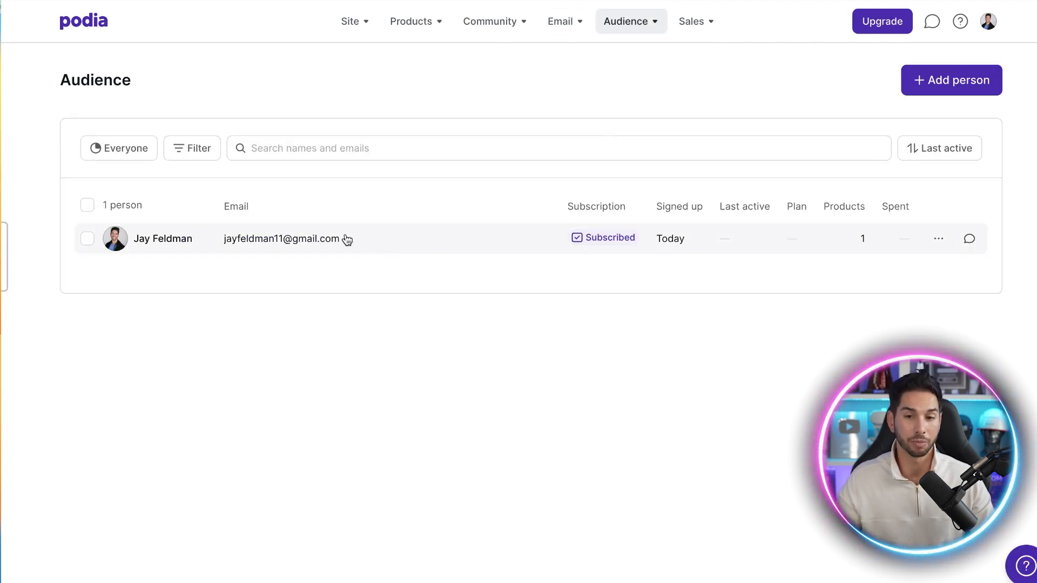
click(937, 238)
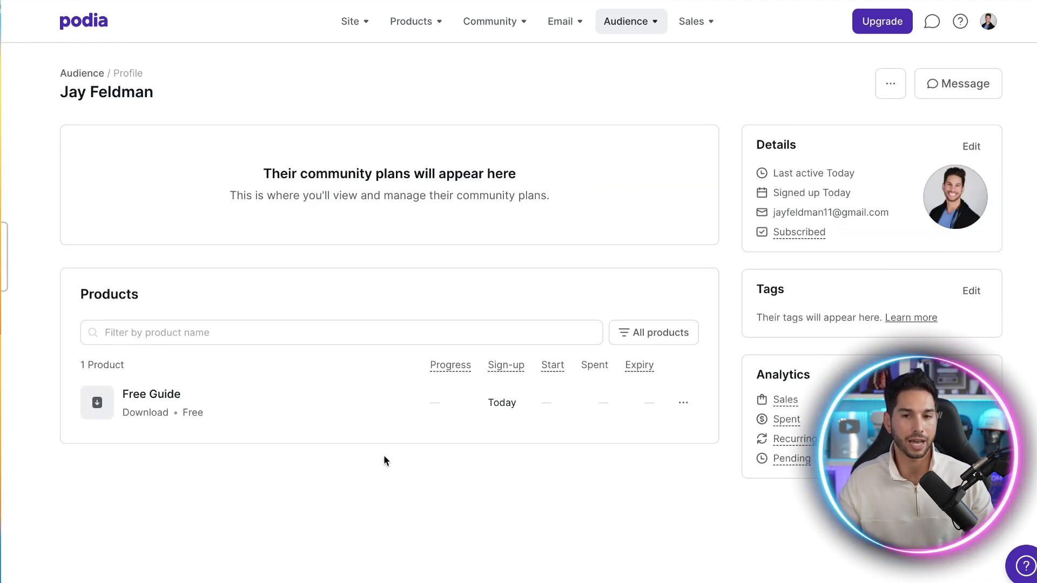
mouse_move(536, 84)
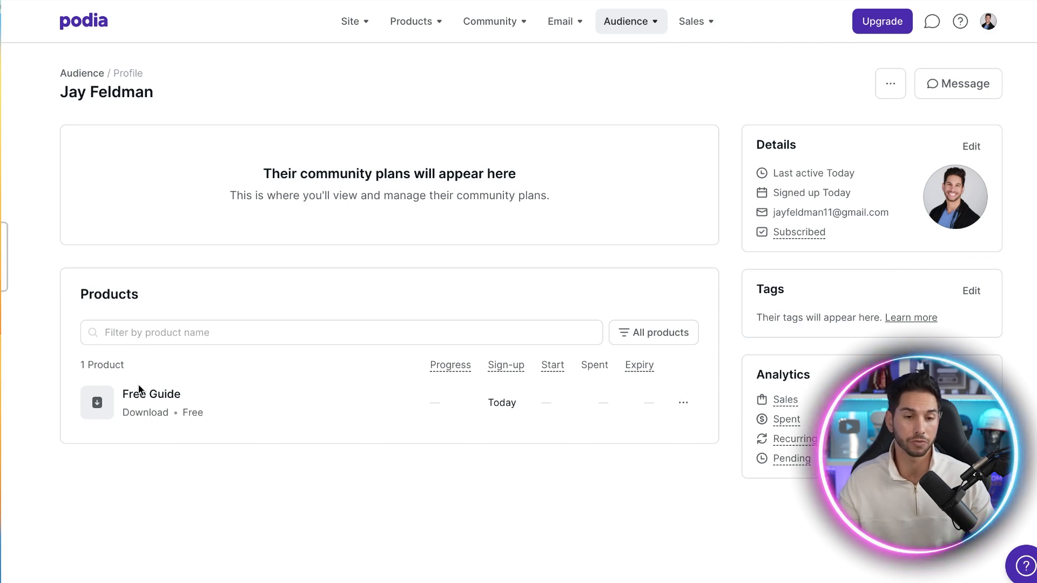
mouse_move(227, 121)
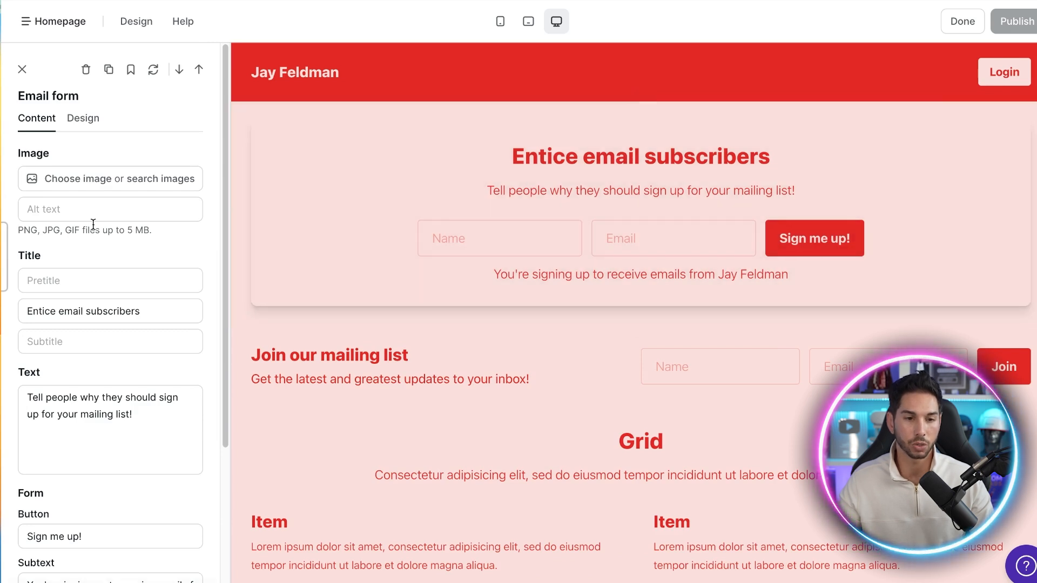
Step: Enter the tag 'Newsletter' in the Email form's Tag subscribers field
scroll(down, 3)
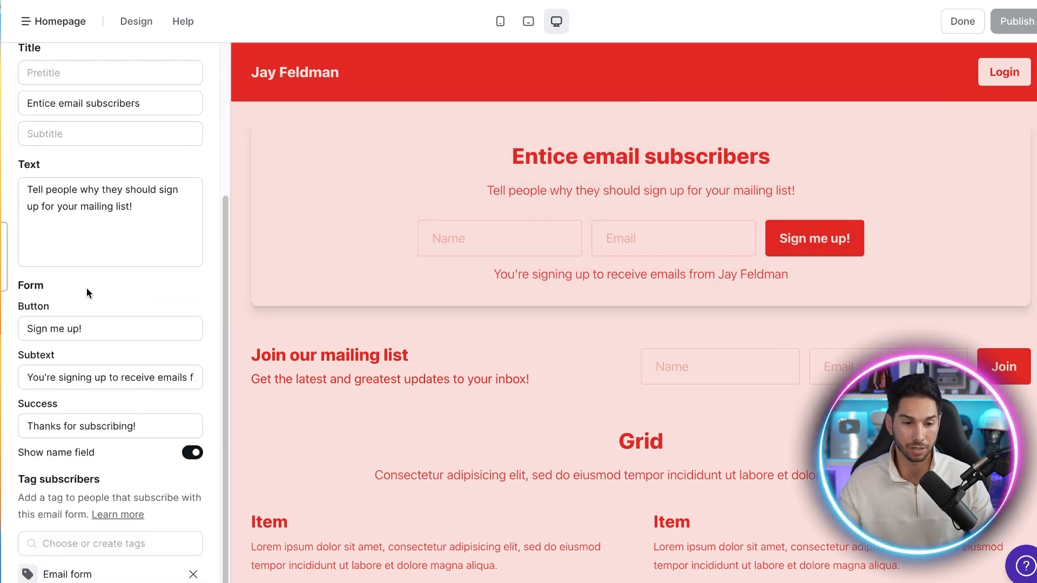
click(110, 544)
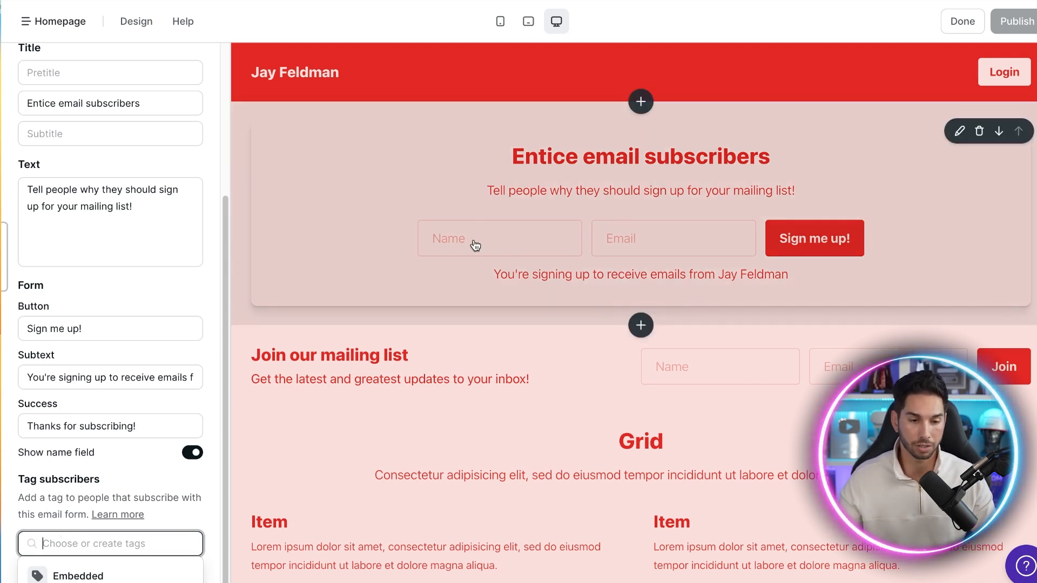
text(Newsletter)
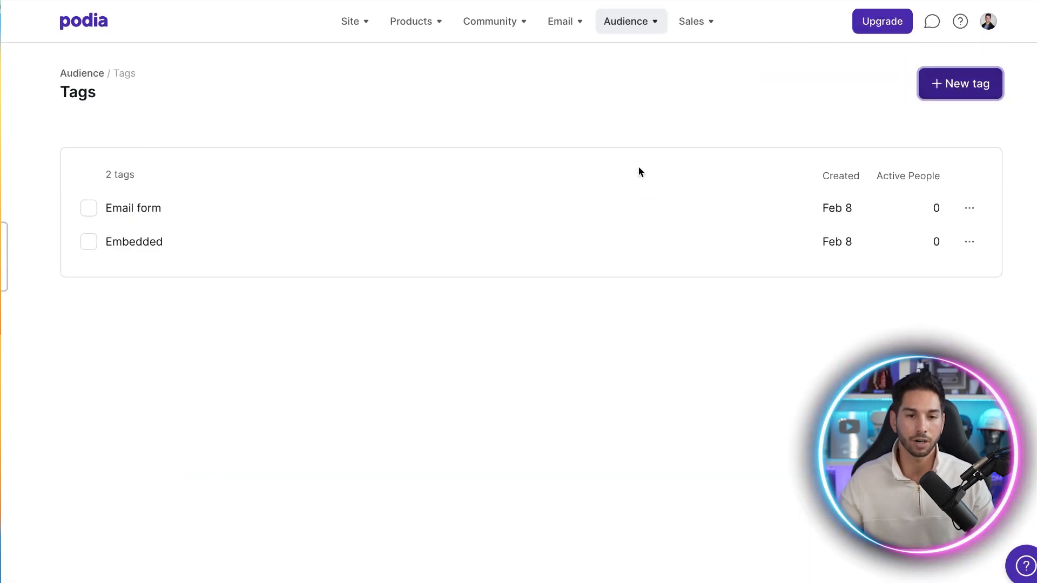
Step: Create a new audience tag named 'Newsletter'
click(959, 83)
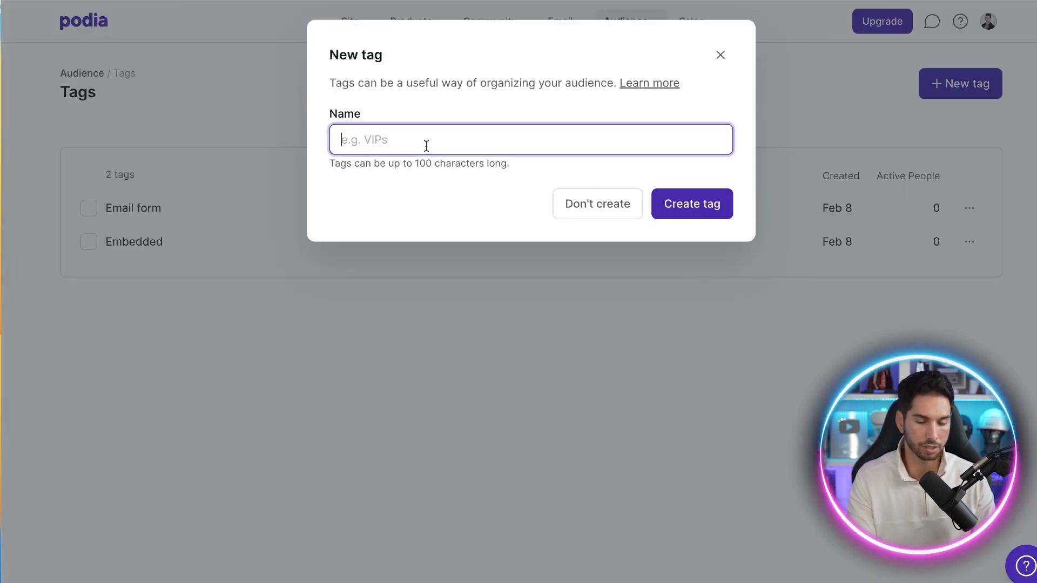
text(Newsletter)
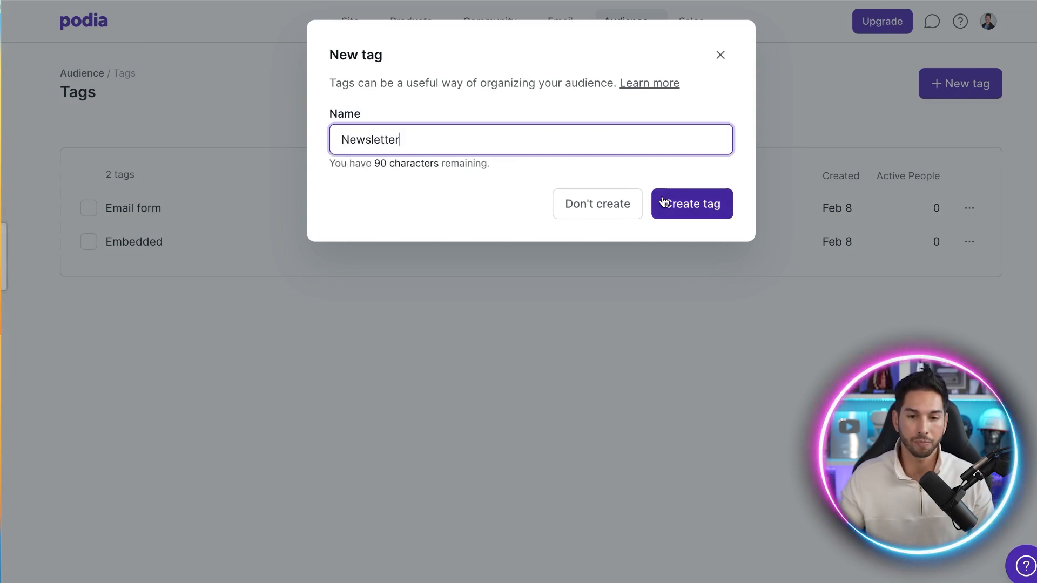
click(692, 204)
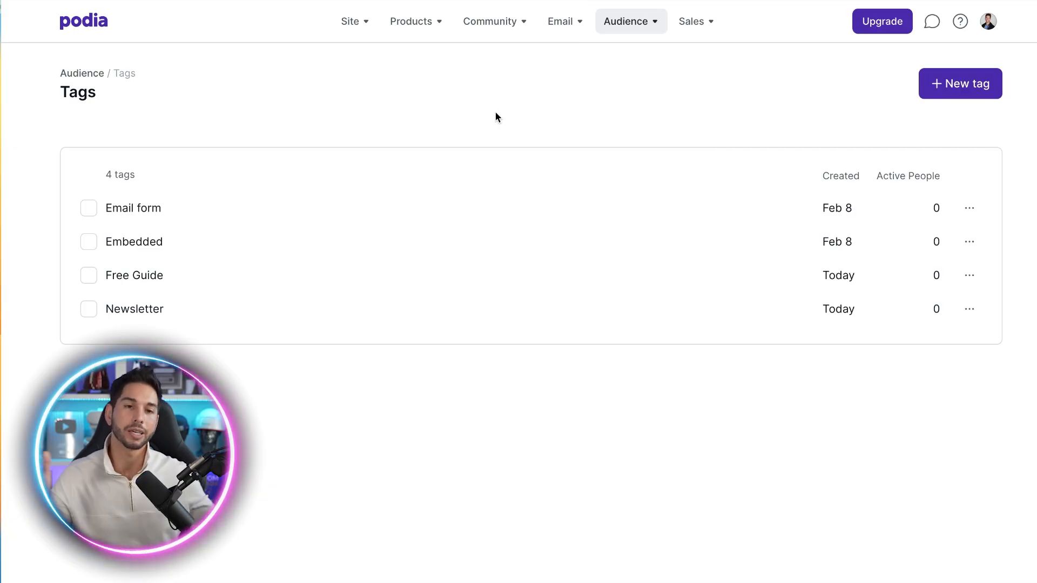
Step: Start a new contact import from Audience > Imports and browse its Tags options
click(629, 21)
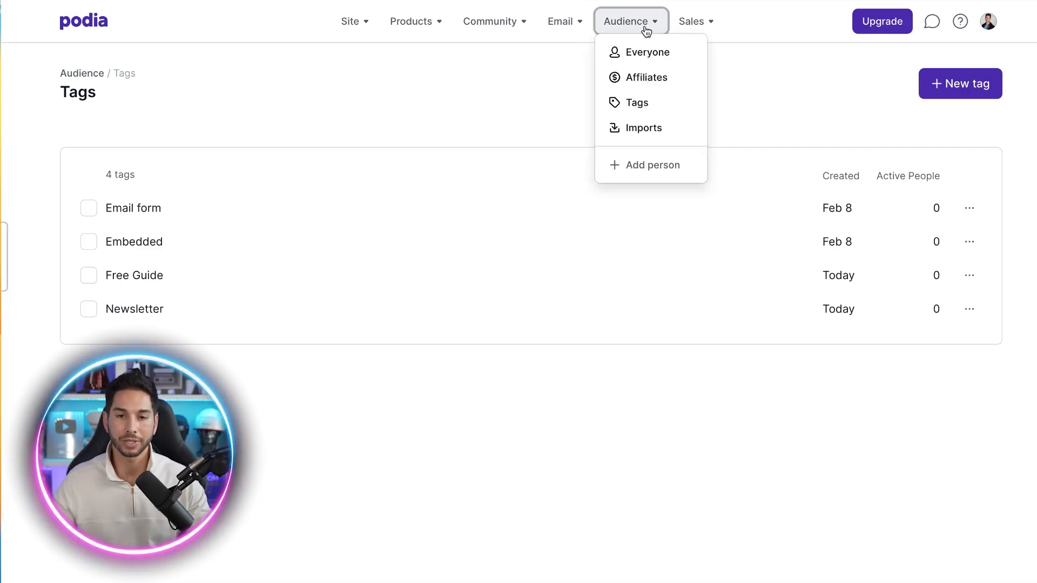
click(642, 128)
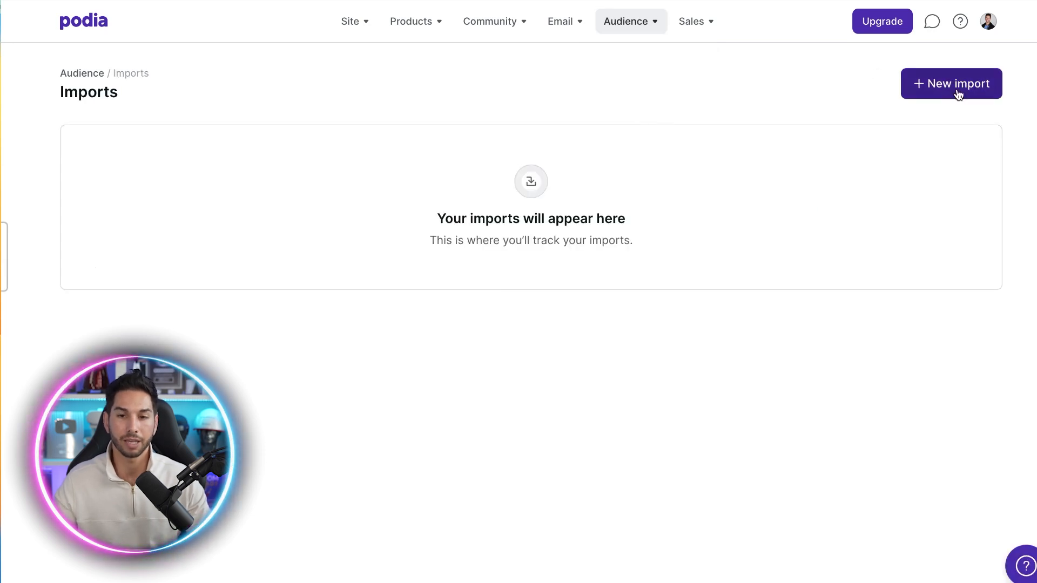
click(950, 83)
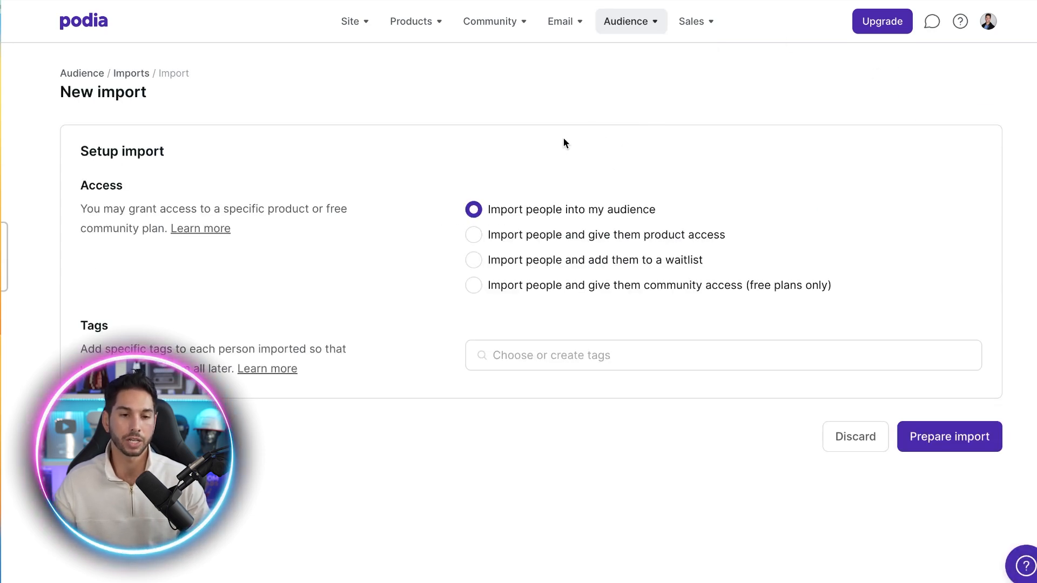
mouse_move(520, 92)
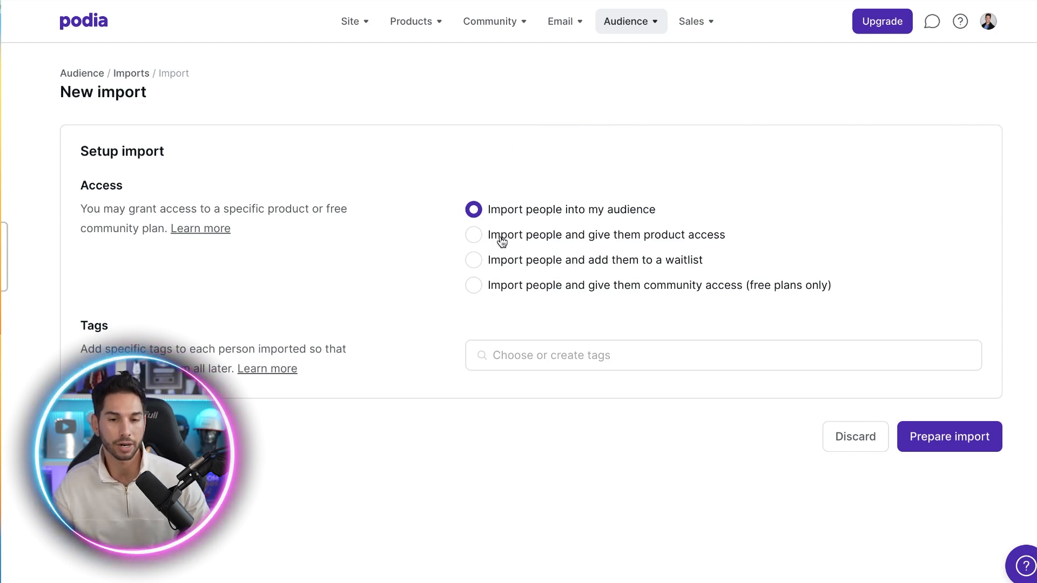
mouse_move(539, 267)
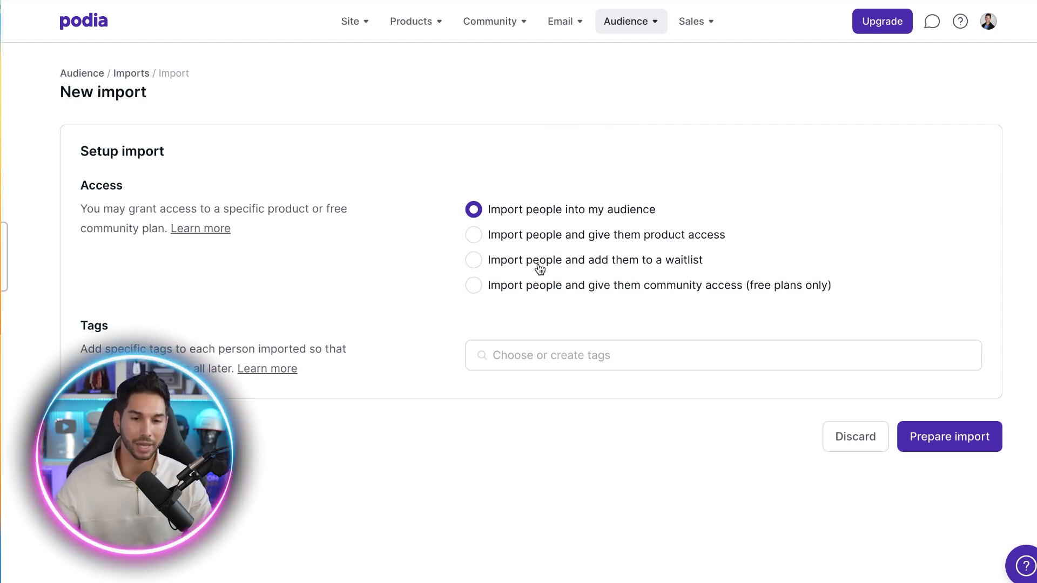
click(723, 355)
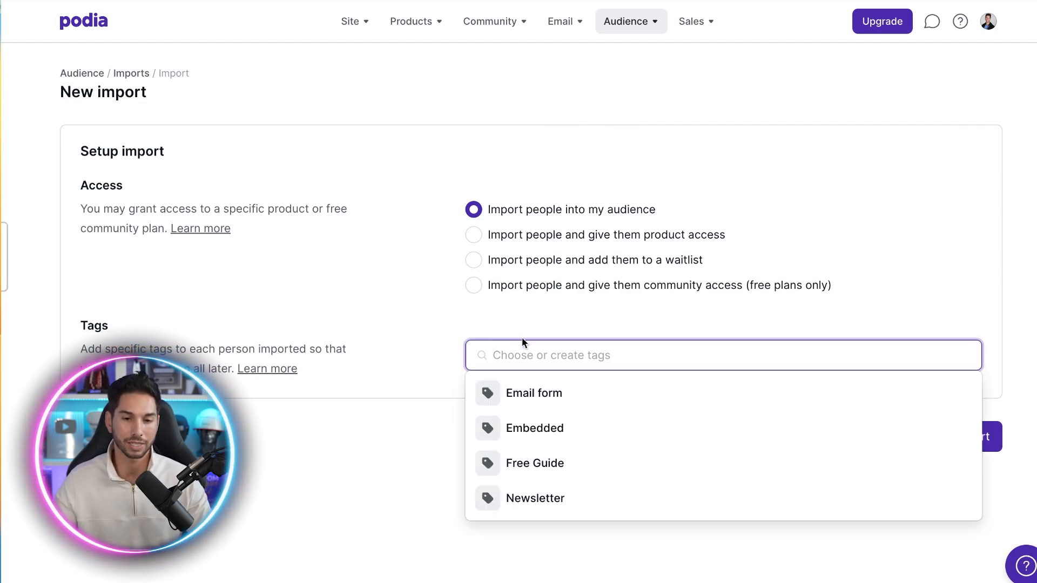
click(560, 21)
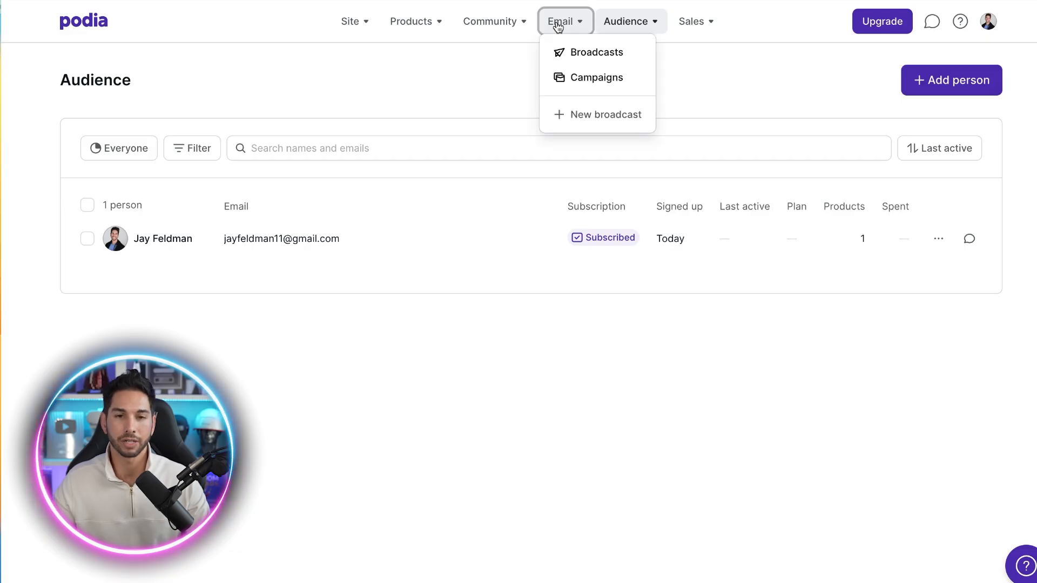
mouse_move(597, 115)
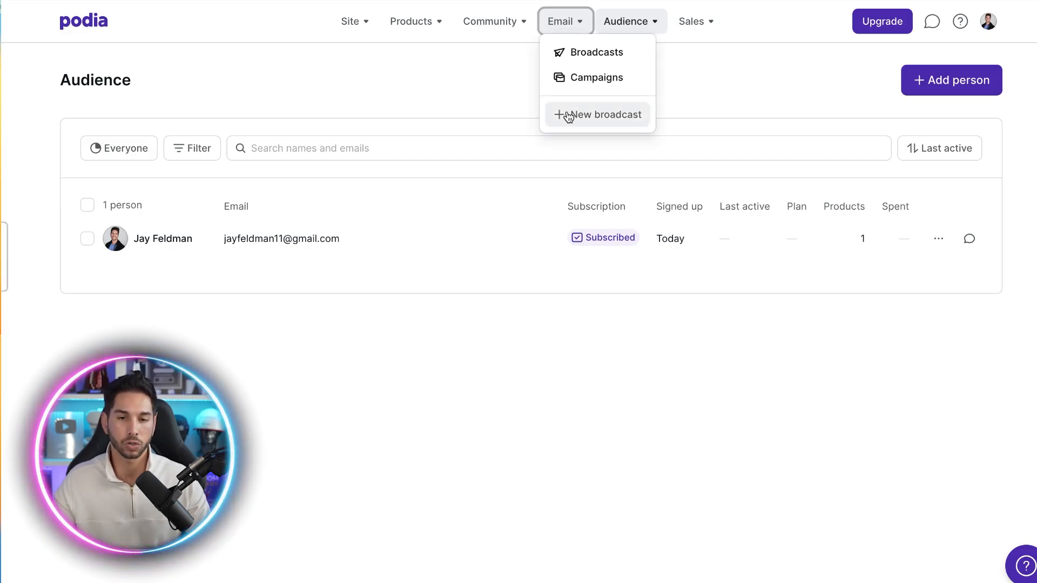
Step: Start a new untitled email broadcast from the Email menu
click(597, 114)
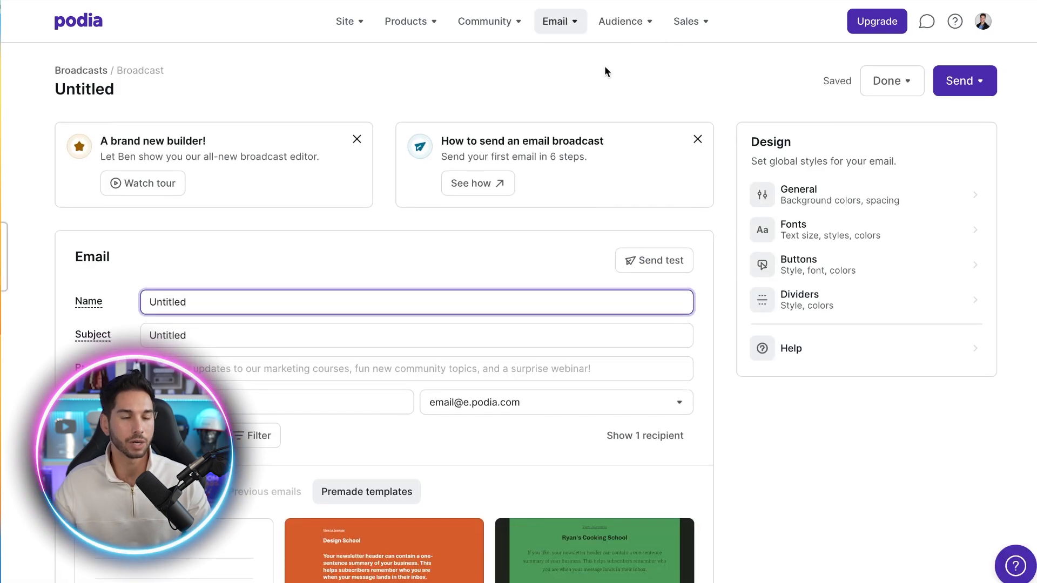
mouse_move(636, 71)
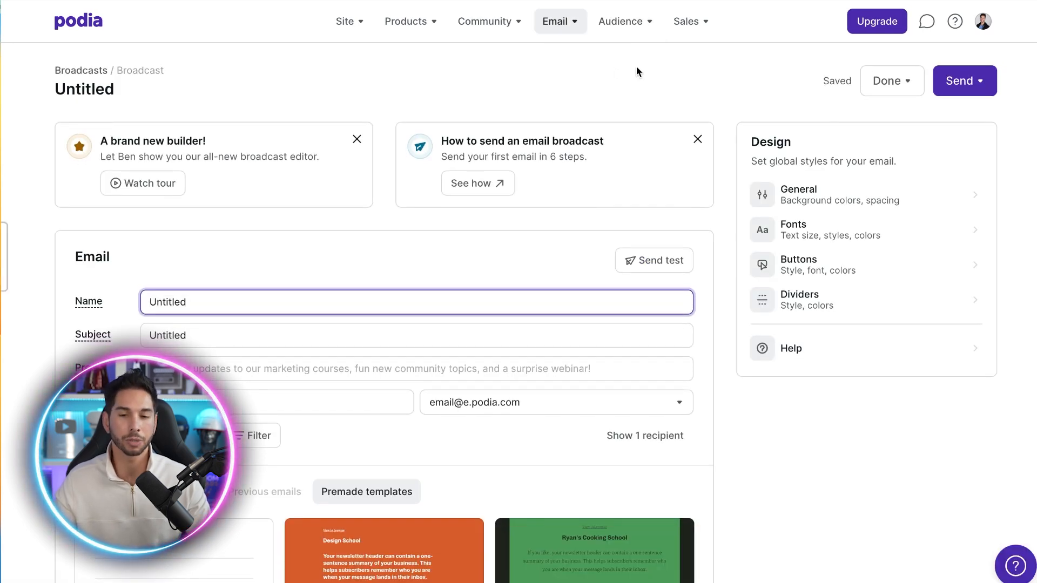
mouse_move(816, 159)
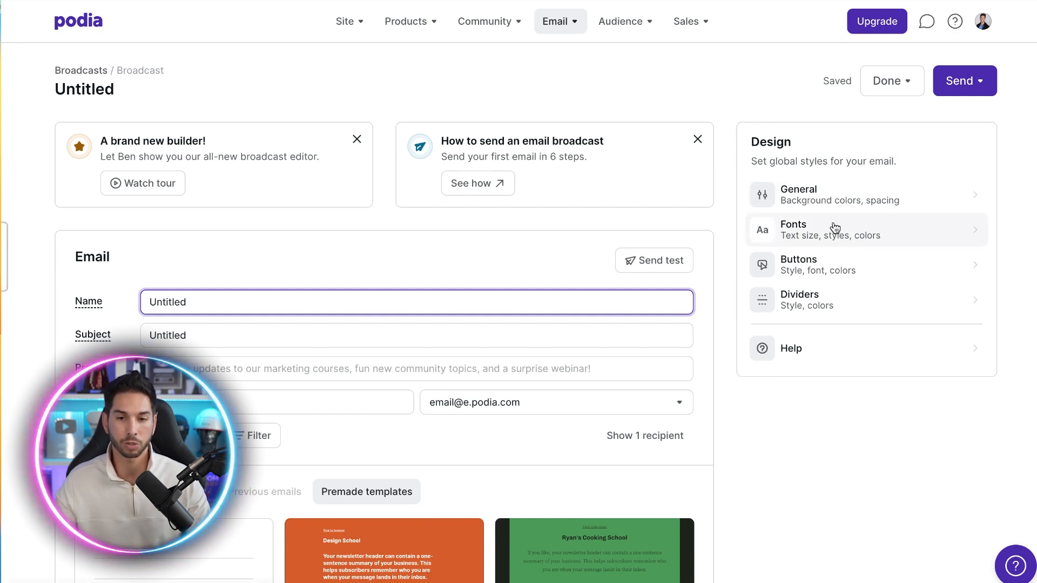
mouse_move(834, 311)
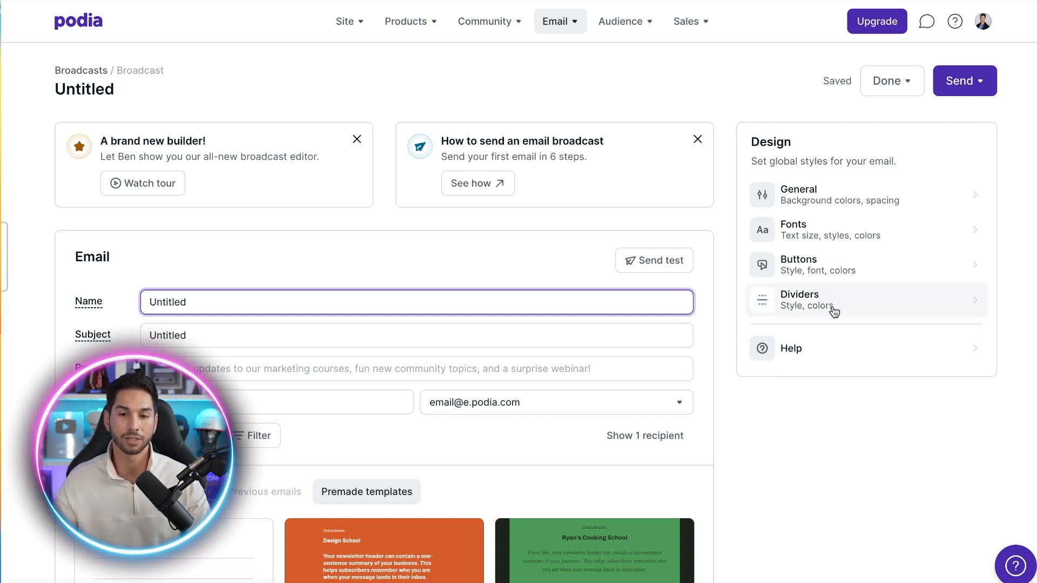
mouse_move(860, 324)
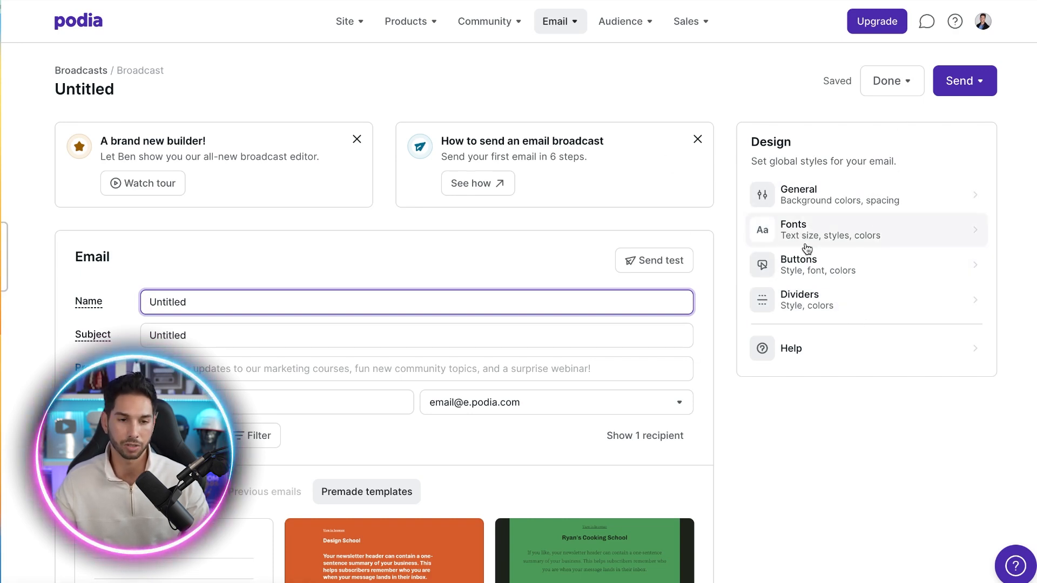
Step: Begin editing the broadcast's name field
click(555, 20)
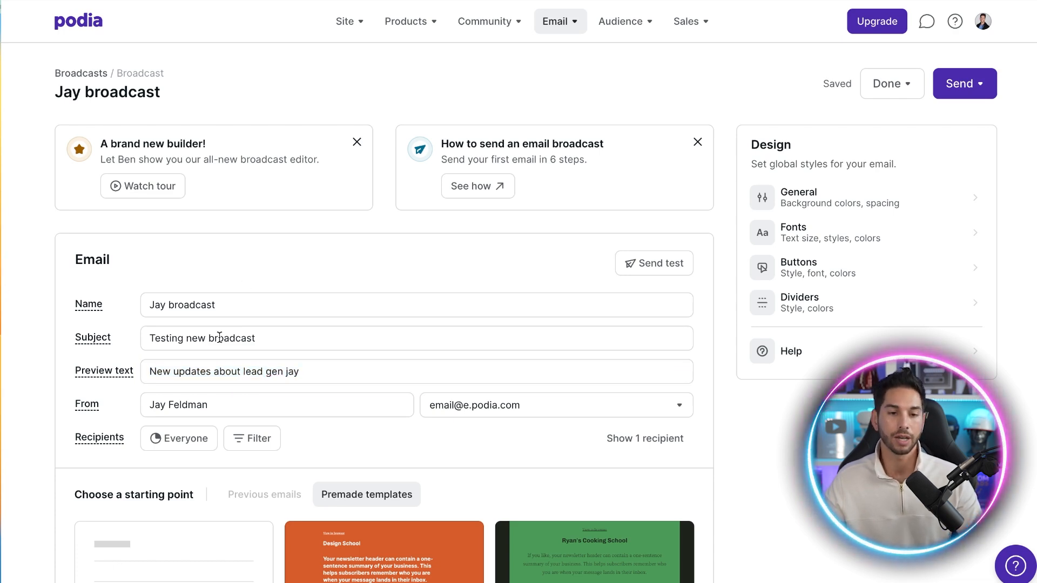
Step: Review the sender address options, keeping the default Podia sending address
click(416, 338)
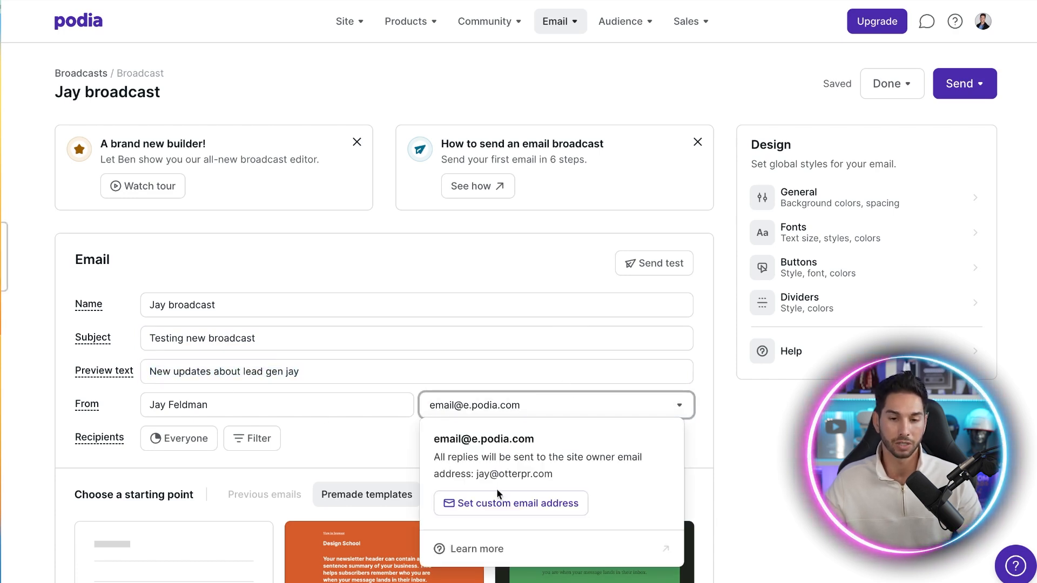
mouse_move(398, 450)
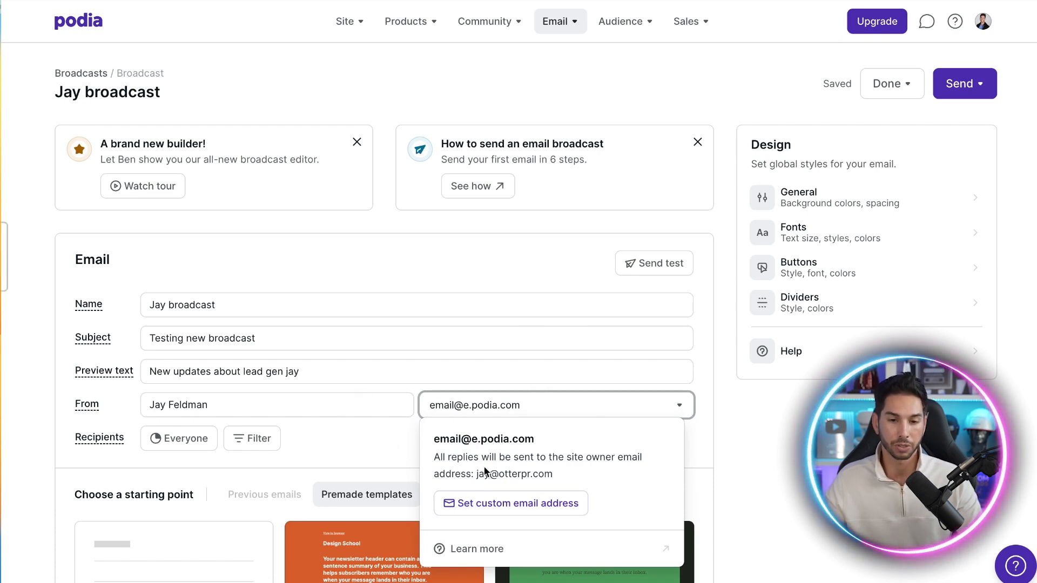
mouse_move(476, 489)
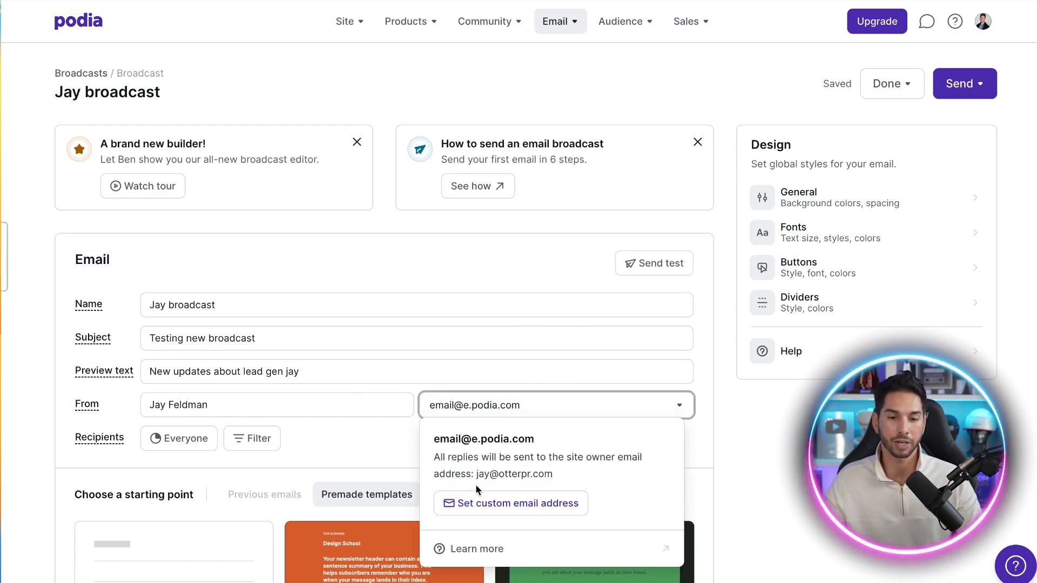
mouse_move(509, 503)
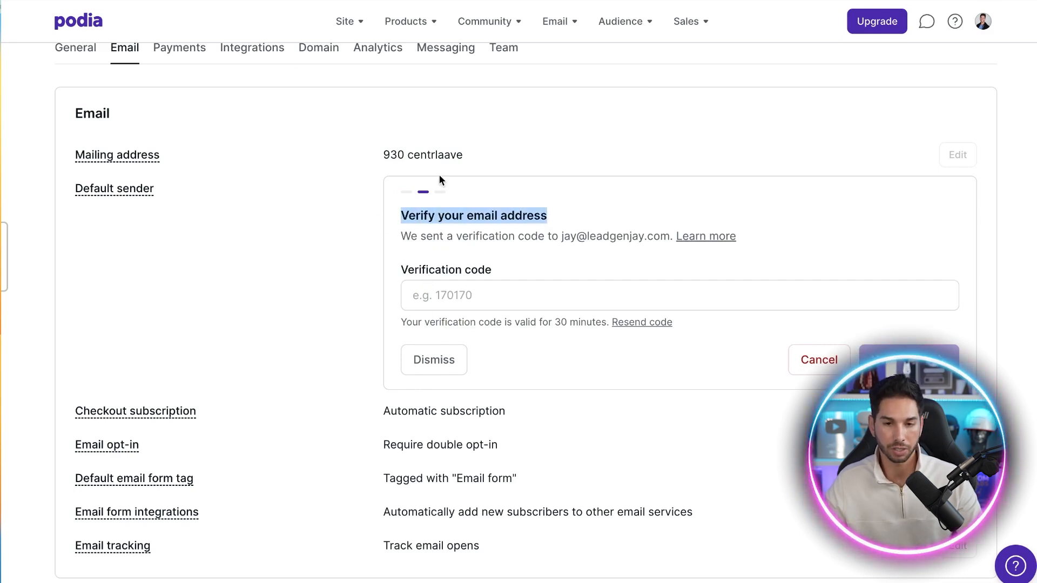
mouse_move(303, 187)
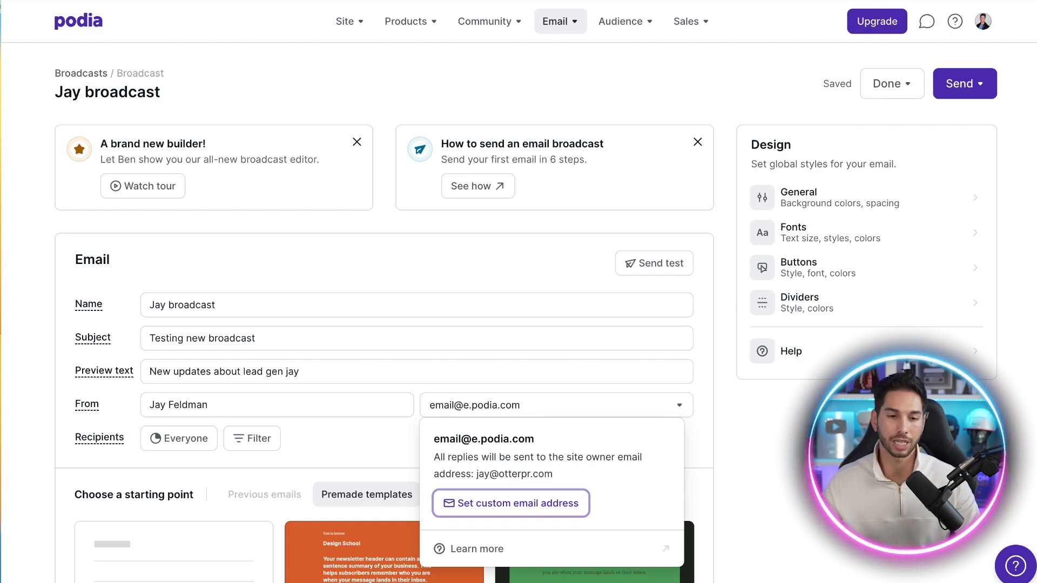
click(462, 274)
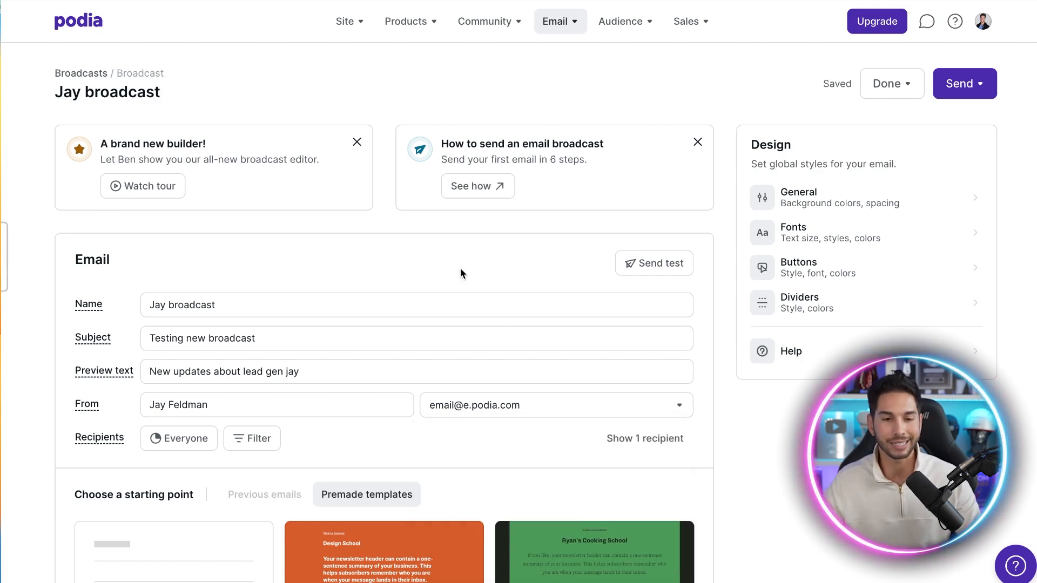
Step: Apply the orange Newsletter (long-form text) premade template to the broadcast
scroll(down, 3)
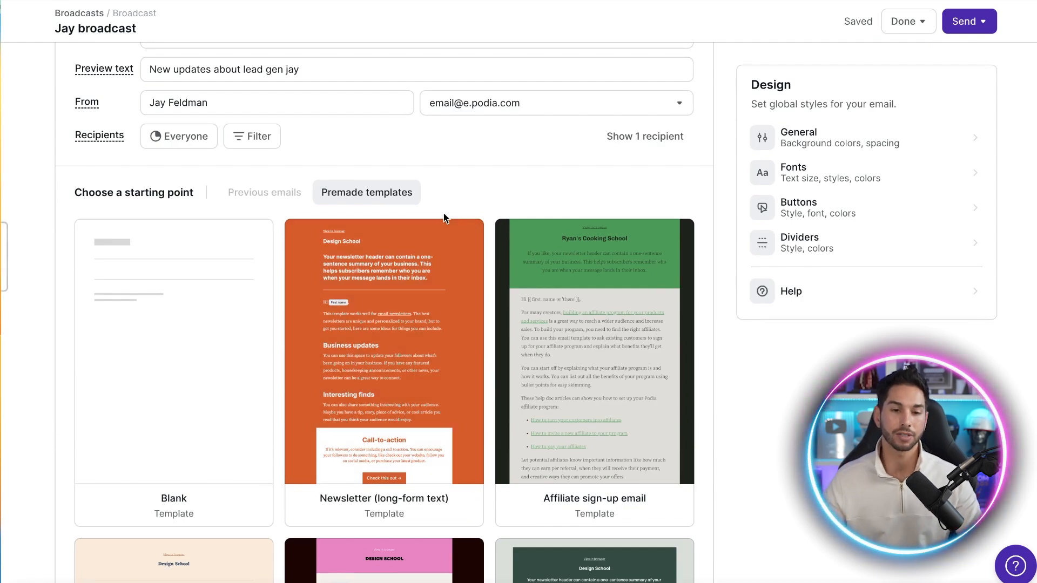
scroll(down, 3)
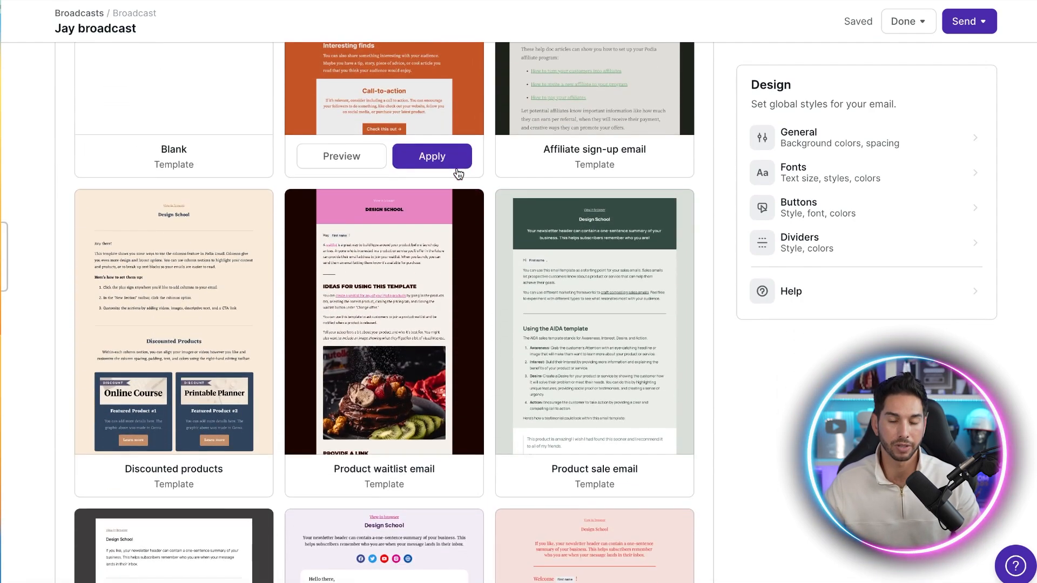
scroll(down, 3)
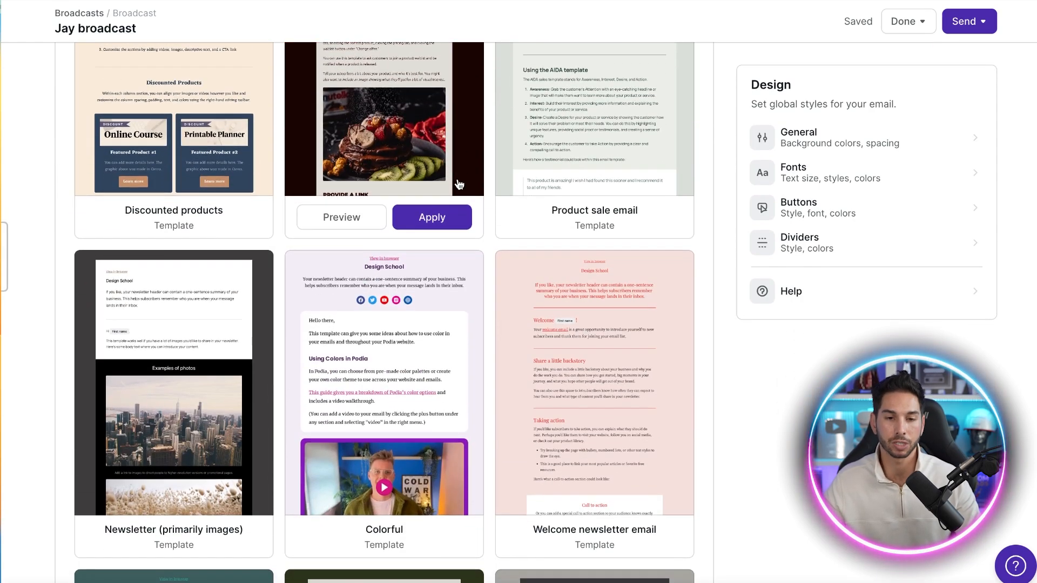
scroll(down, 3)
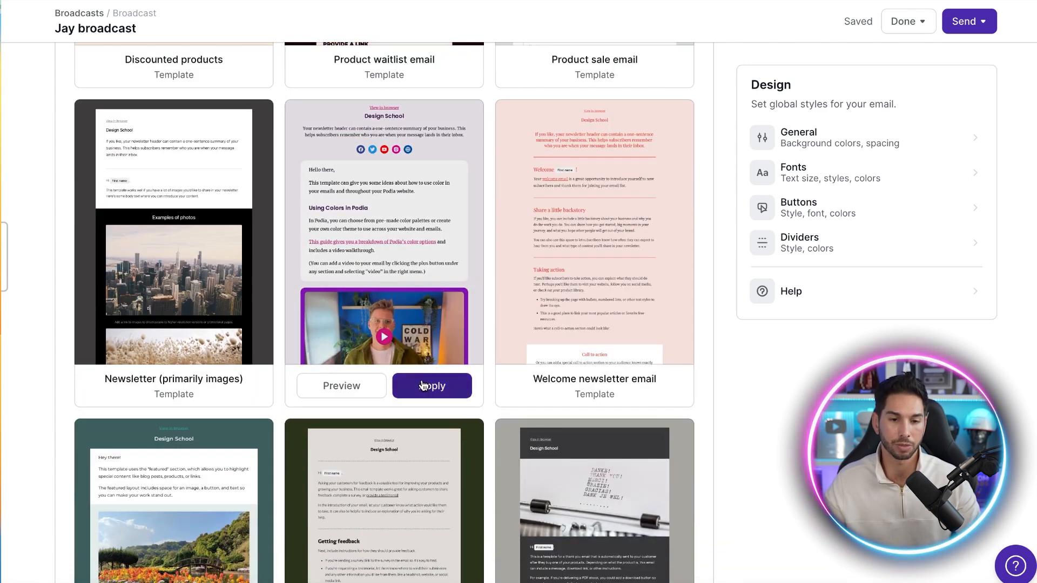
click(431, 385)
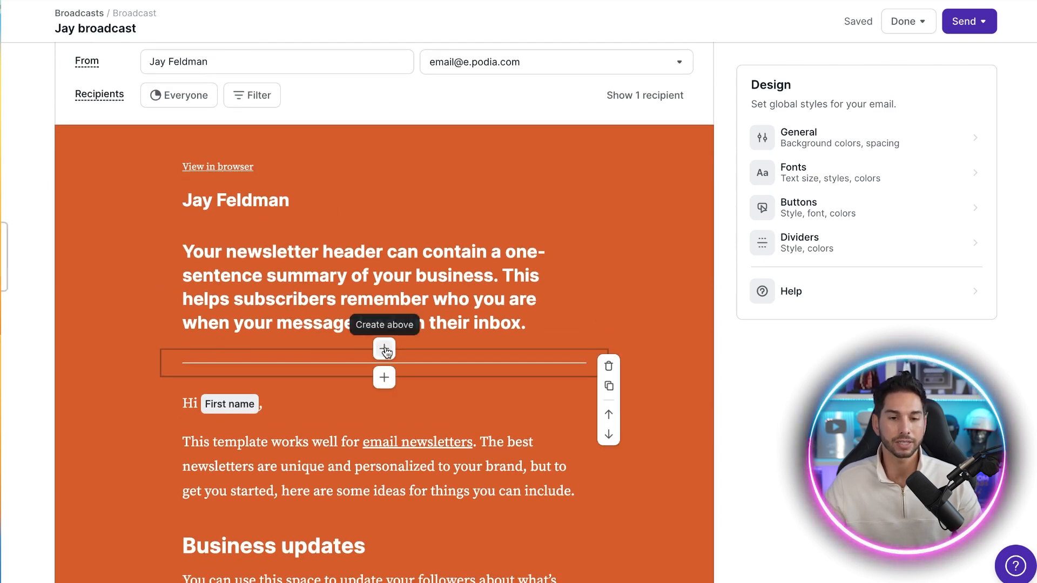
Step: Insert a Video section below the header summary and open the header text block
click(383, 348)
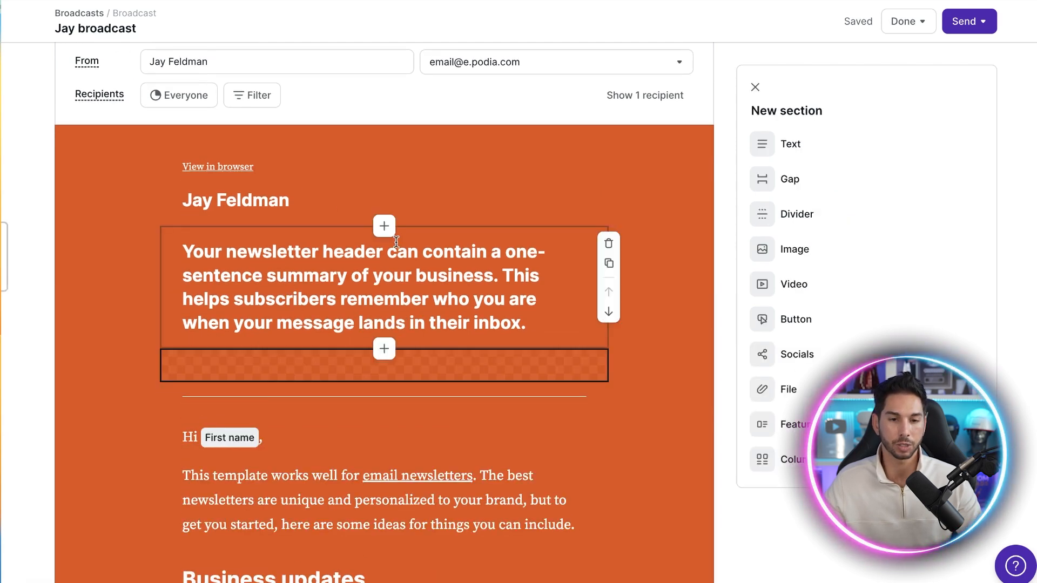
click(792, 284)
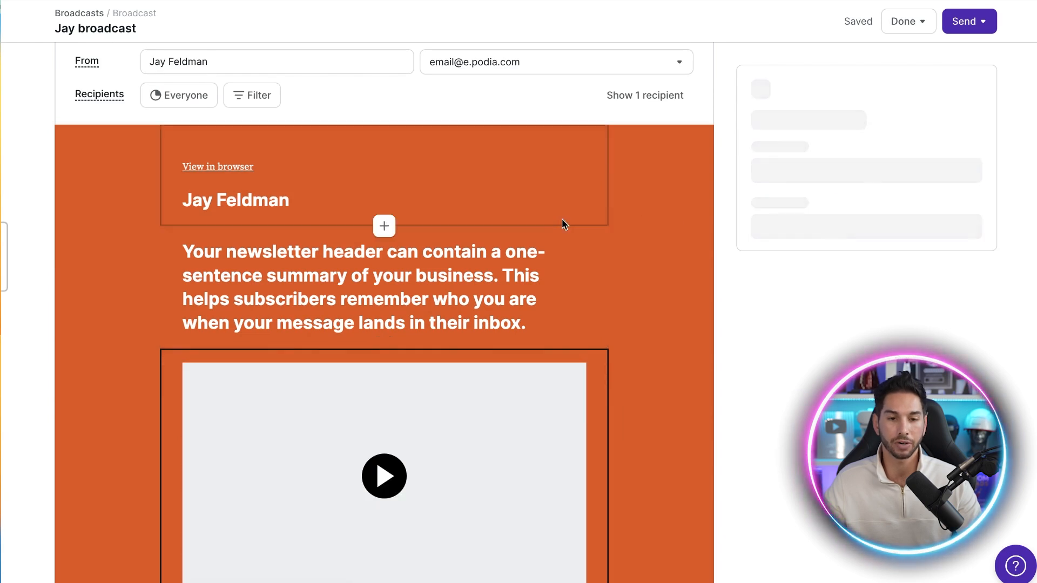
click(383, 225)
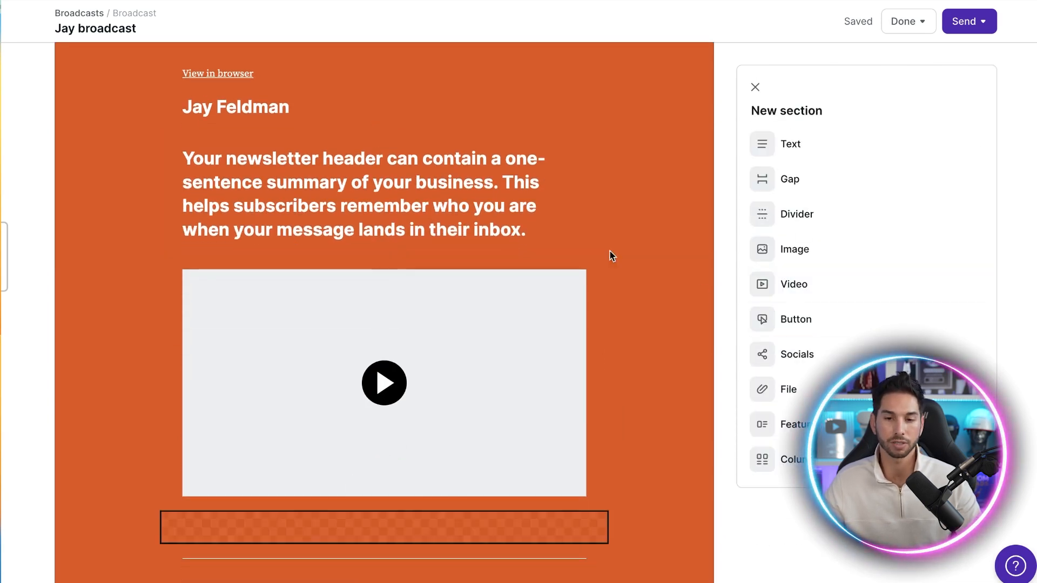
click(357, 191)
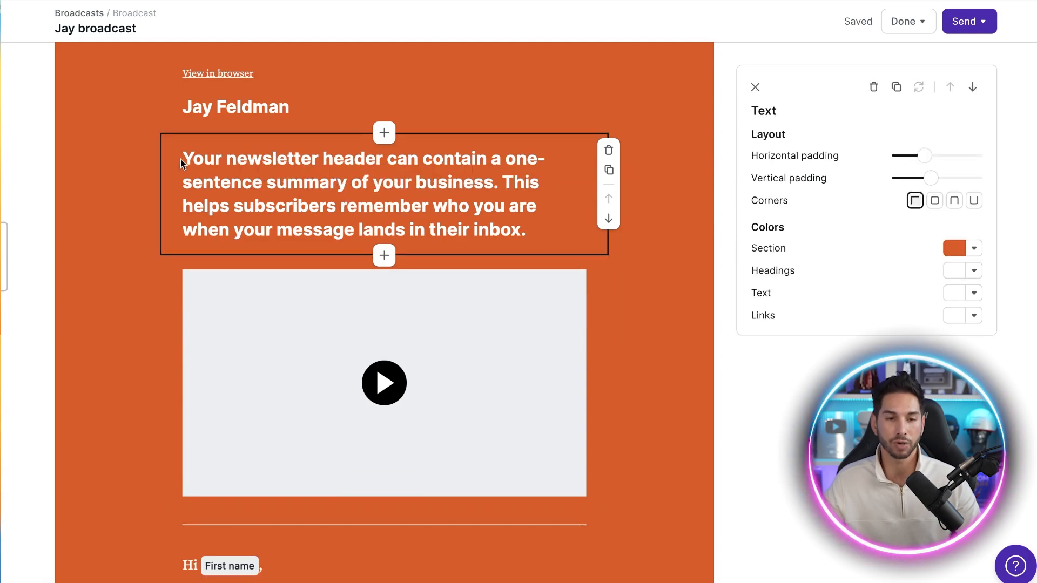
scroll(down, 3)
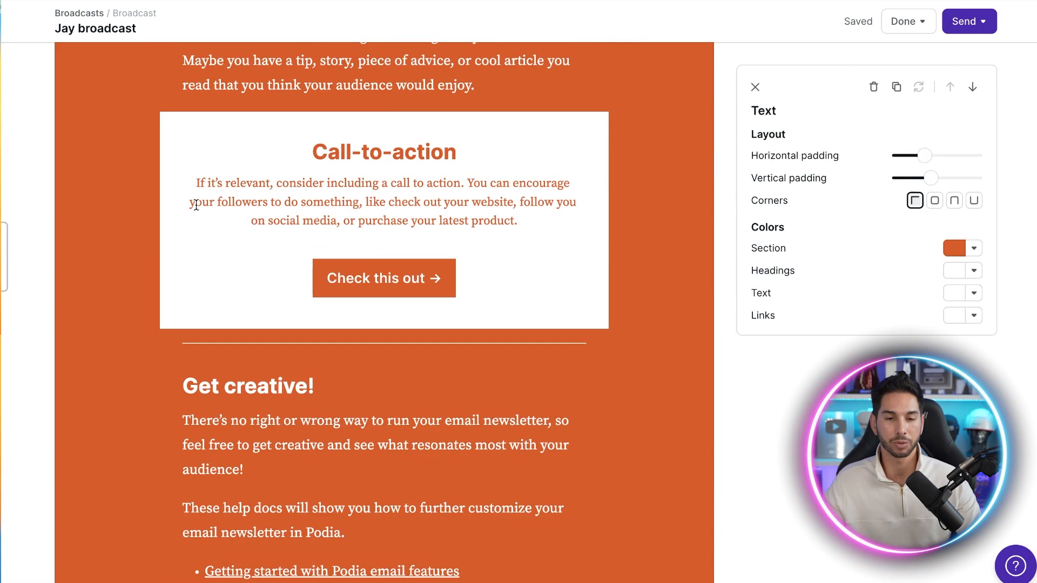
scroll(down, 3)
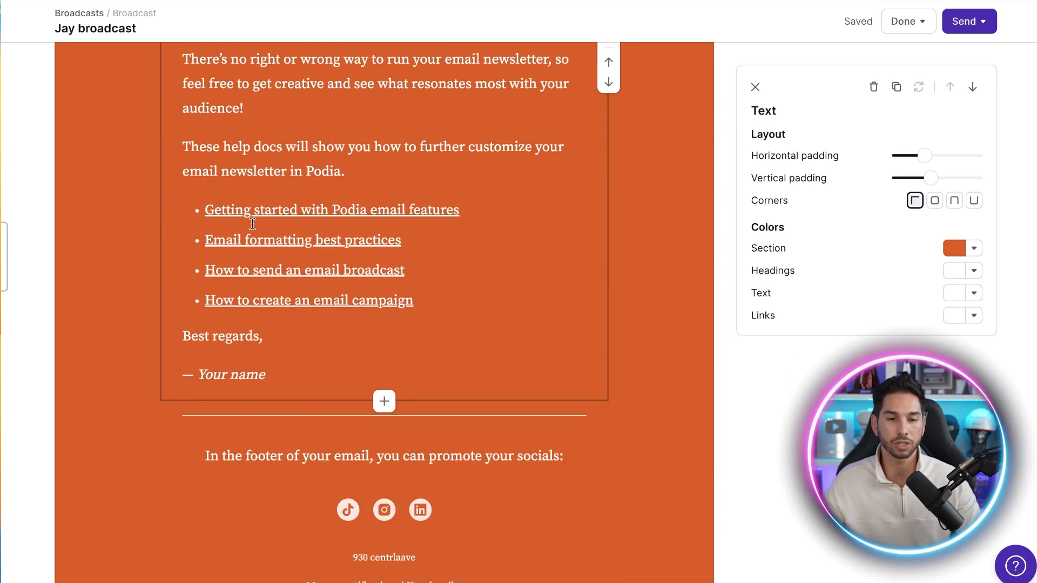
scroll(down, 3)
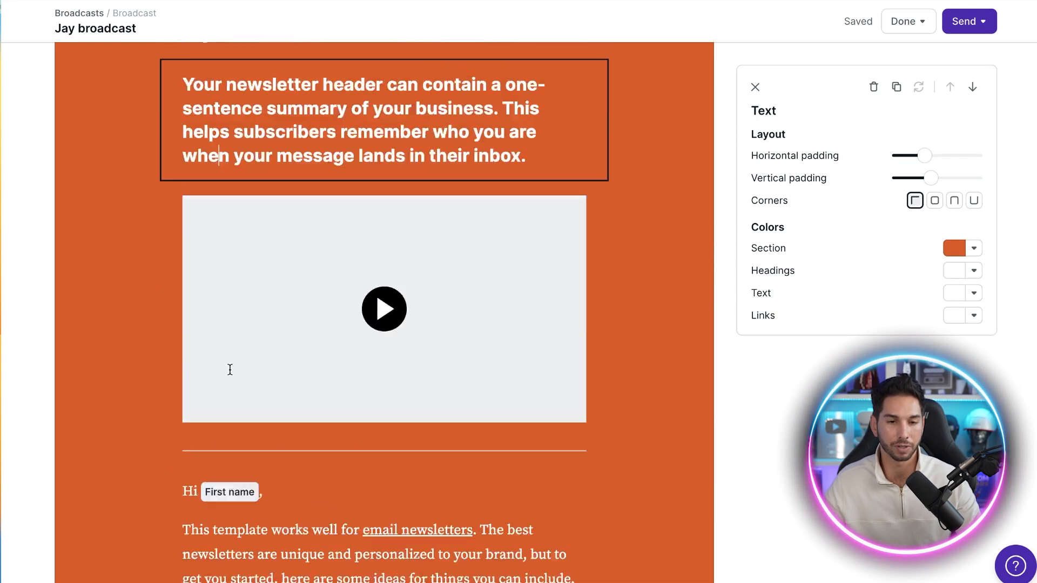
Step: Schedule Jay broadcast via Send later for today at 4:00 PM EST, then reopen it
click(903, 21)
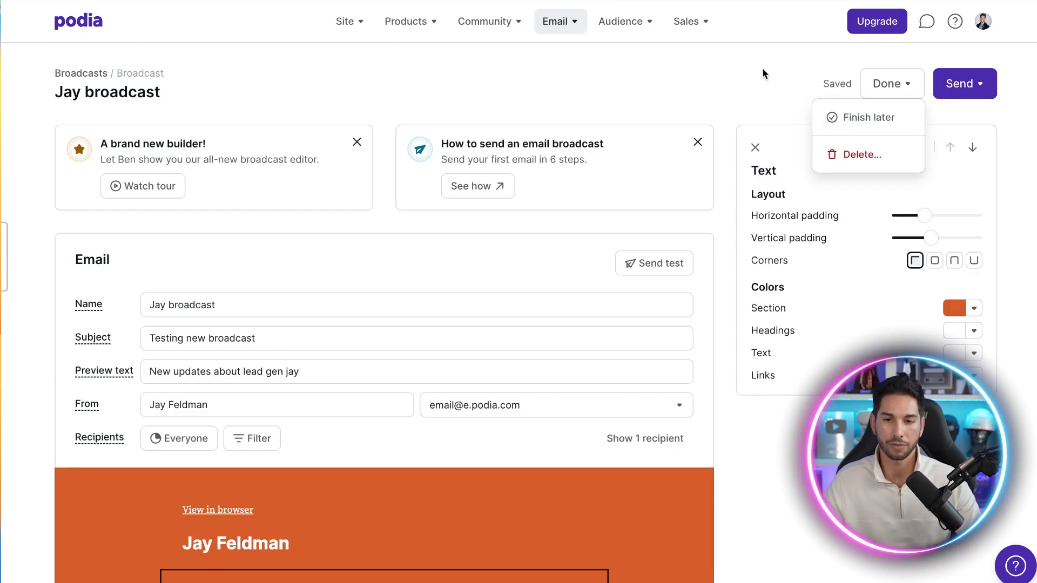
click(963, 83)
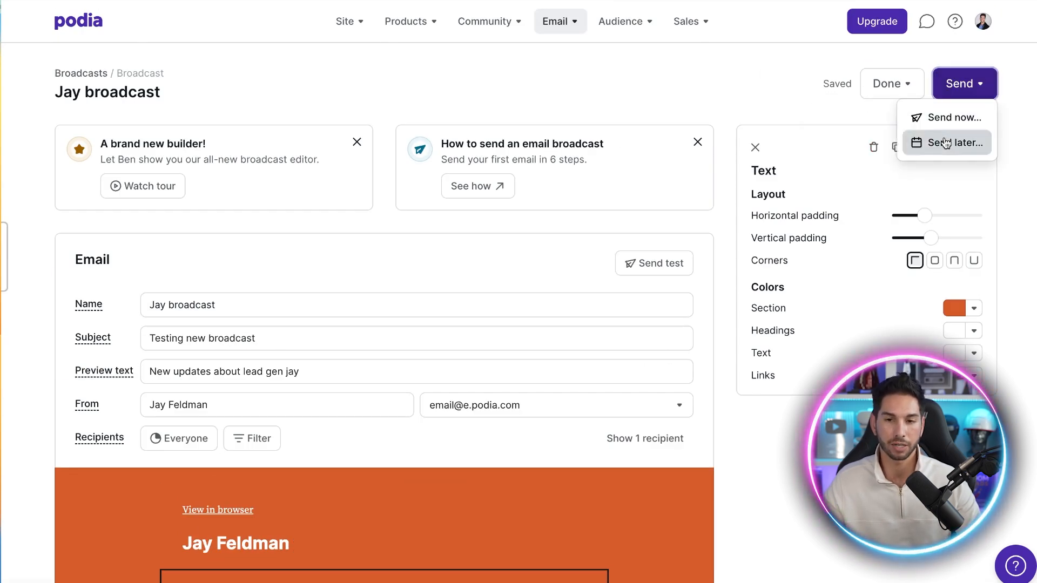
click(954, 142)
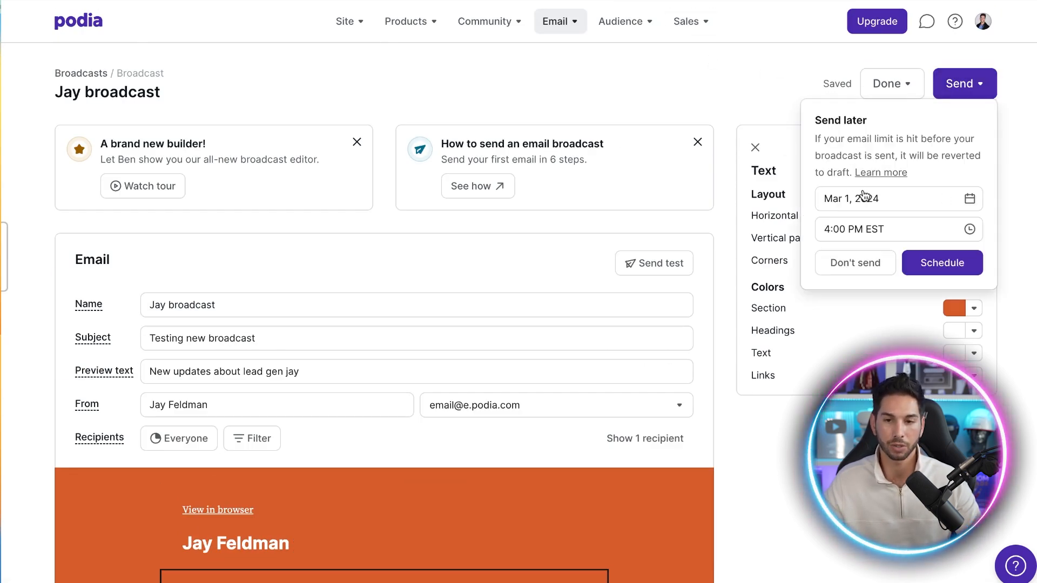
click(940, 263)
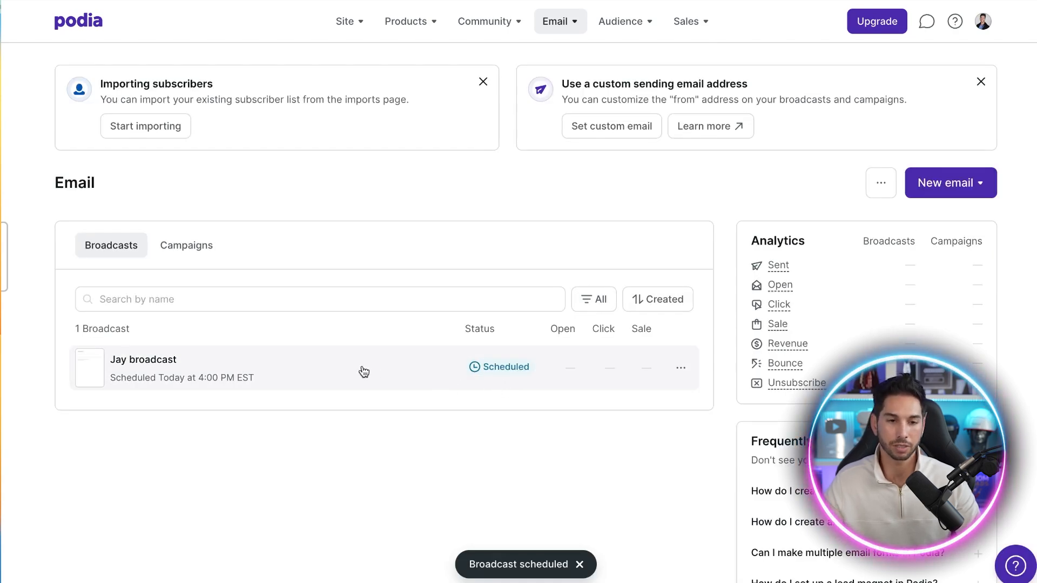
click(142, 368)
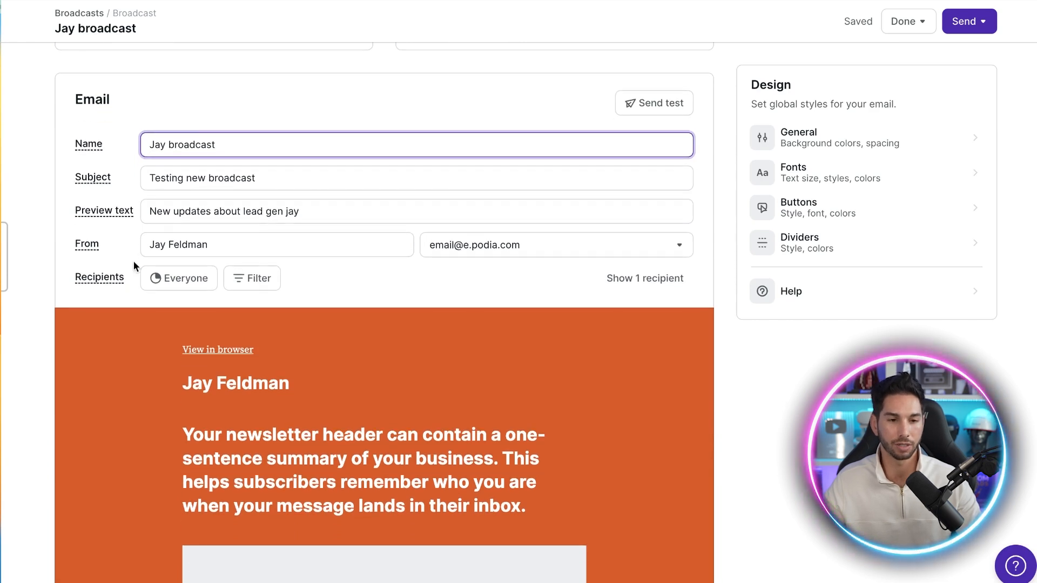
Step: View the Everyone recipient segments and filters like Account, Tagged and Waitlisted
click(179, 278)
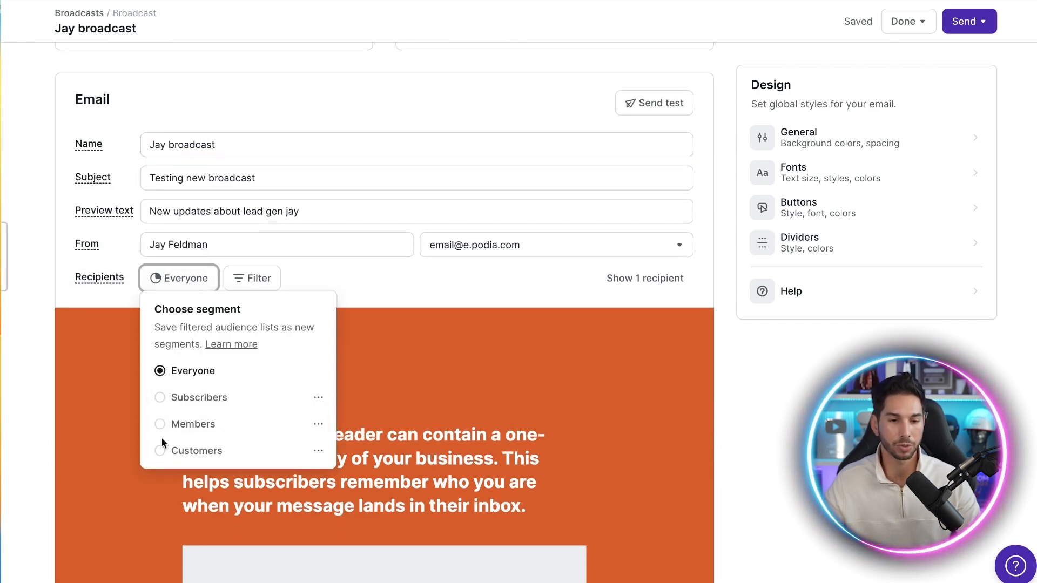
click(252, 277)
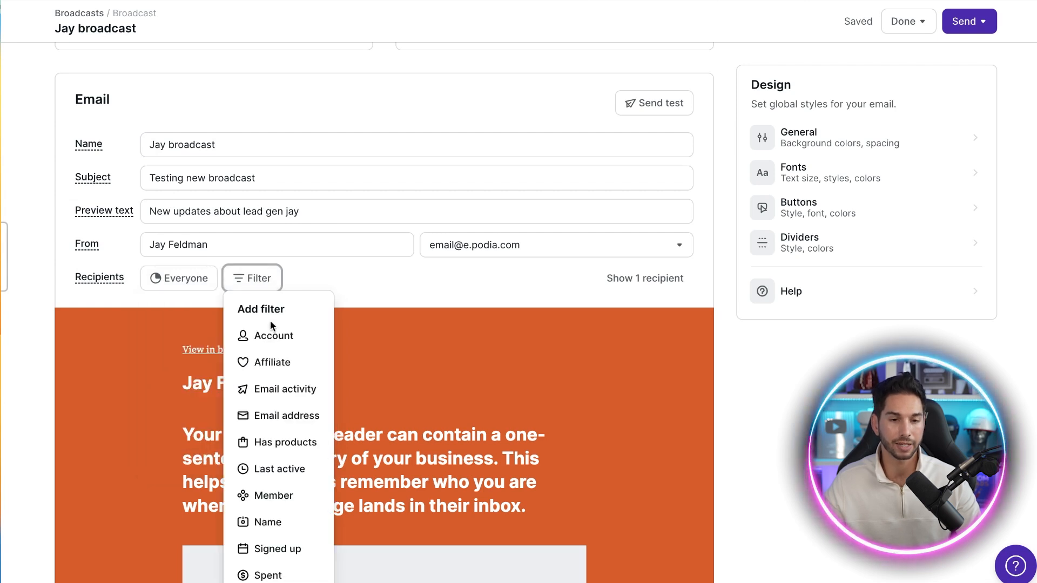
scroll(down, 3)
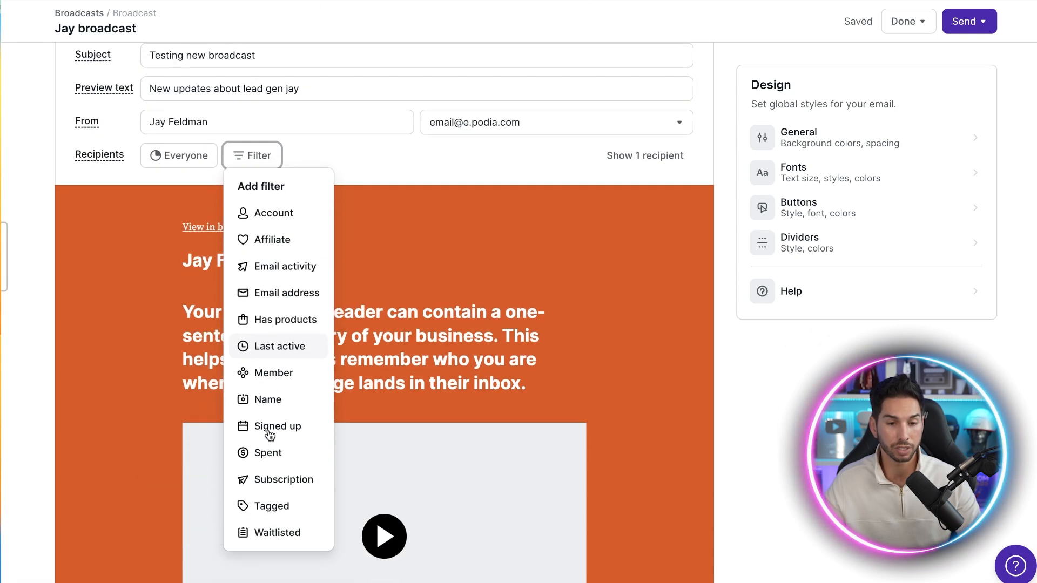
mouse_move(272, 213)
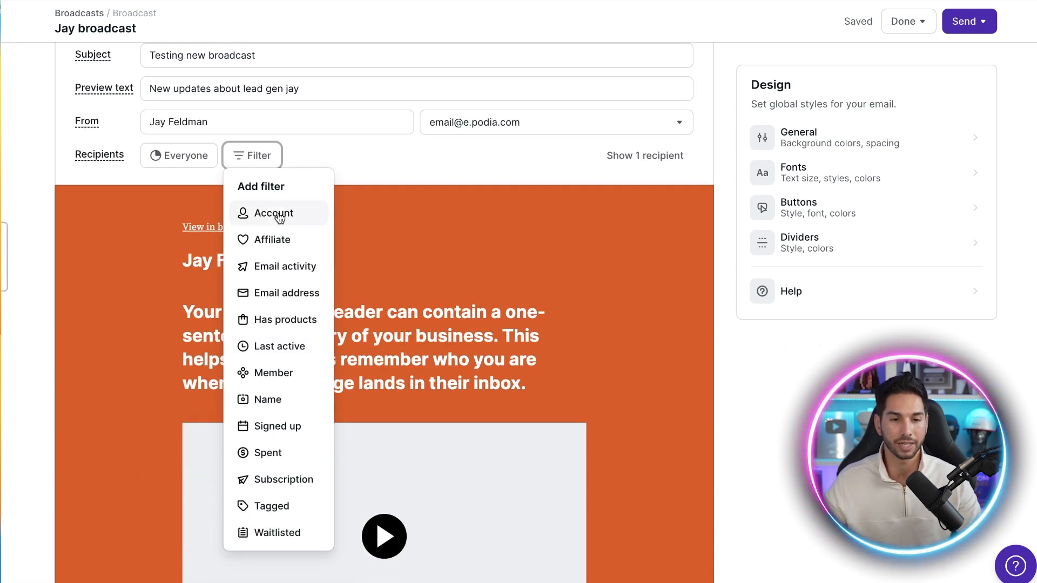
mouse_move(342, 164)
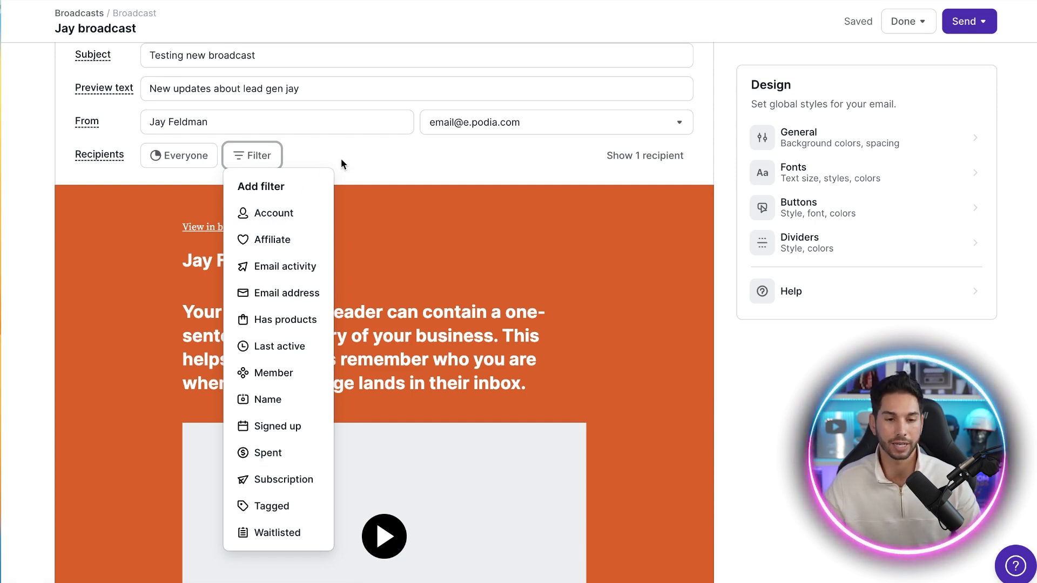
mouse_move(268, 453)
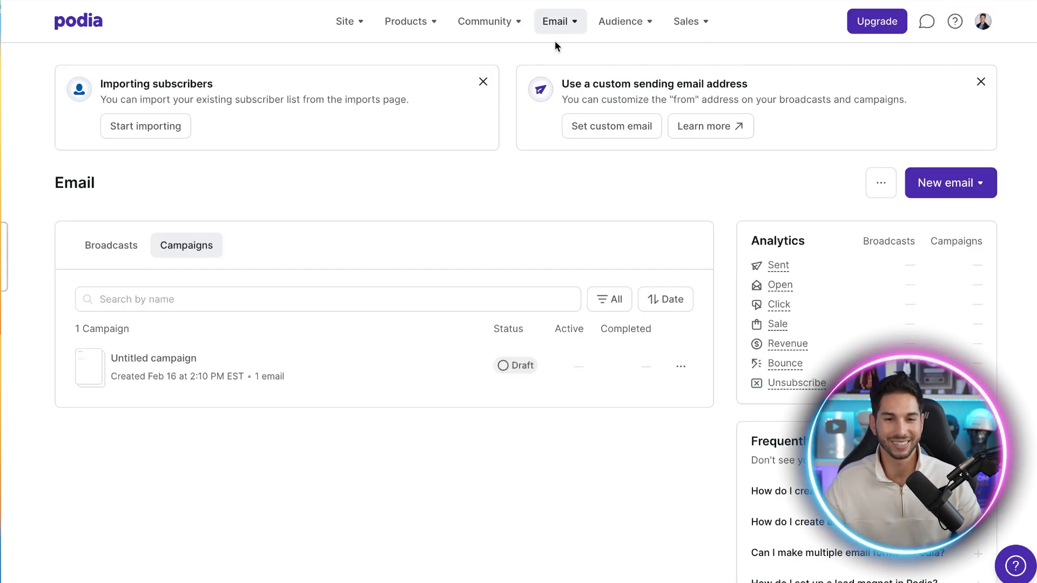
Step: Go to Email > Campaigns to reach the campaign draft
click(556, 21)
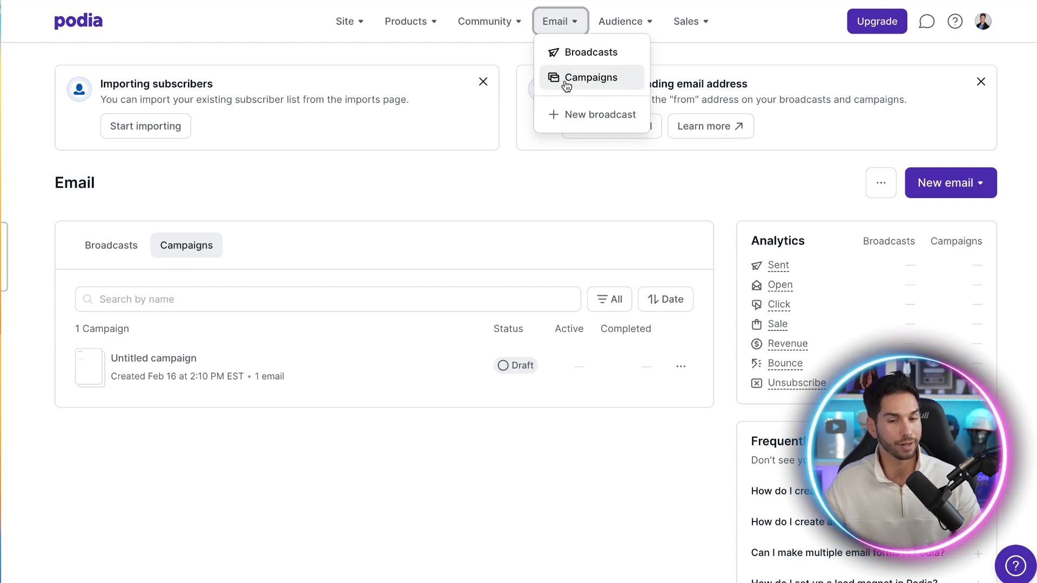
mouse_move(592, 77)
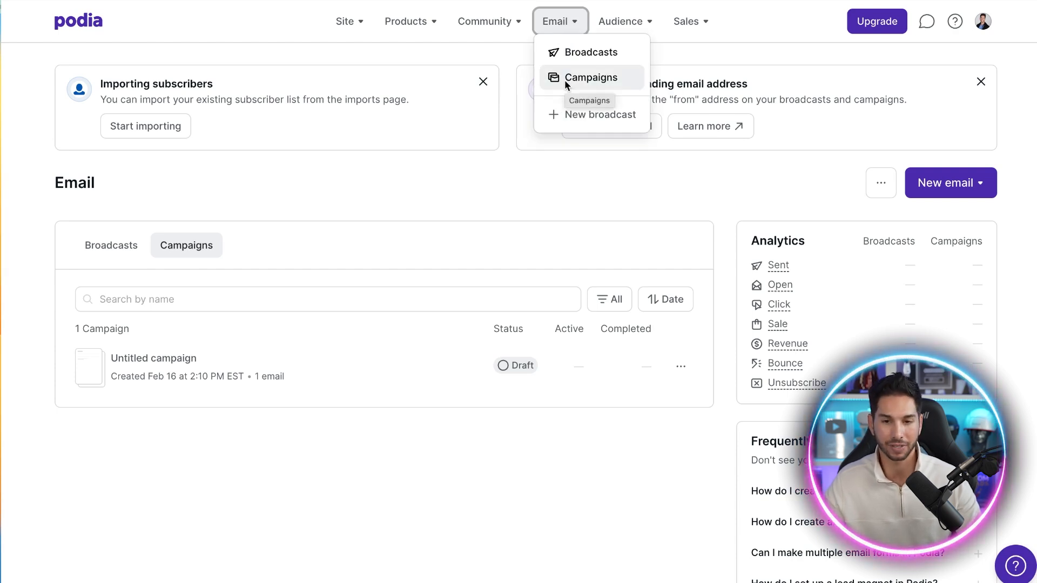
click(951, 182)
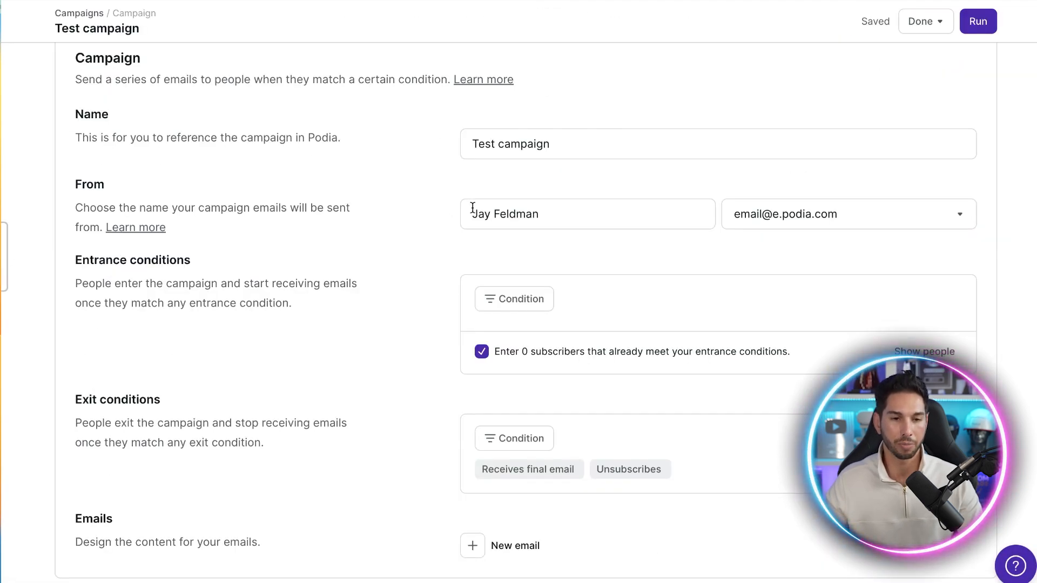
mouse_move(243, 259)
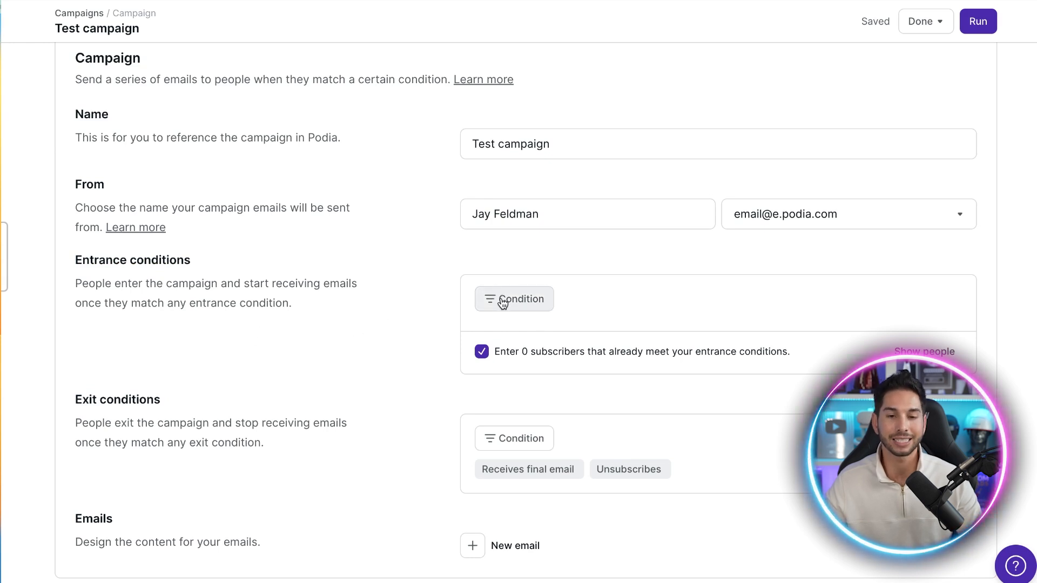
Step: Set the entrance condition to signing up for the Free Guide product
click(514, 298)
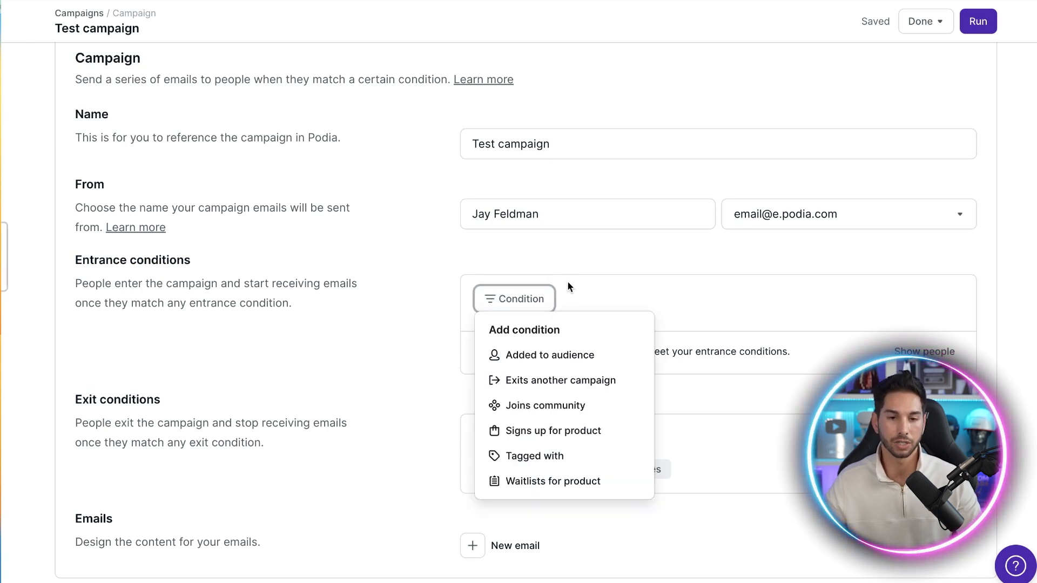
mouse_move(549, 355)
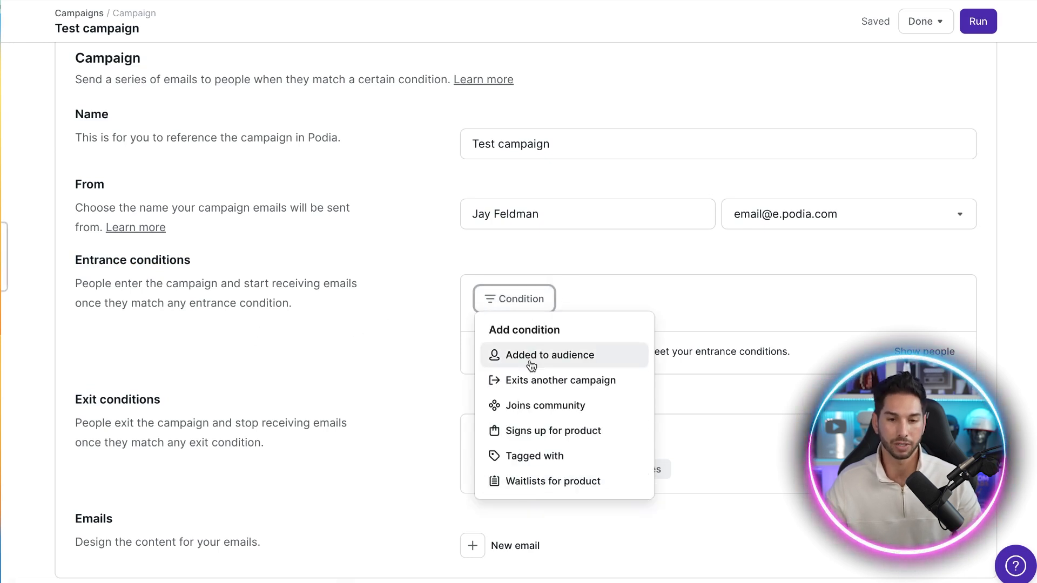
mouse_move(545, 405)
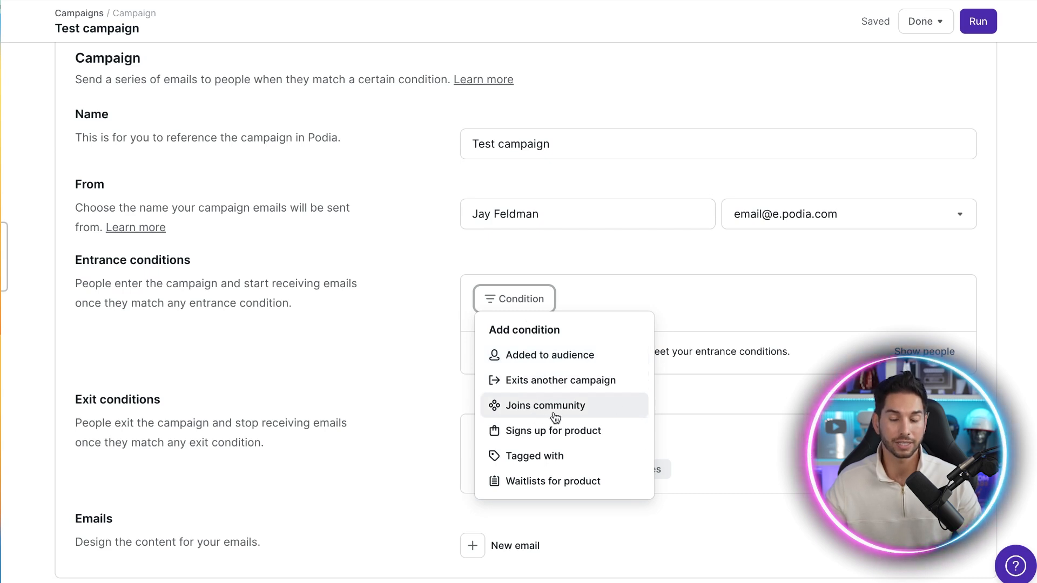
click(553, 431)
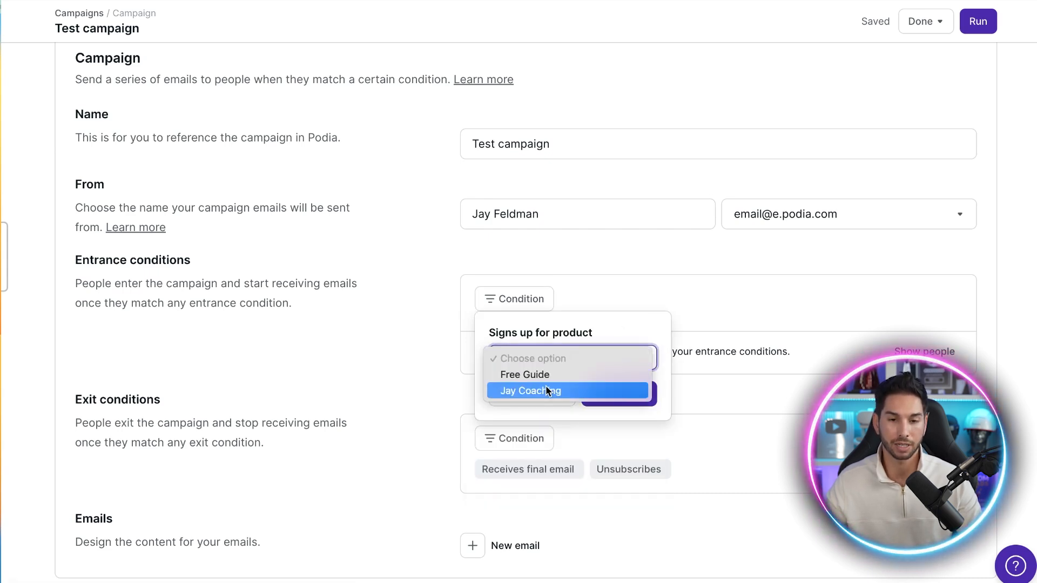
click(524, 374)
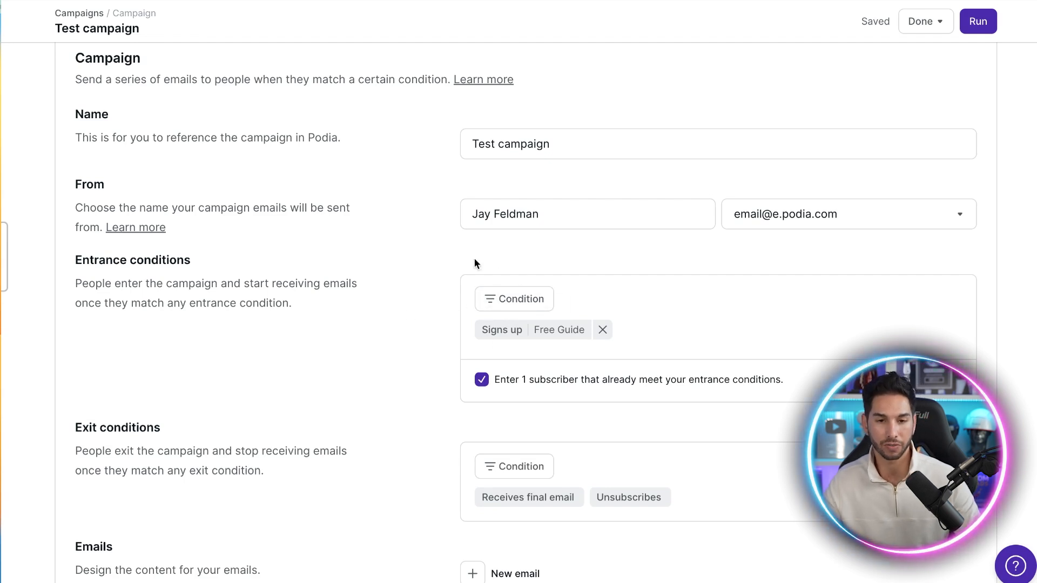
mouse_move(506, 376)
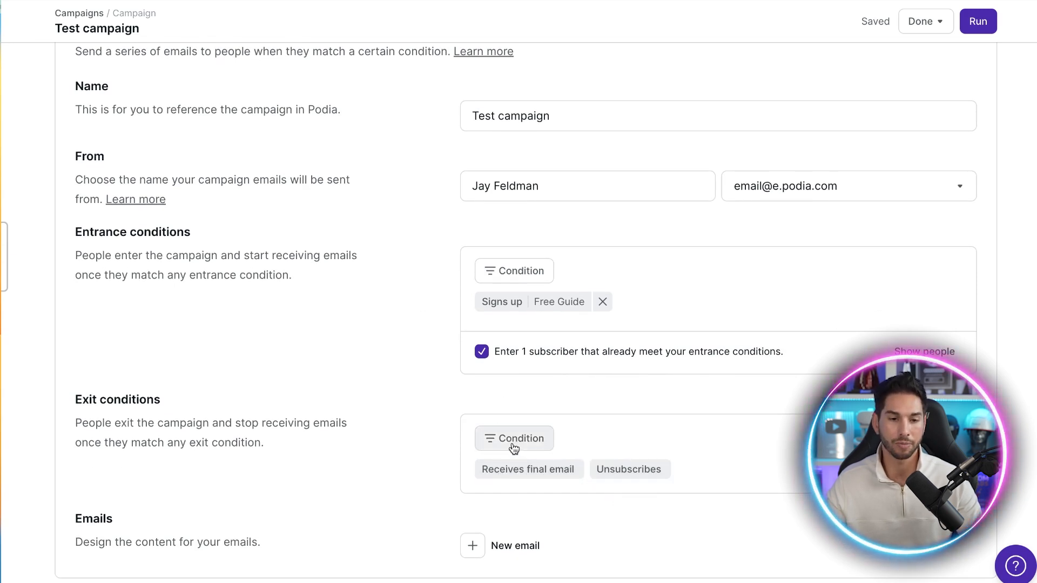
Step: Add a Jay Coaching sign-up exit condition and start the first 'Day 1' email
click(513, 438)
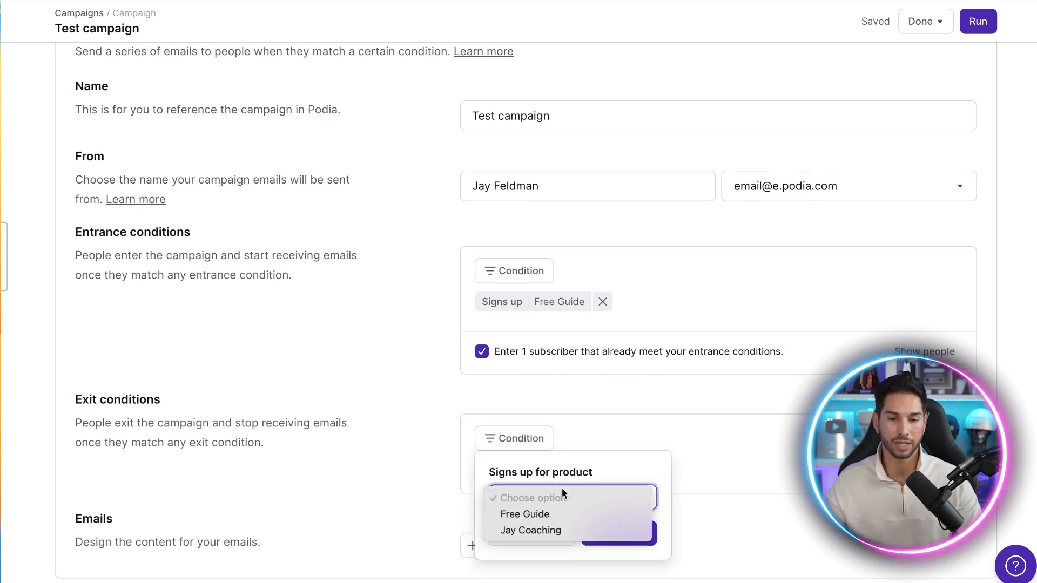
click(530, 530)
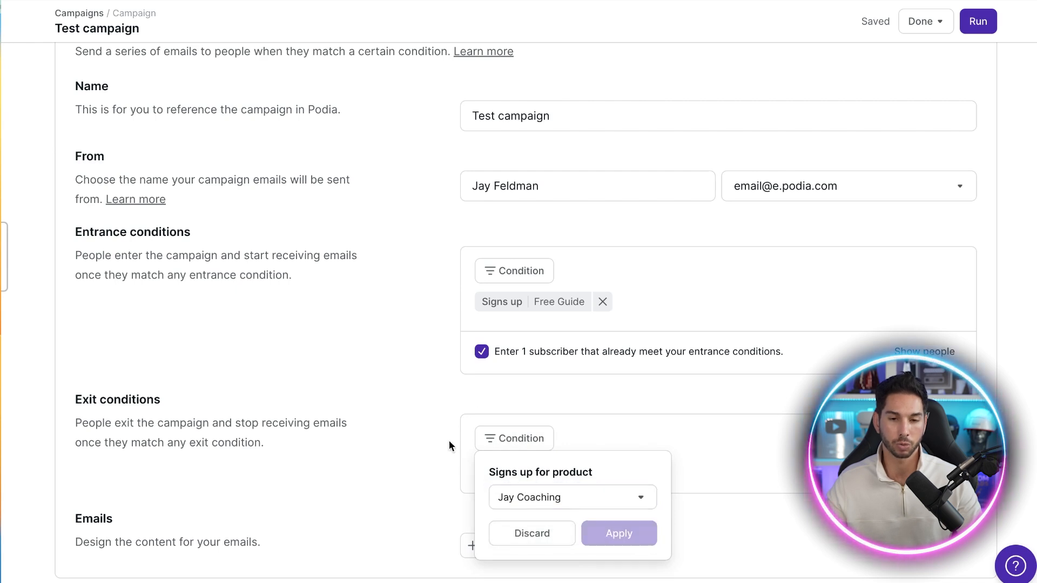
click(617, 533)
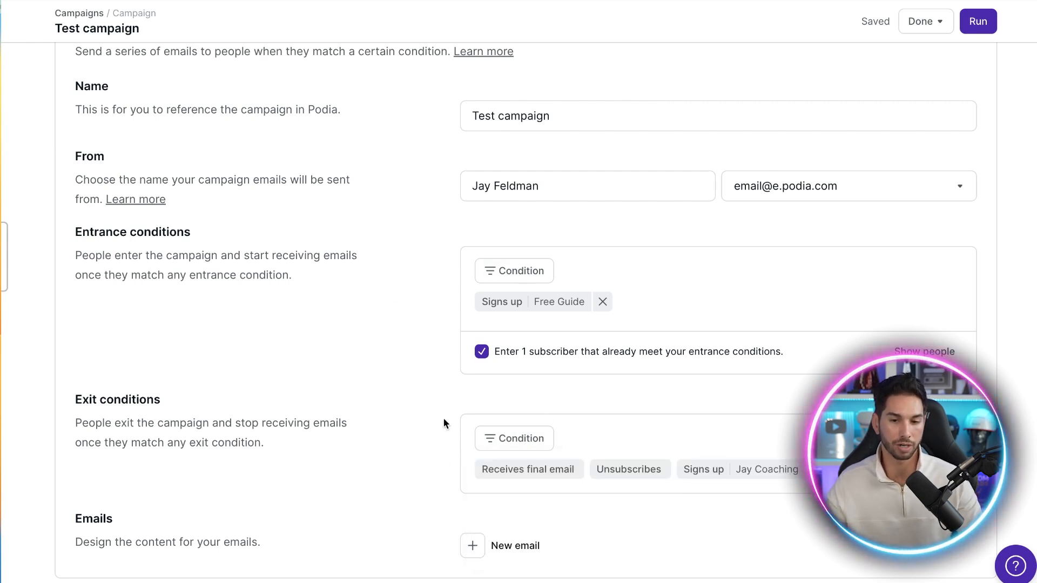
mouse_move(434, 403)
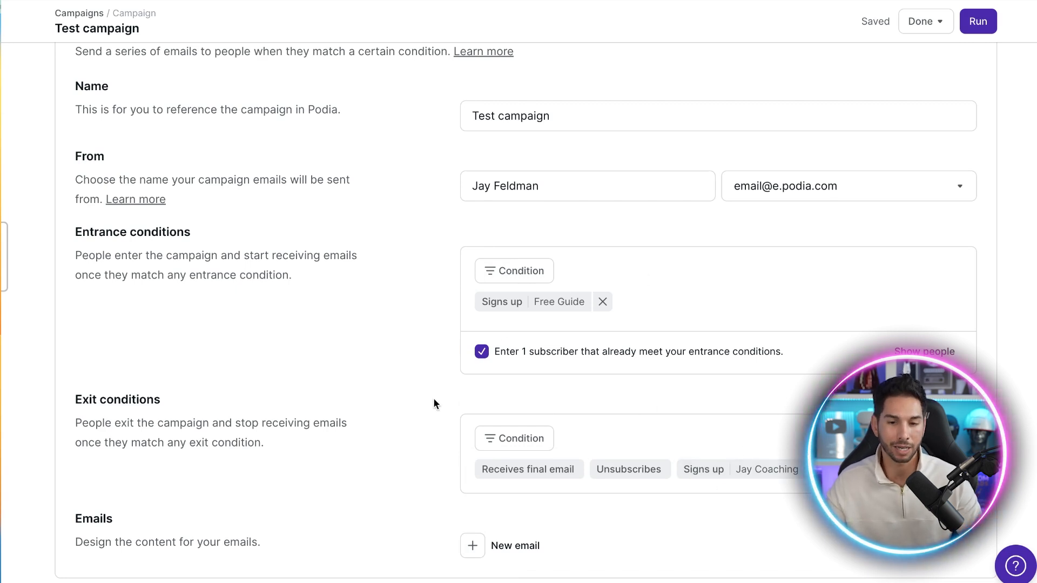
mouse_move(390, 369)
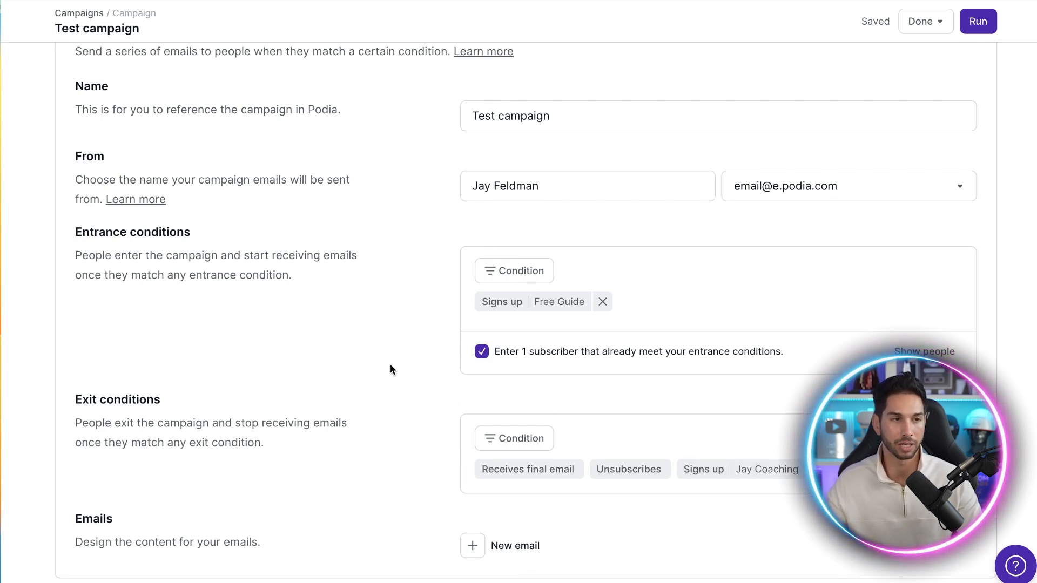
mouse_move(427, 359)
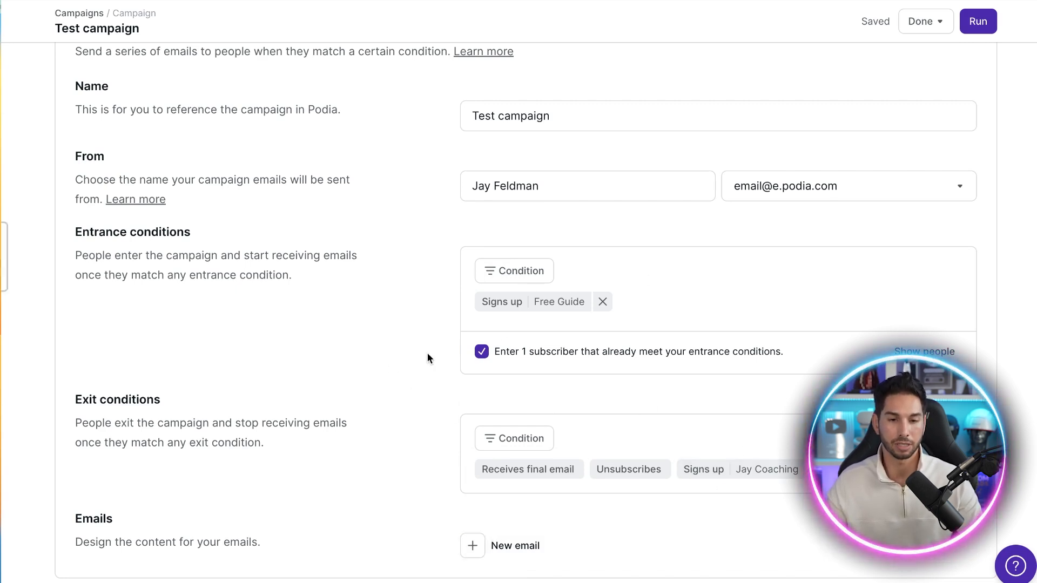
click(501, 545)
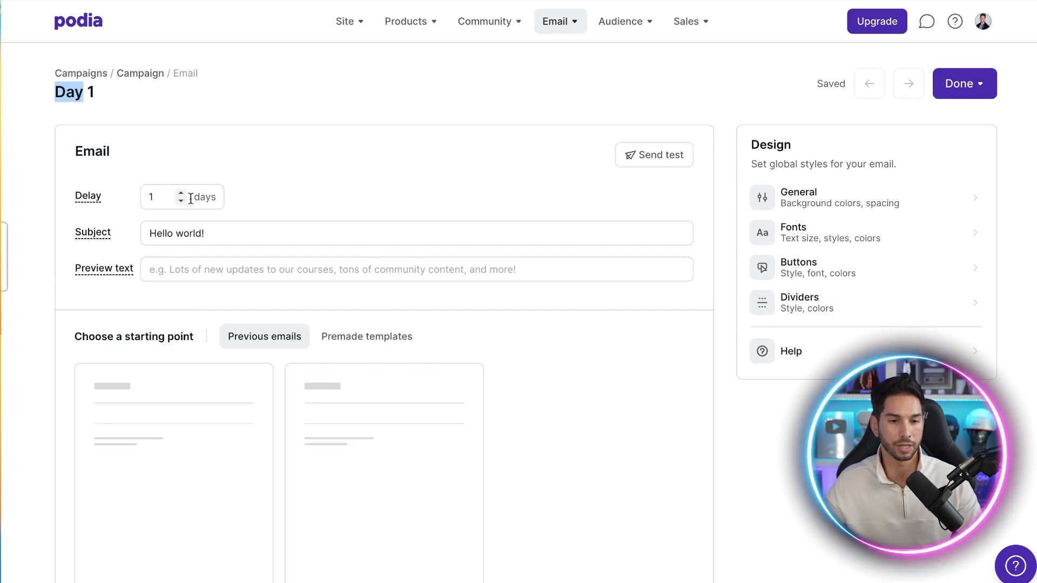
Step: Give the Day 1 email preview text 'hey there' and the Newsletter (long-form text) template
click(416, 269)
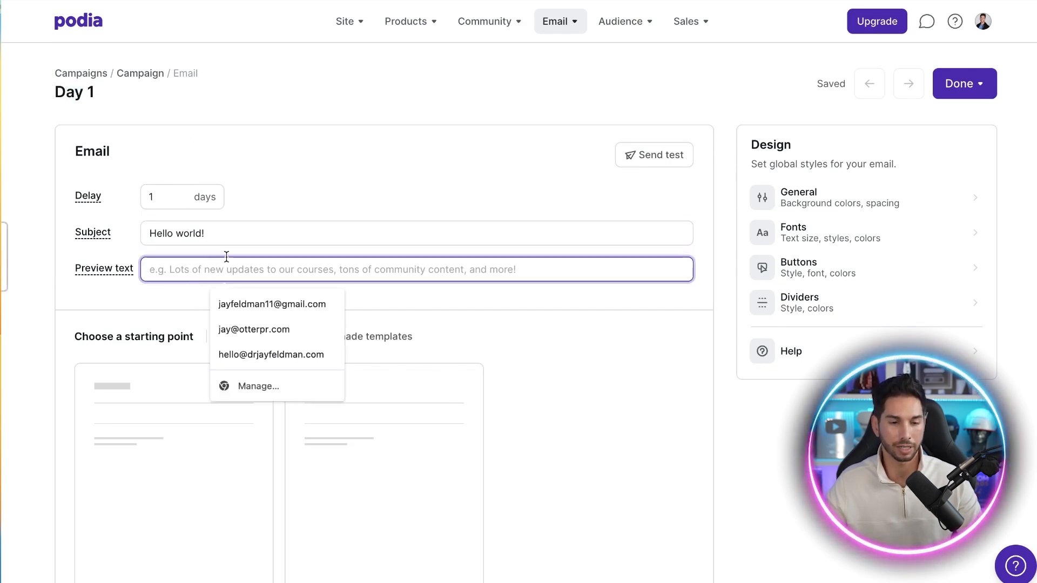
scroll(down, 3)
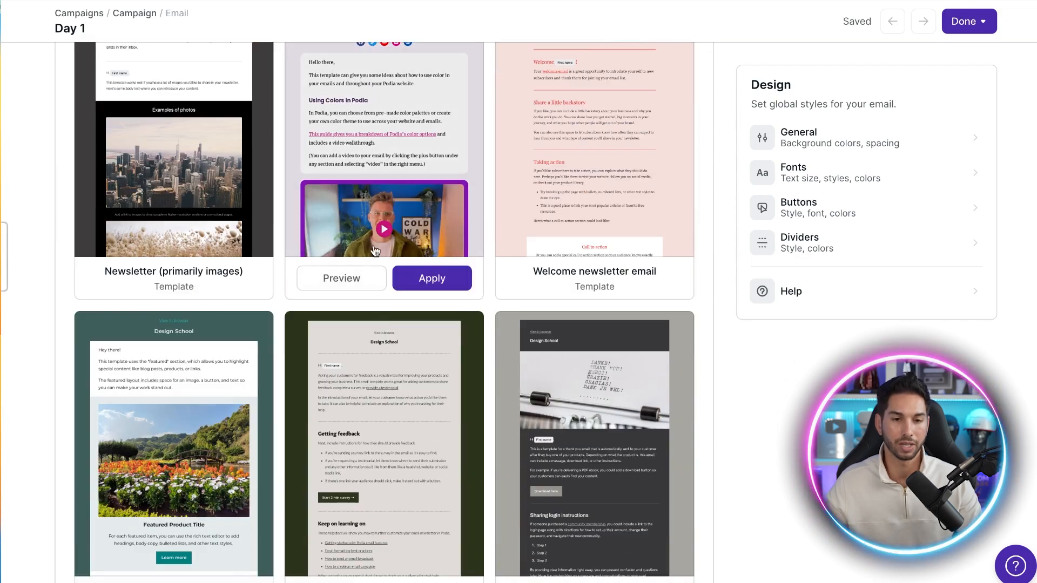
scroll(down, 3)
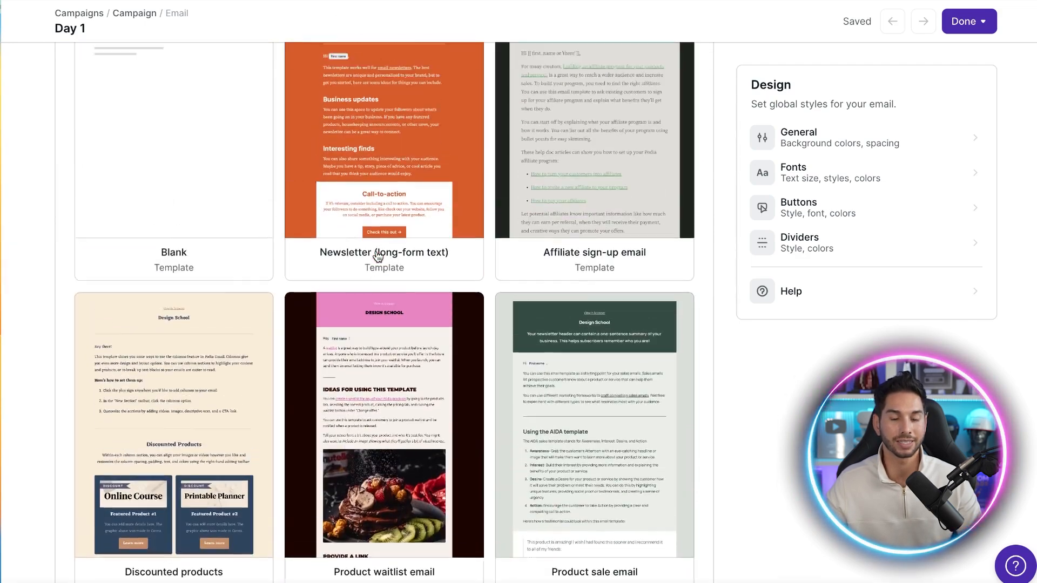
scroll(down, 3)
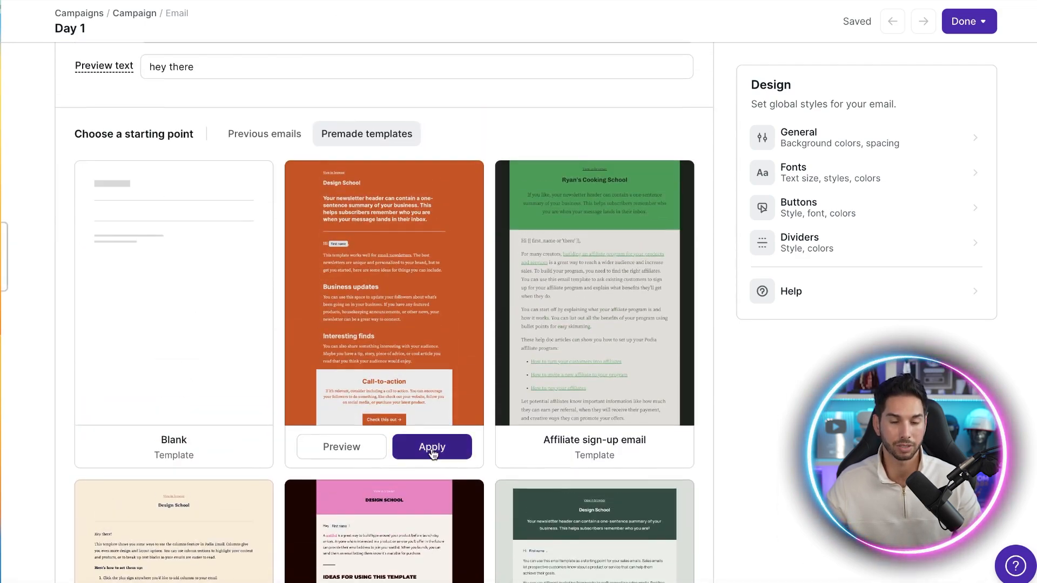
click(432, 447)
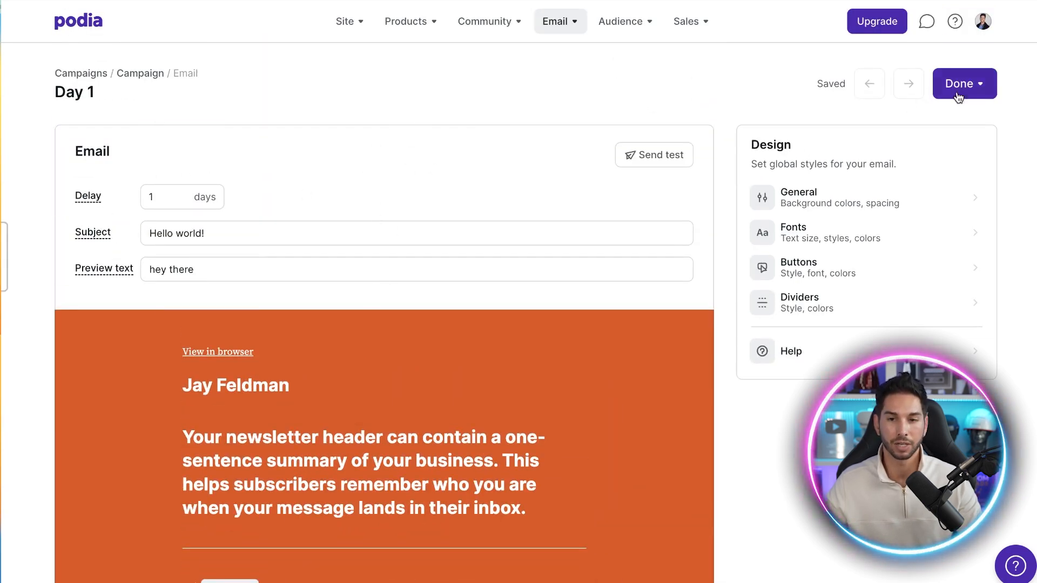
Step: Add a Day 3 email to the Test campaign using the long-form newsletter template
click(963, 84)
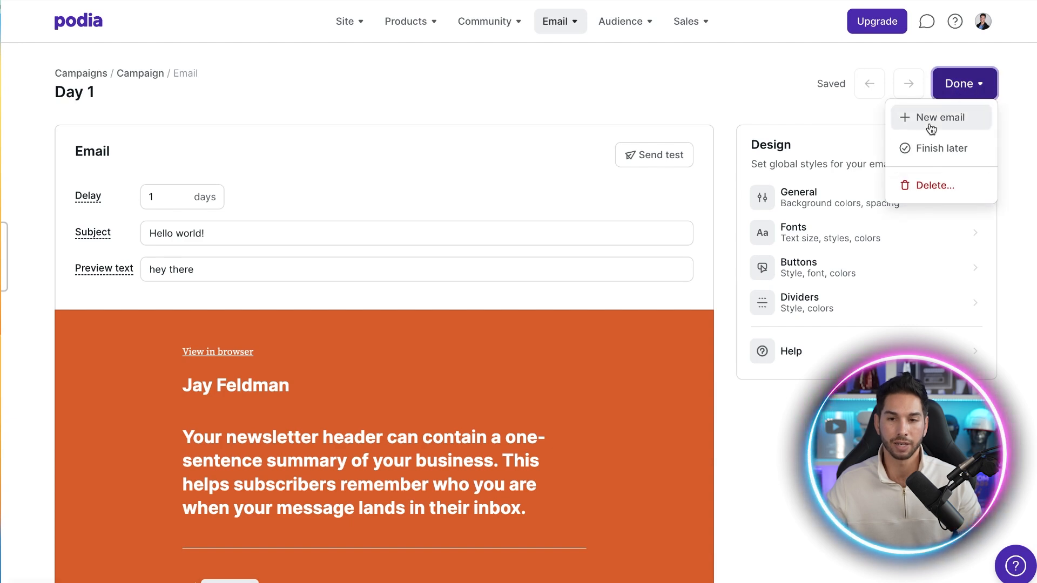
click(934, 117)
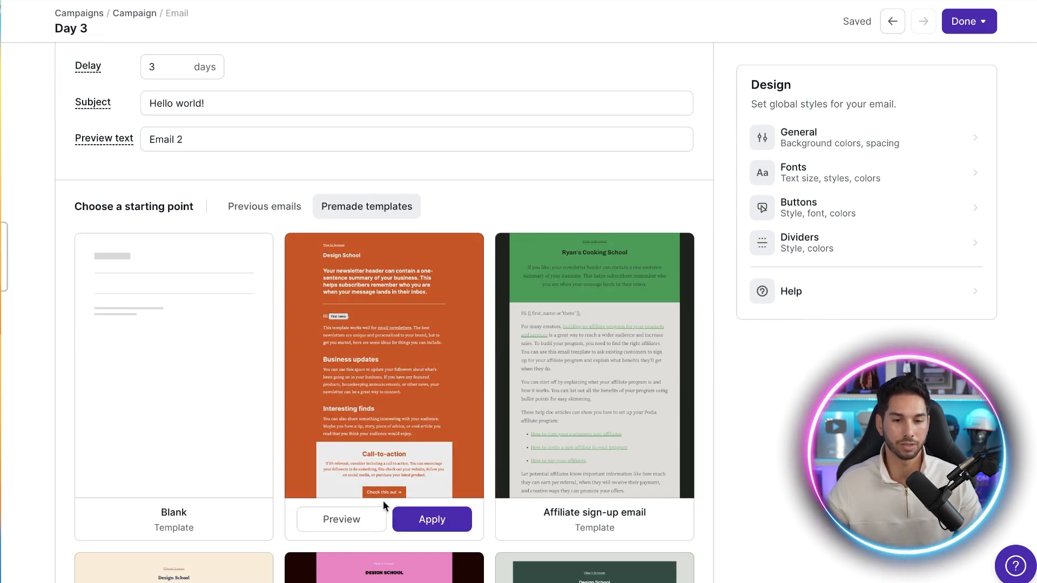
click(431, 519)
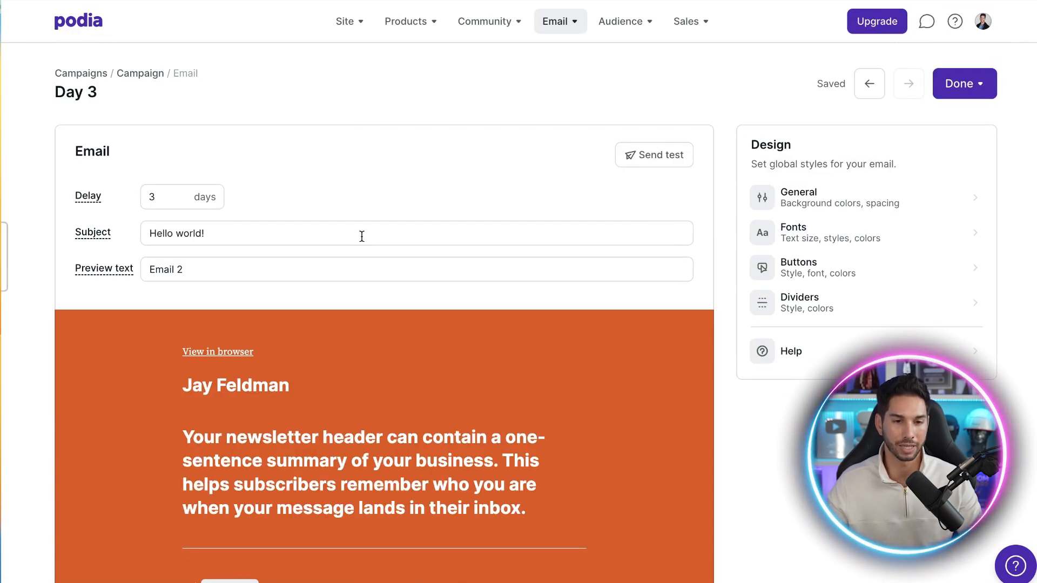
scroll(down, 3)
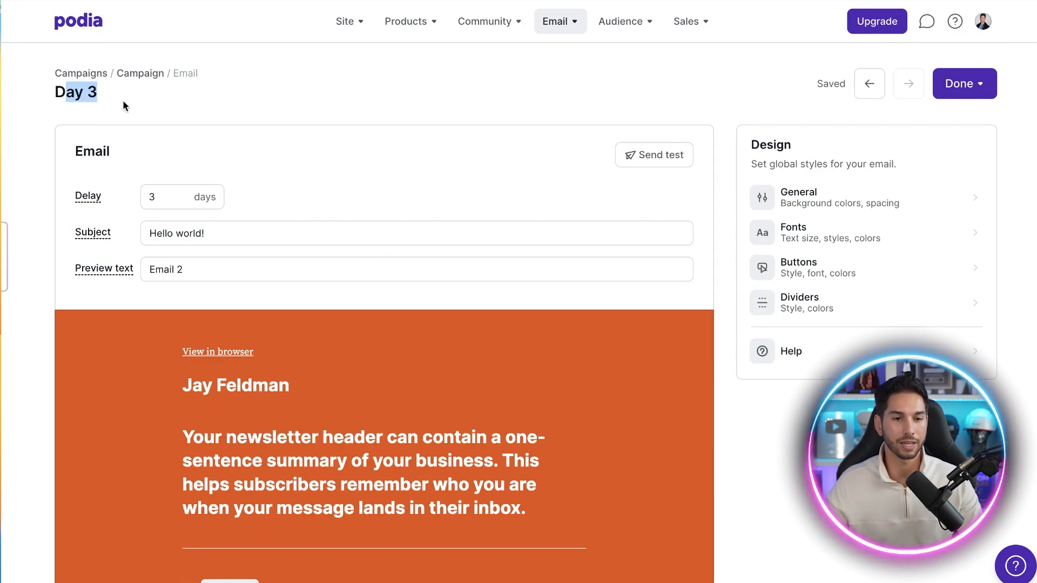
scroll(down, 3)
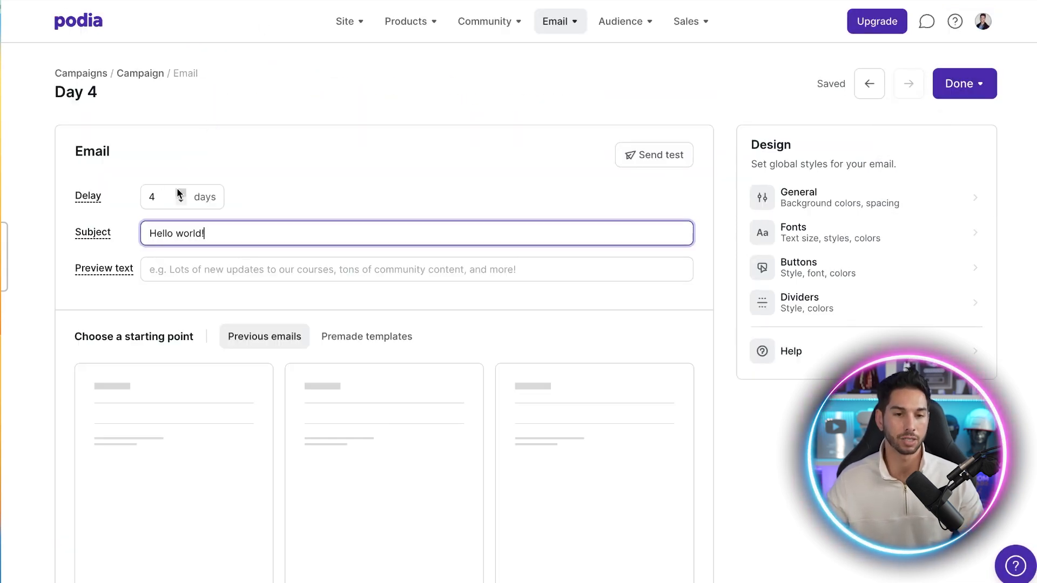
Step: Fill in the Day 5 email's preview text and launch the three-email Test campaign
click(416, 269)
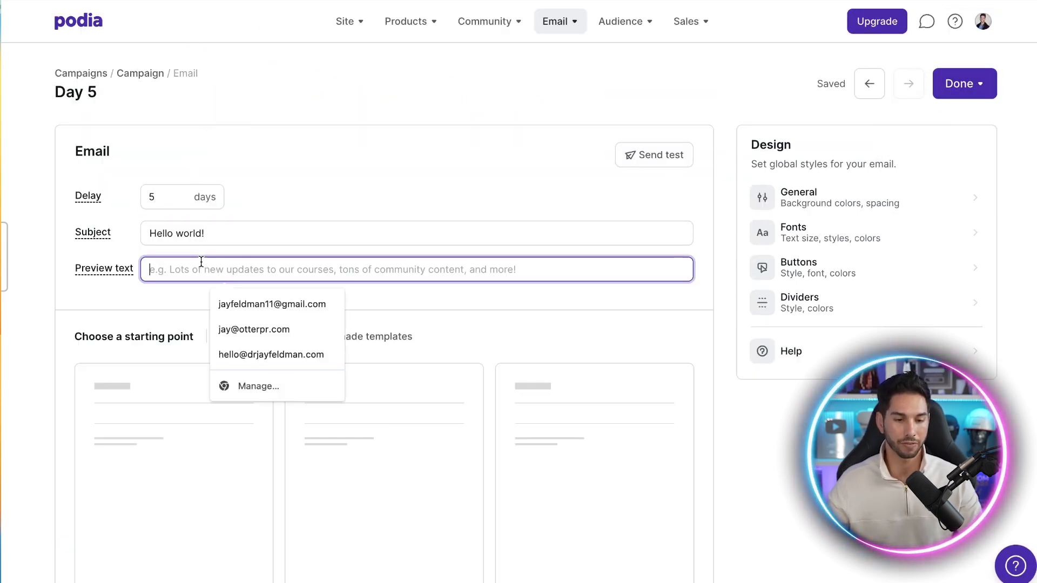
scroll(down, 3)
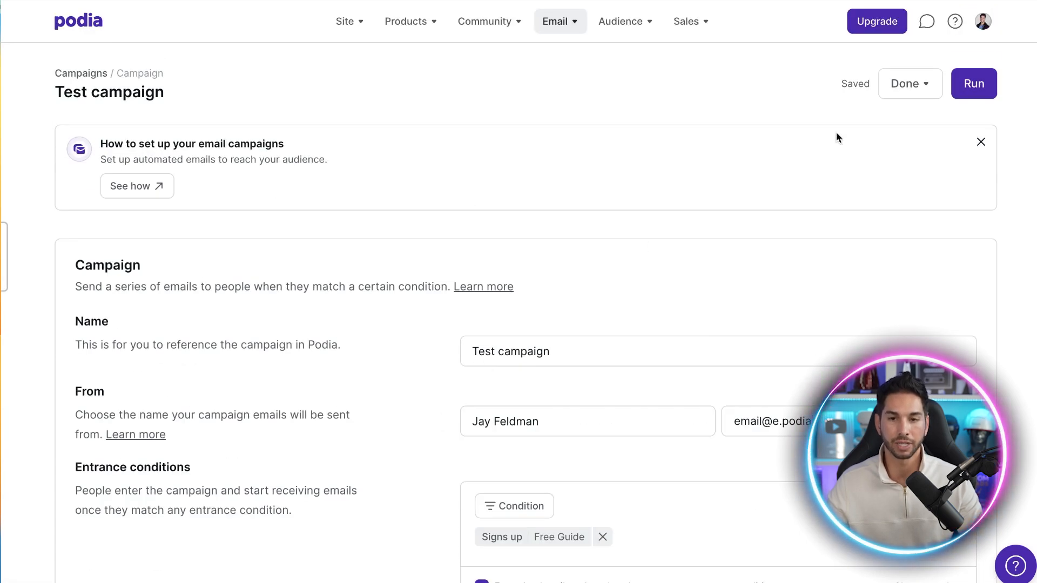
click(972, 83)
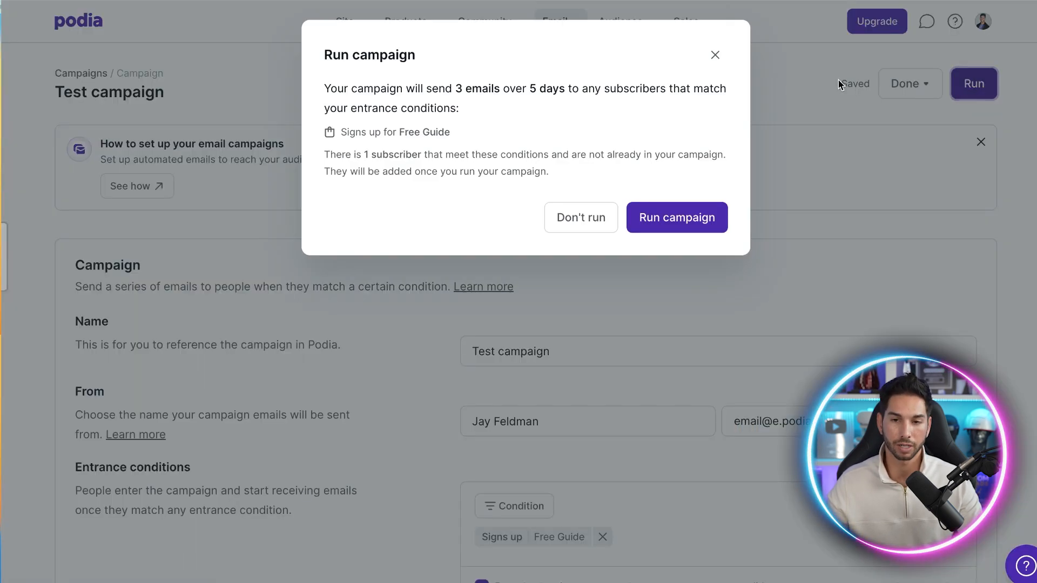
click(675, 217)
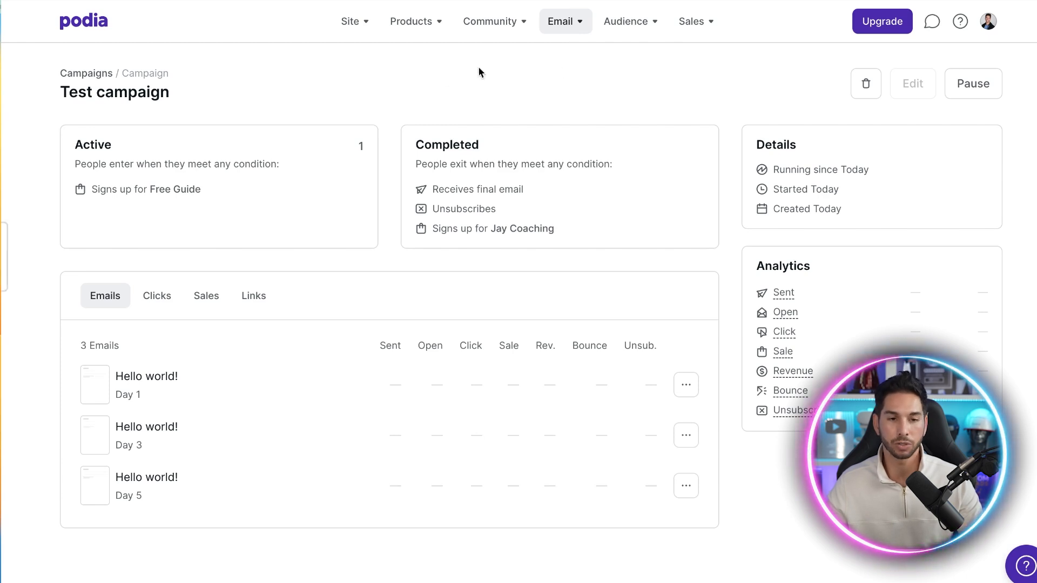
mouse_move(627, 176)
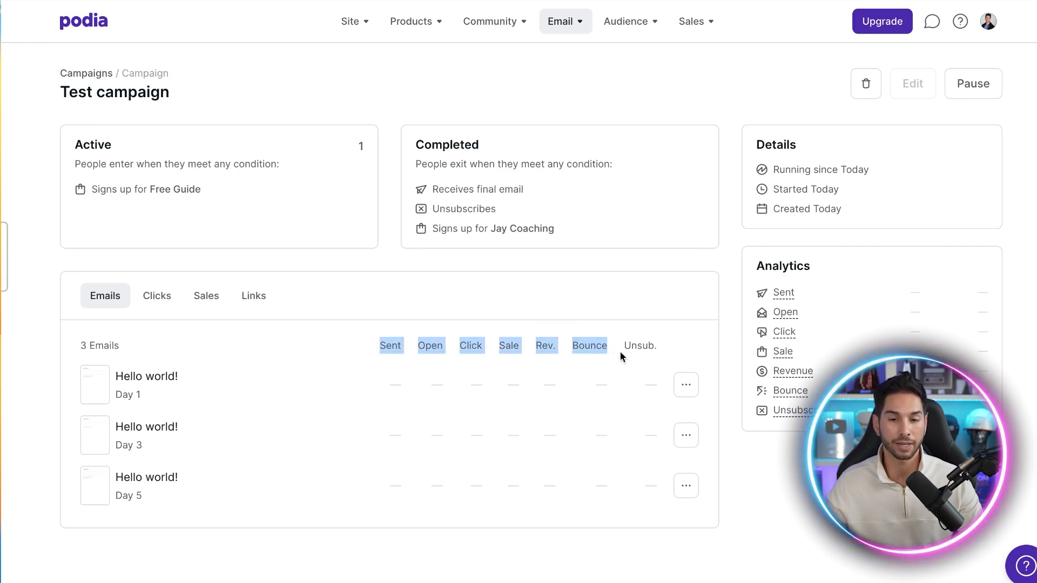
mouse_move(553, 551)
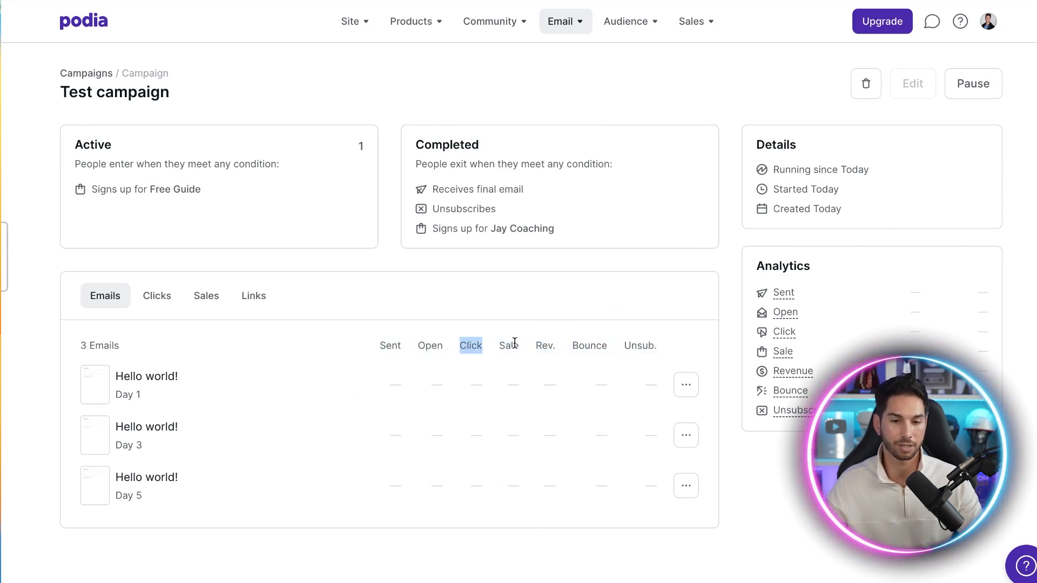
click(685, 383)
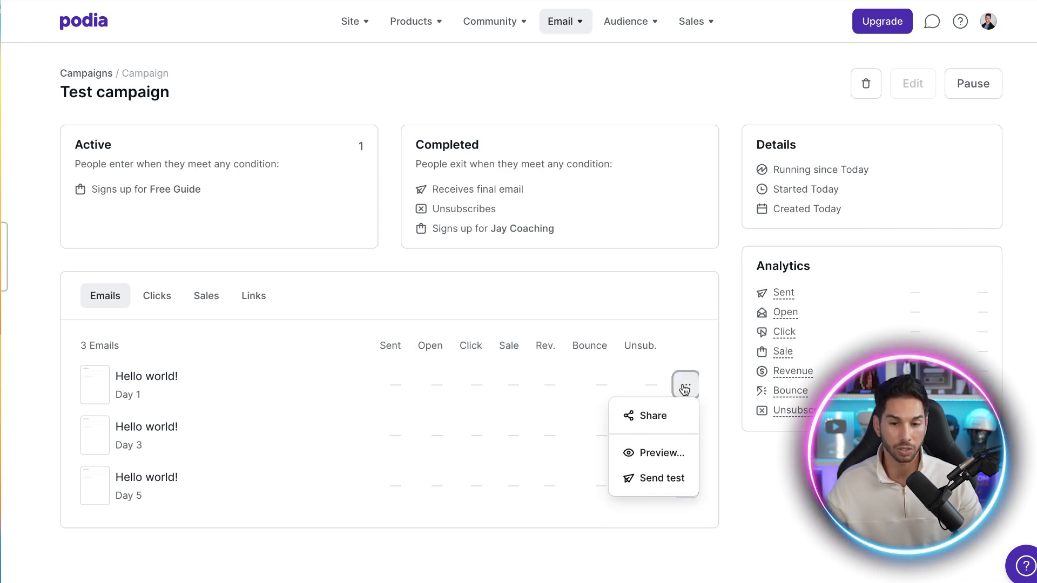
click(326, 468)
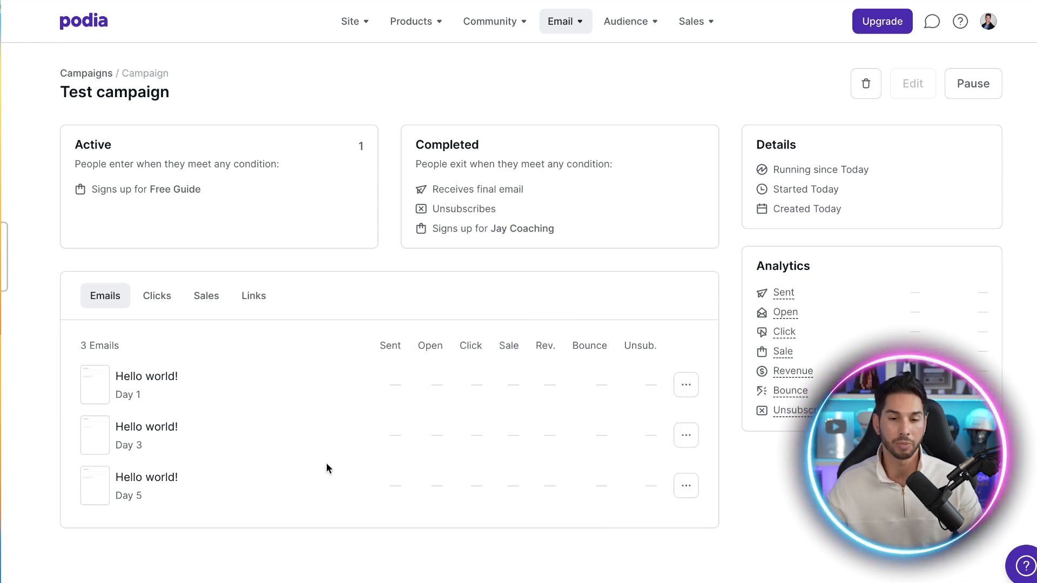